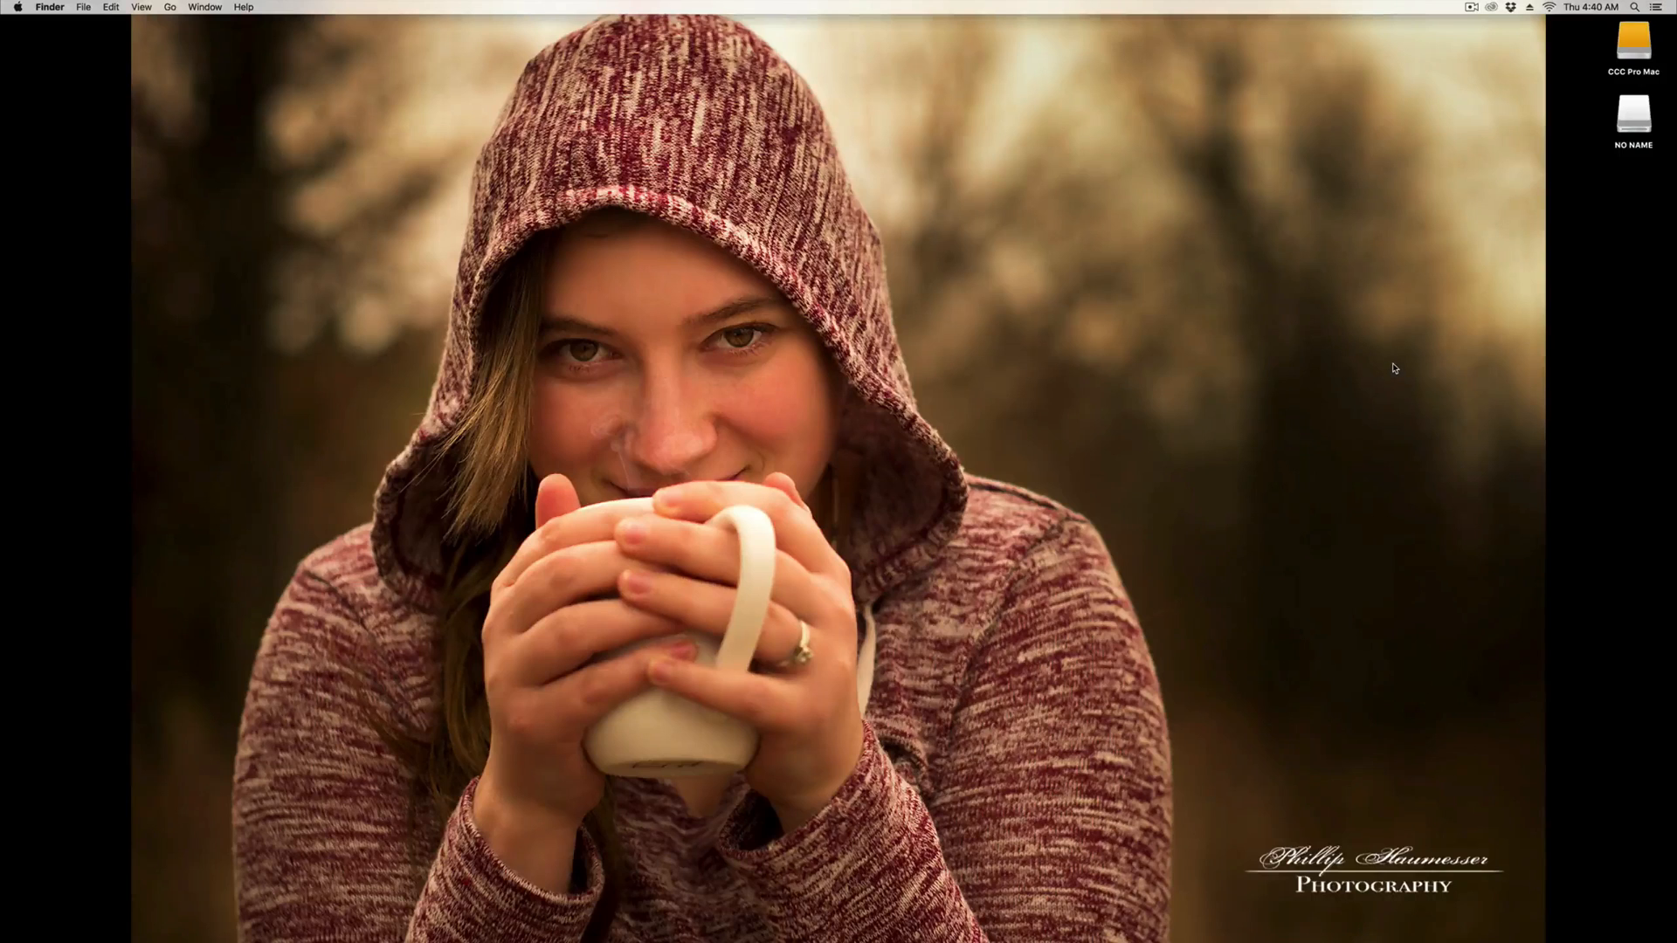
mouse_move(1319, 375)
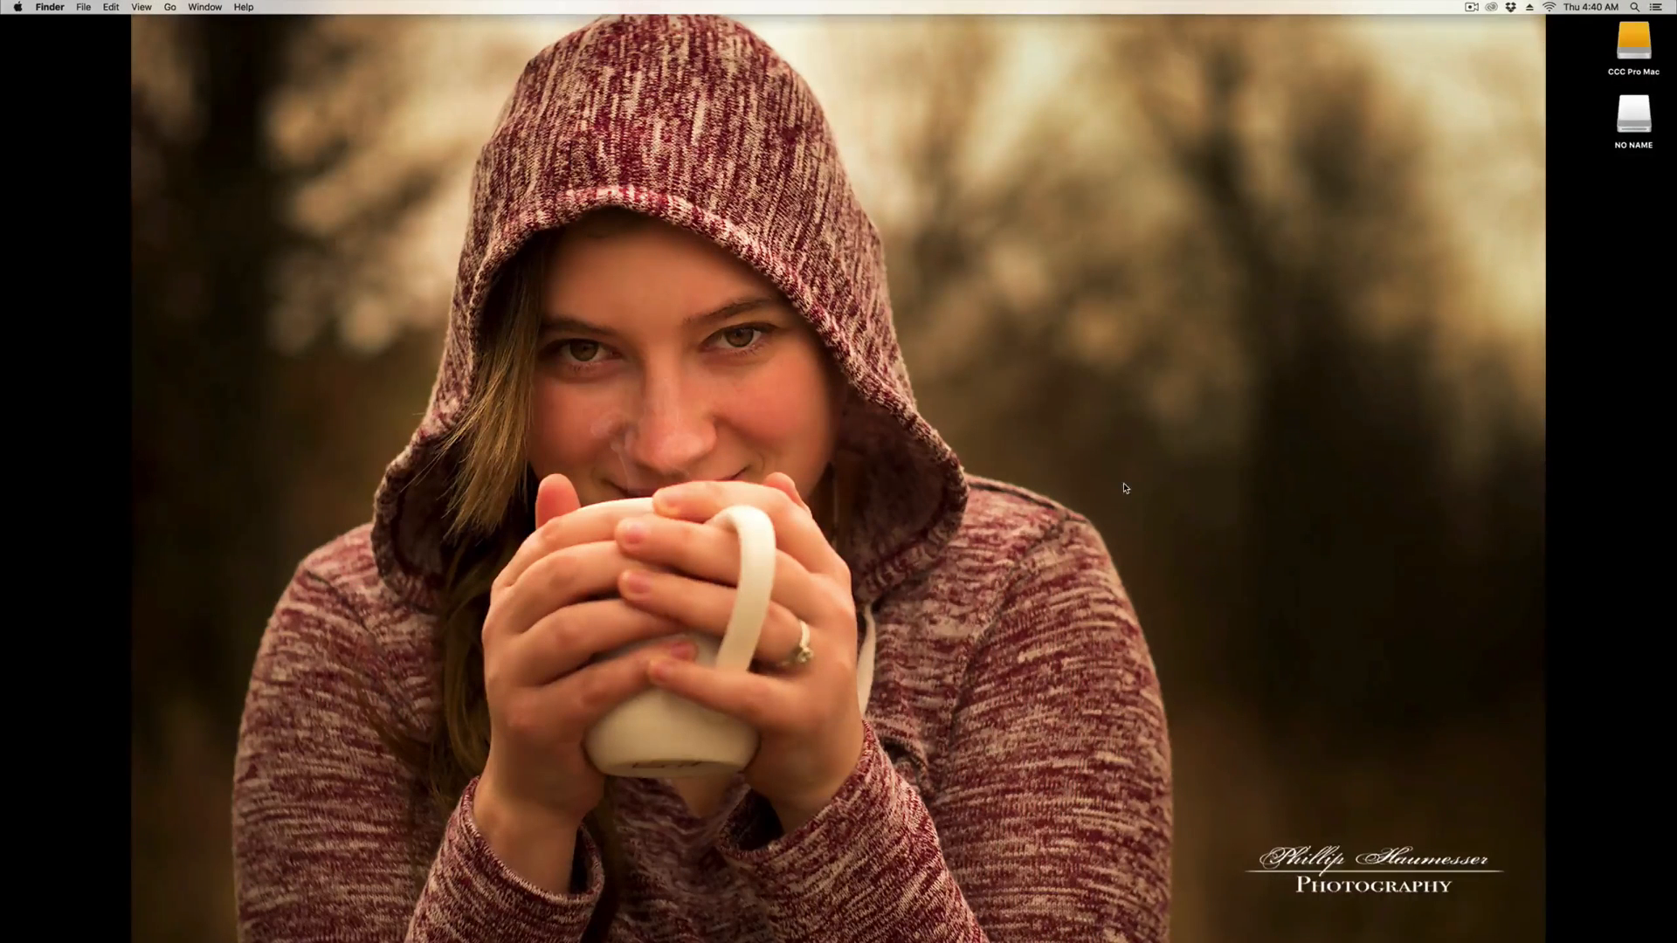
mouse_move(1044, 800)
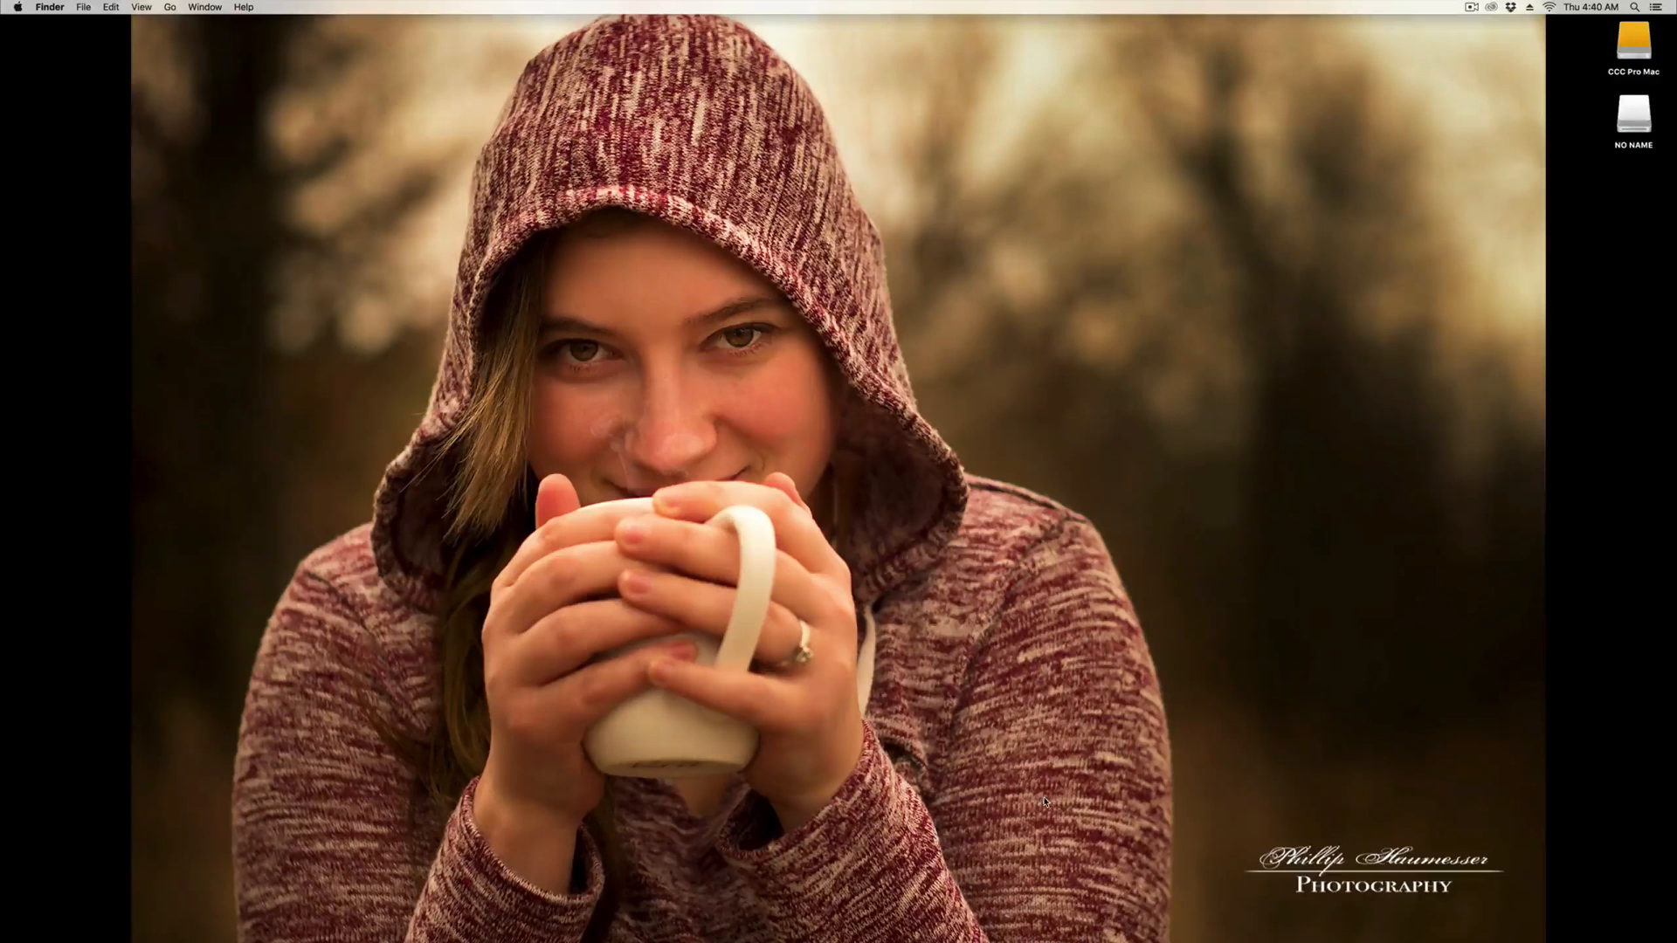
mouse_move(840, 844)
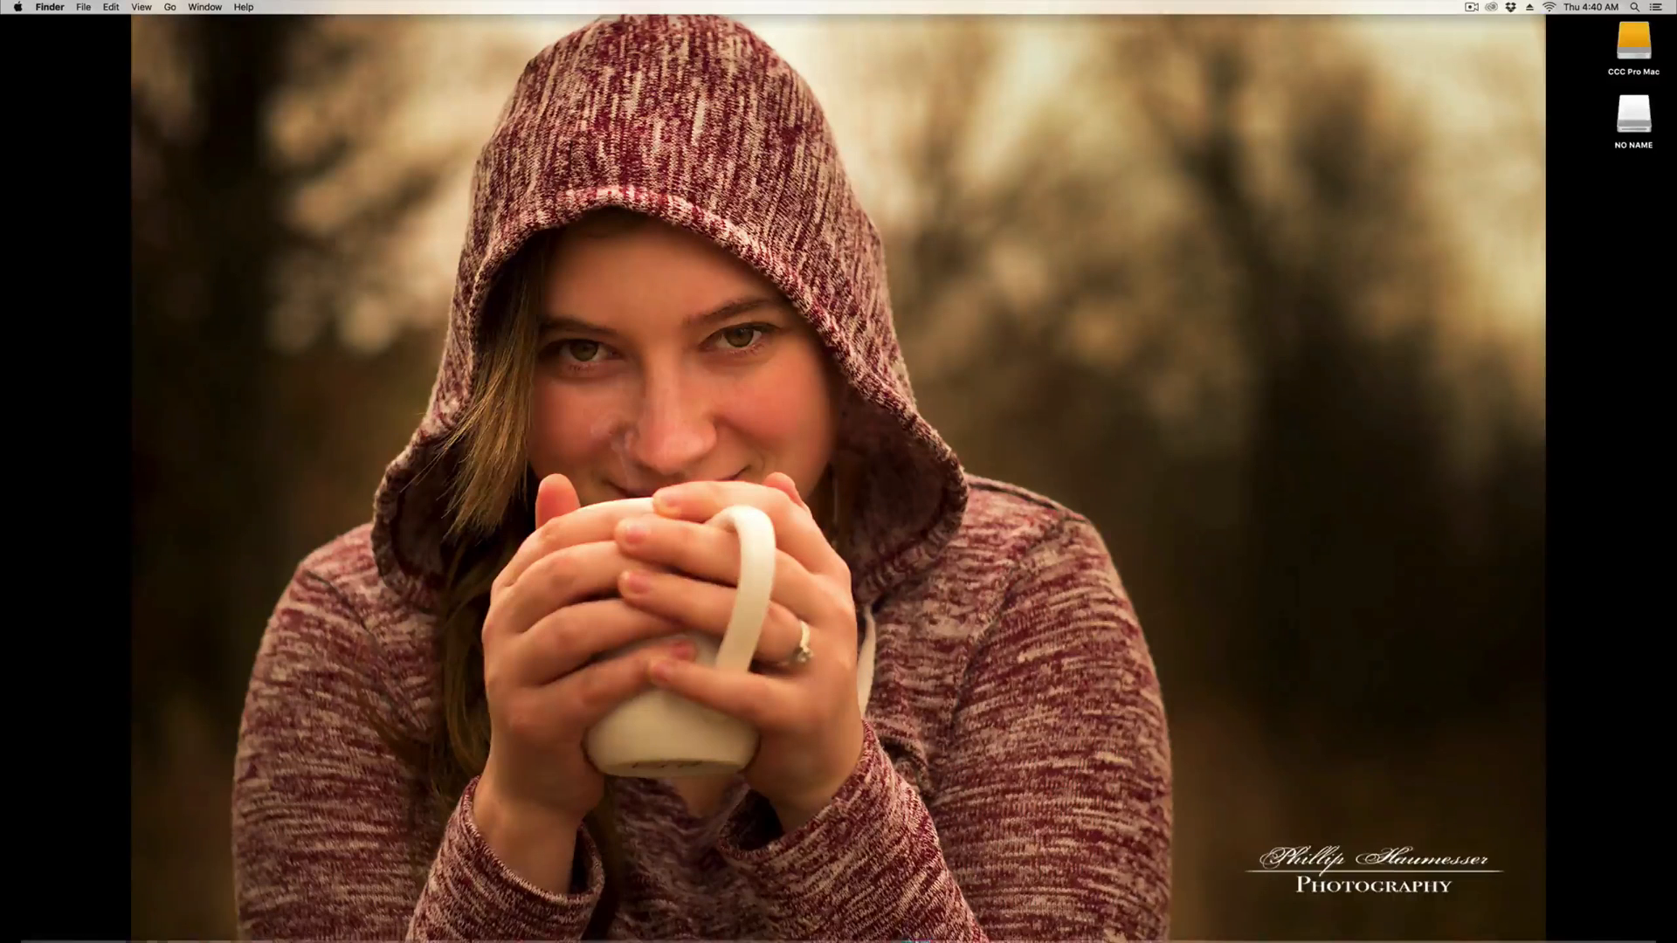
mouse_move(974, 896)
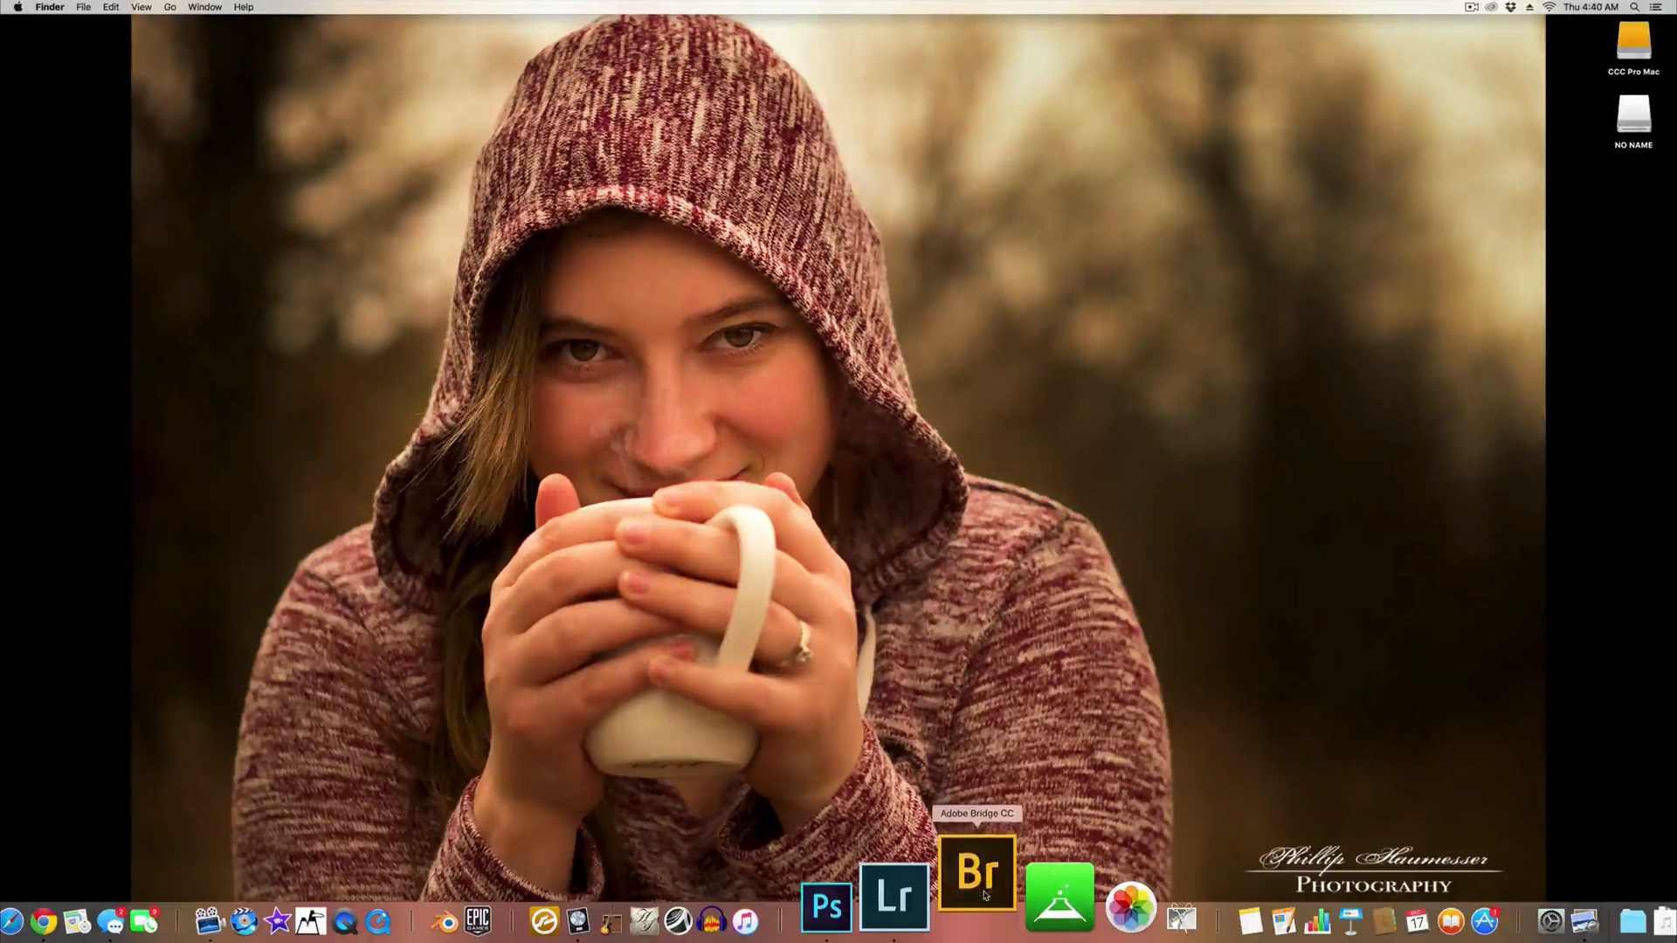
Launch Bridge and browse the 112 baby-photo thumbnails down to the last image and back.
click(975, 896)
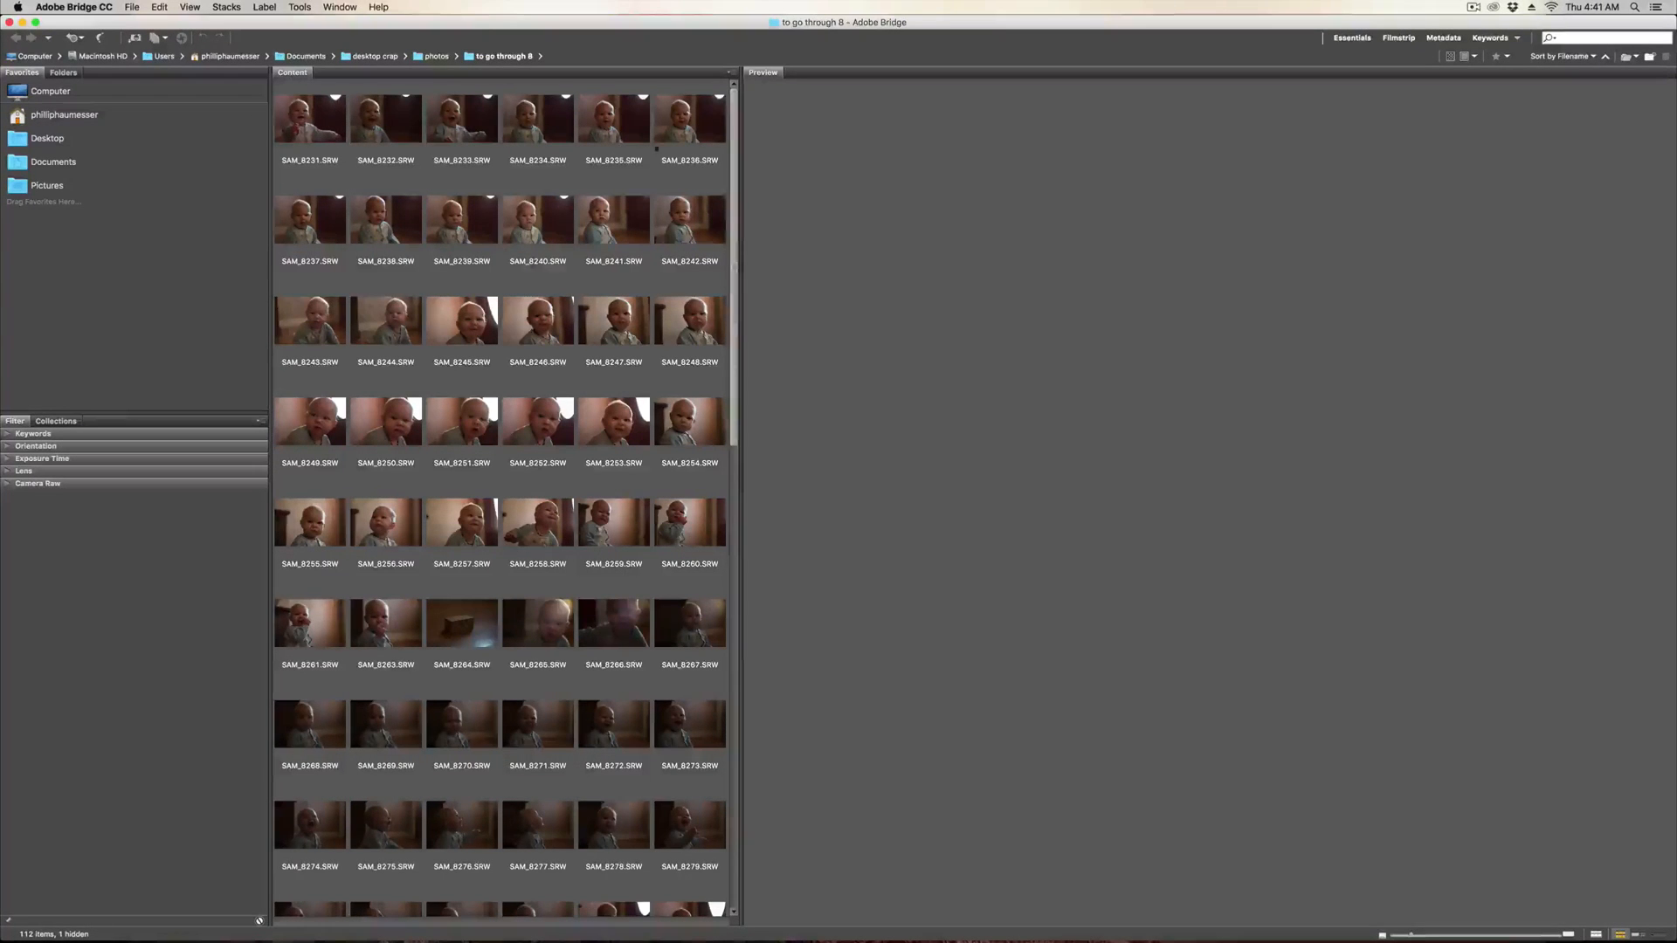
scroll(down, 3)
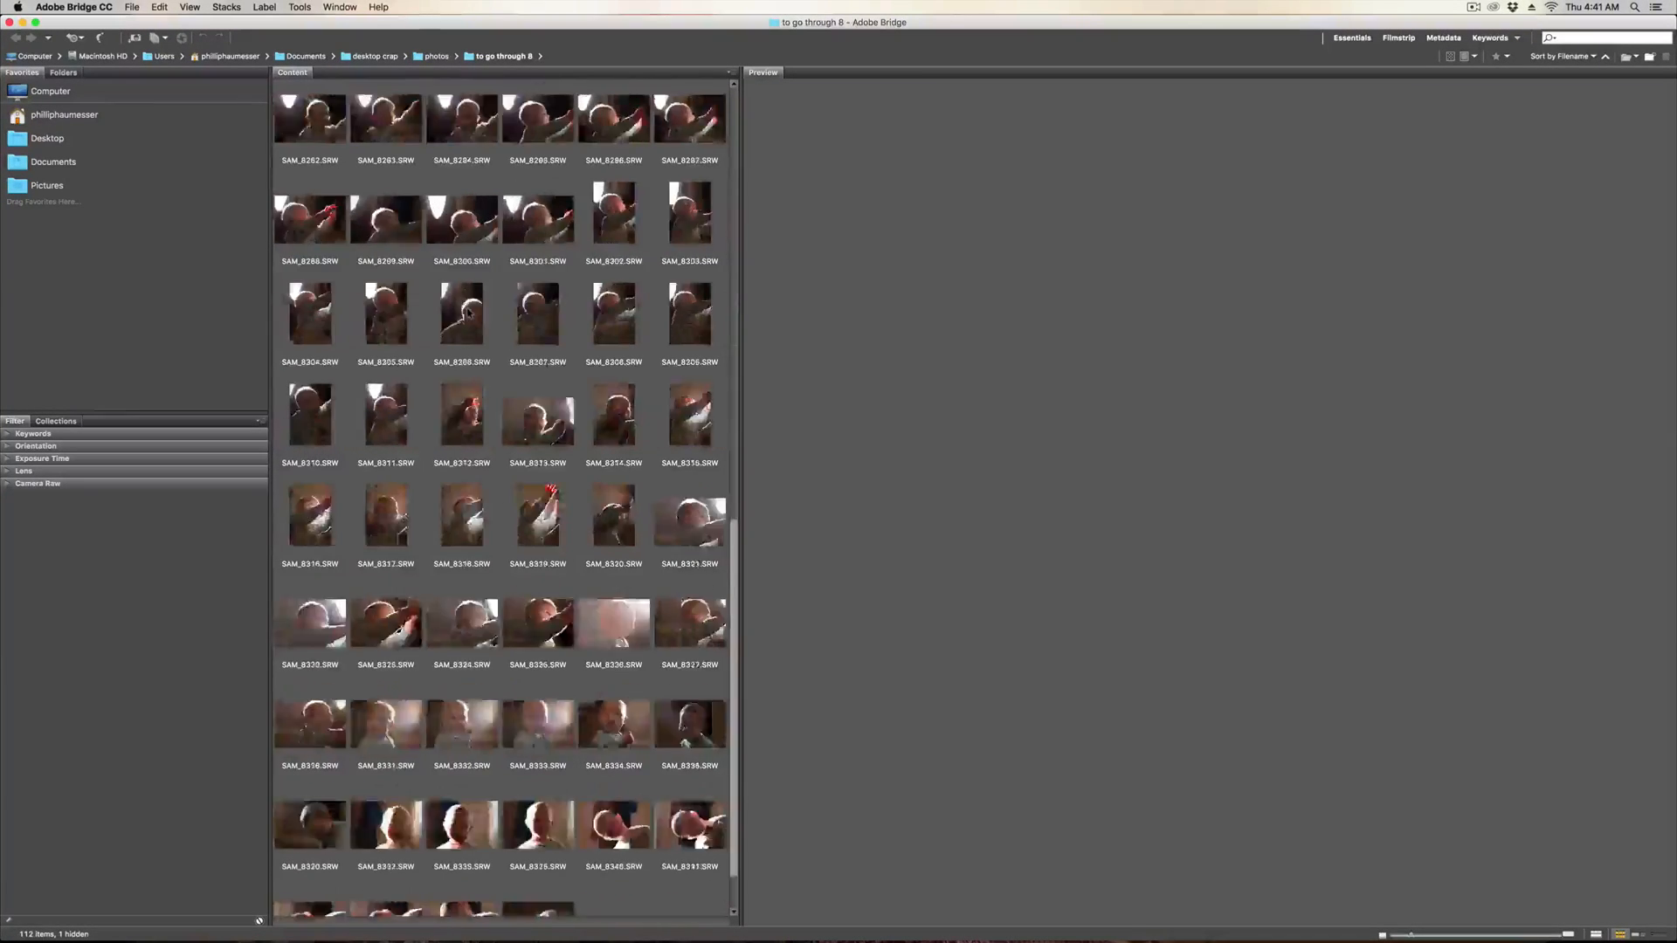
scroll(up, 3)
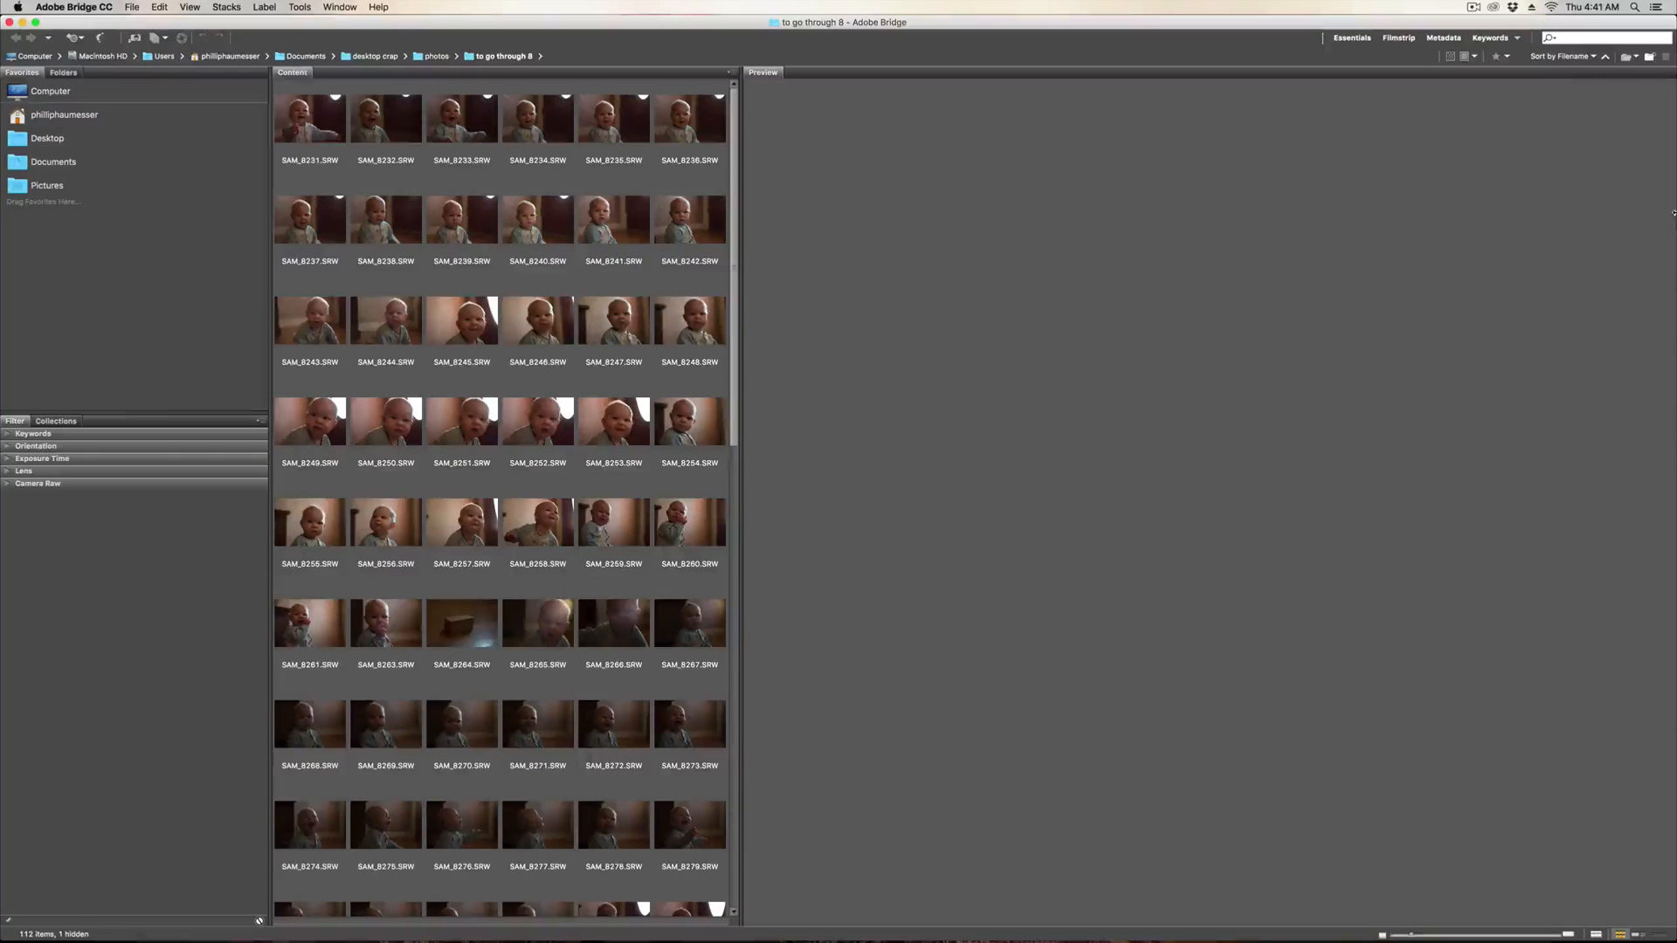
mouse_move(978, 891)
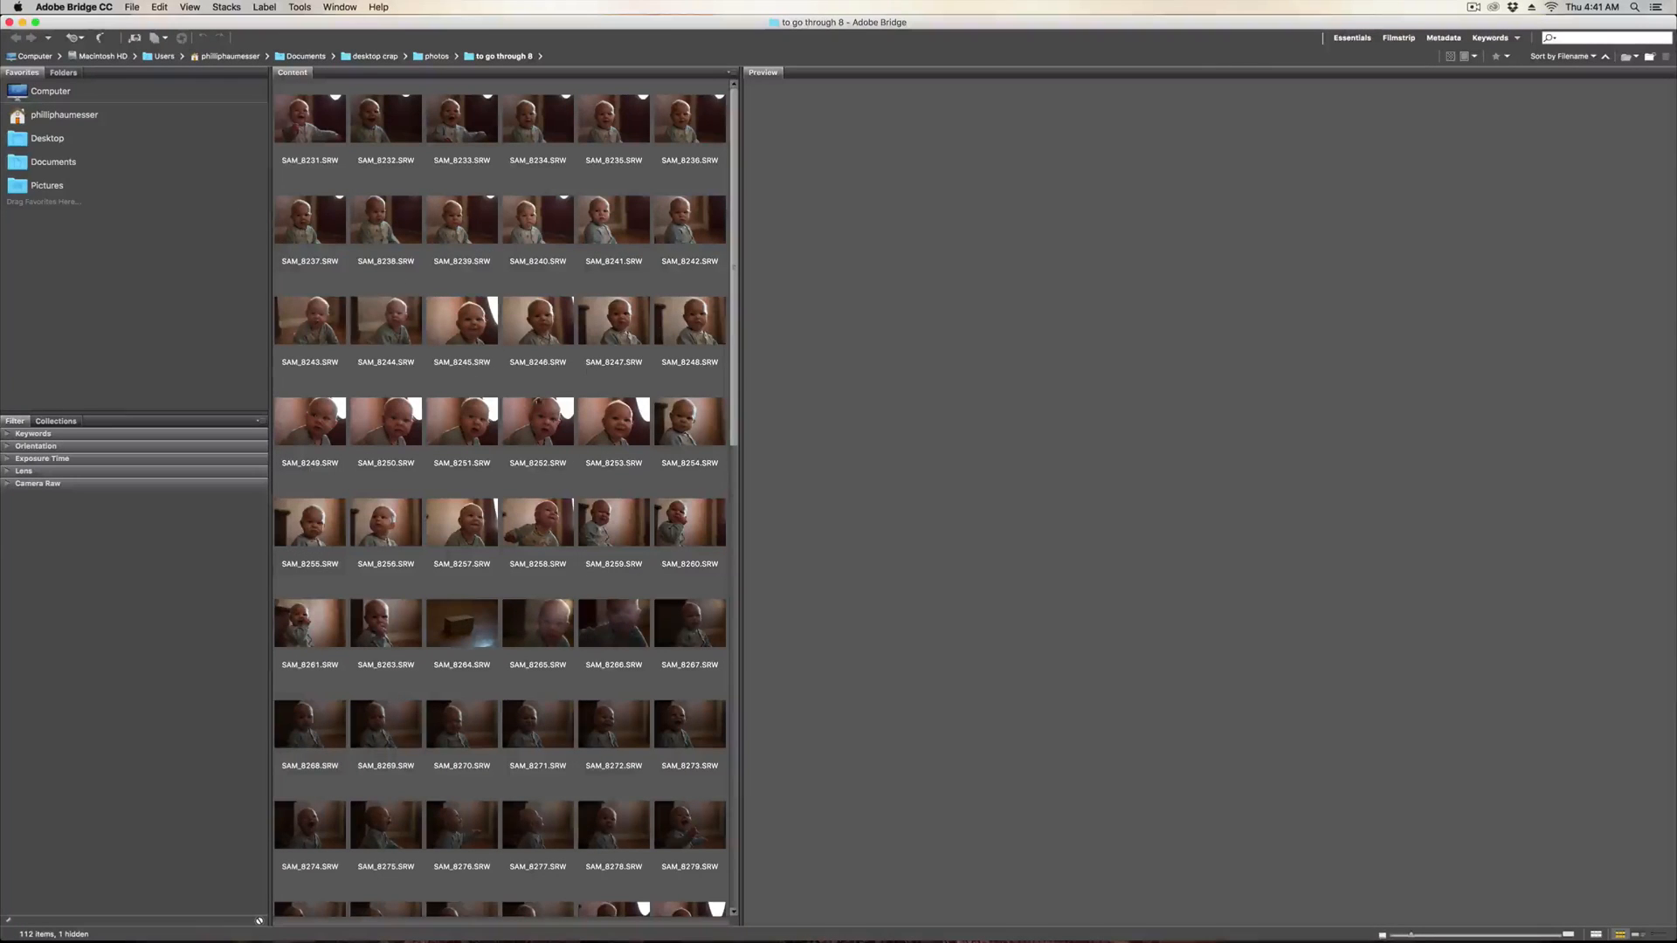
scroll(down, 3)
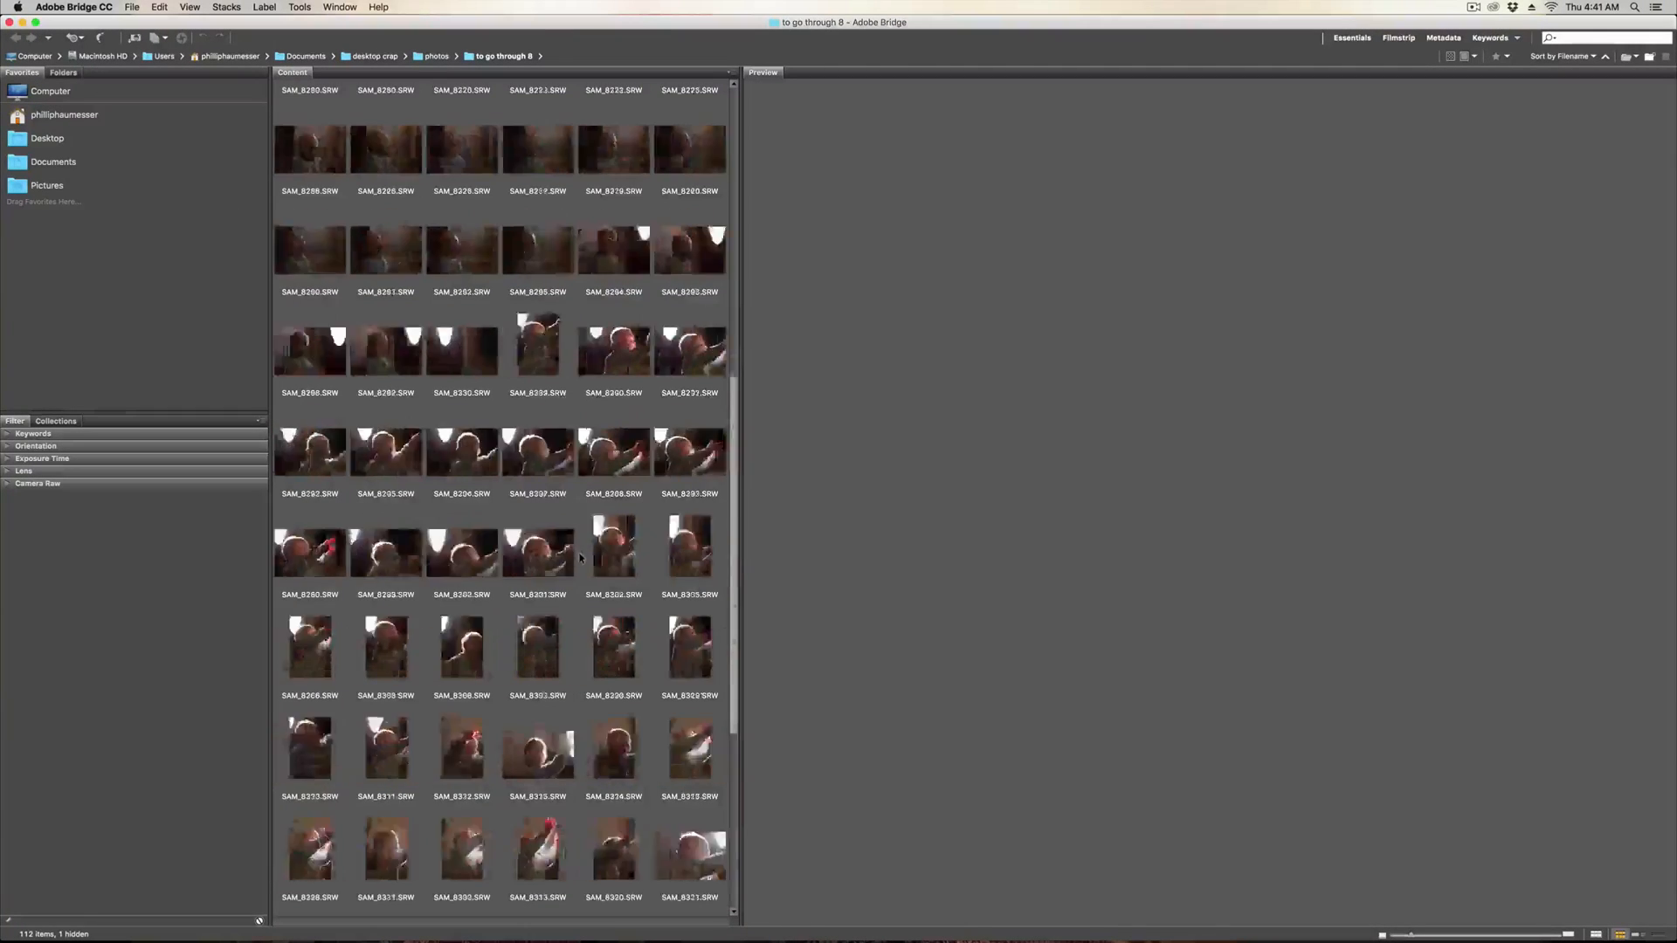
scroll(up, 3)
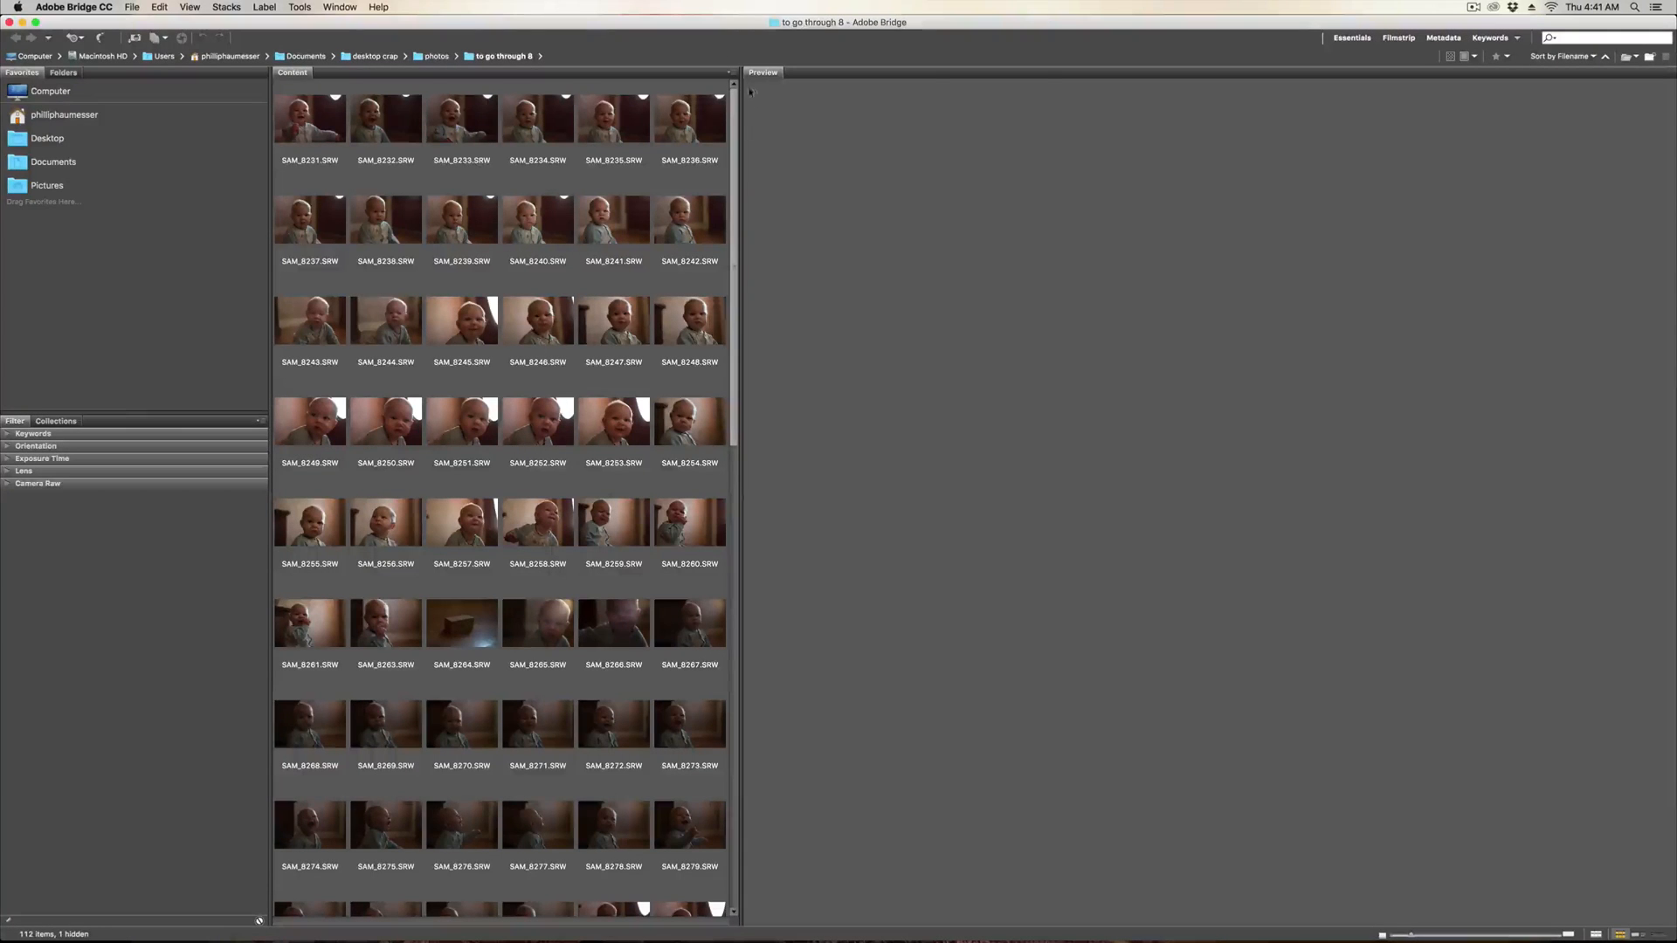
scroll(down, 3)
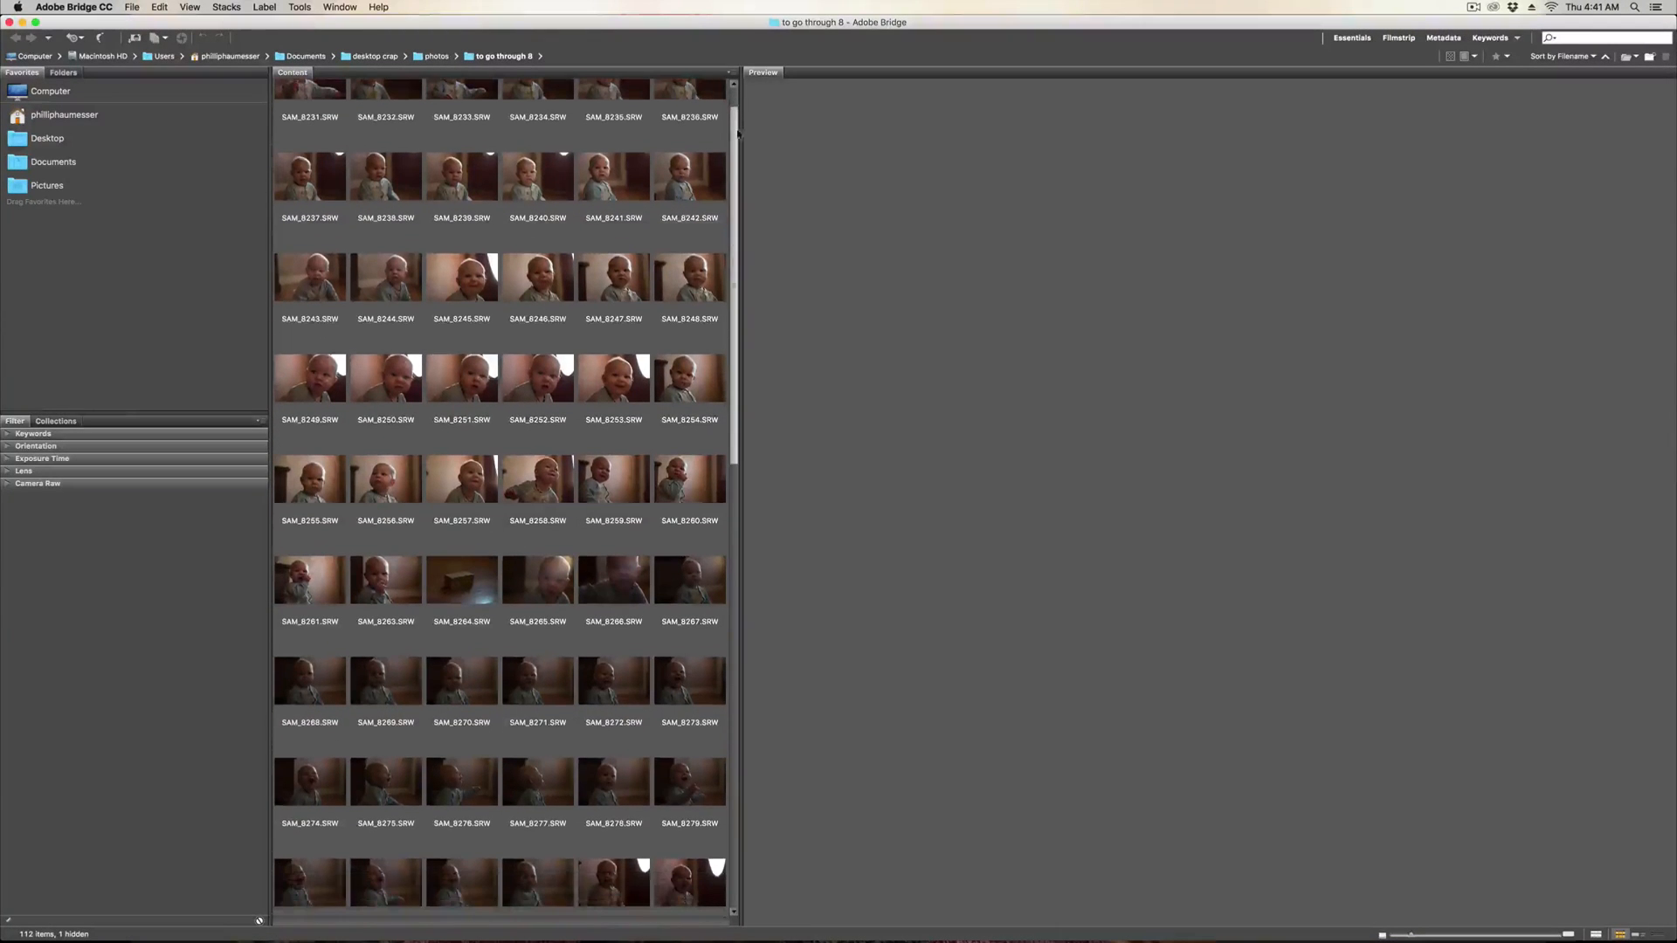
scroll(down, 3)
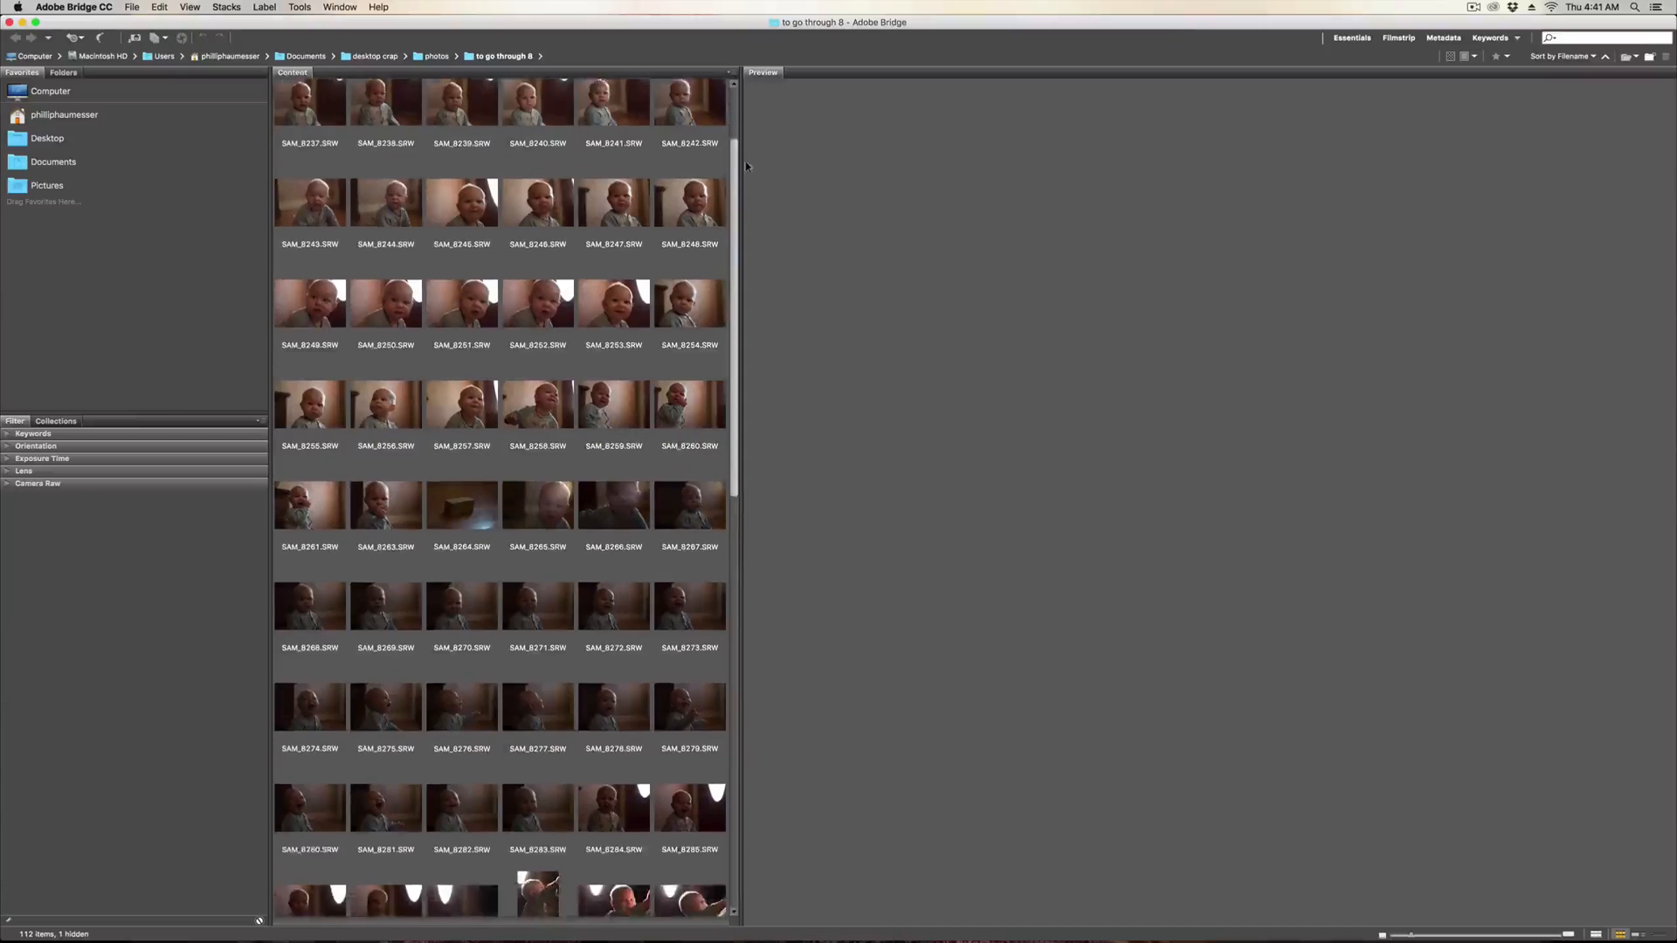
scroll(down, 3)
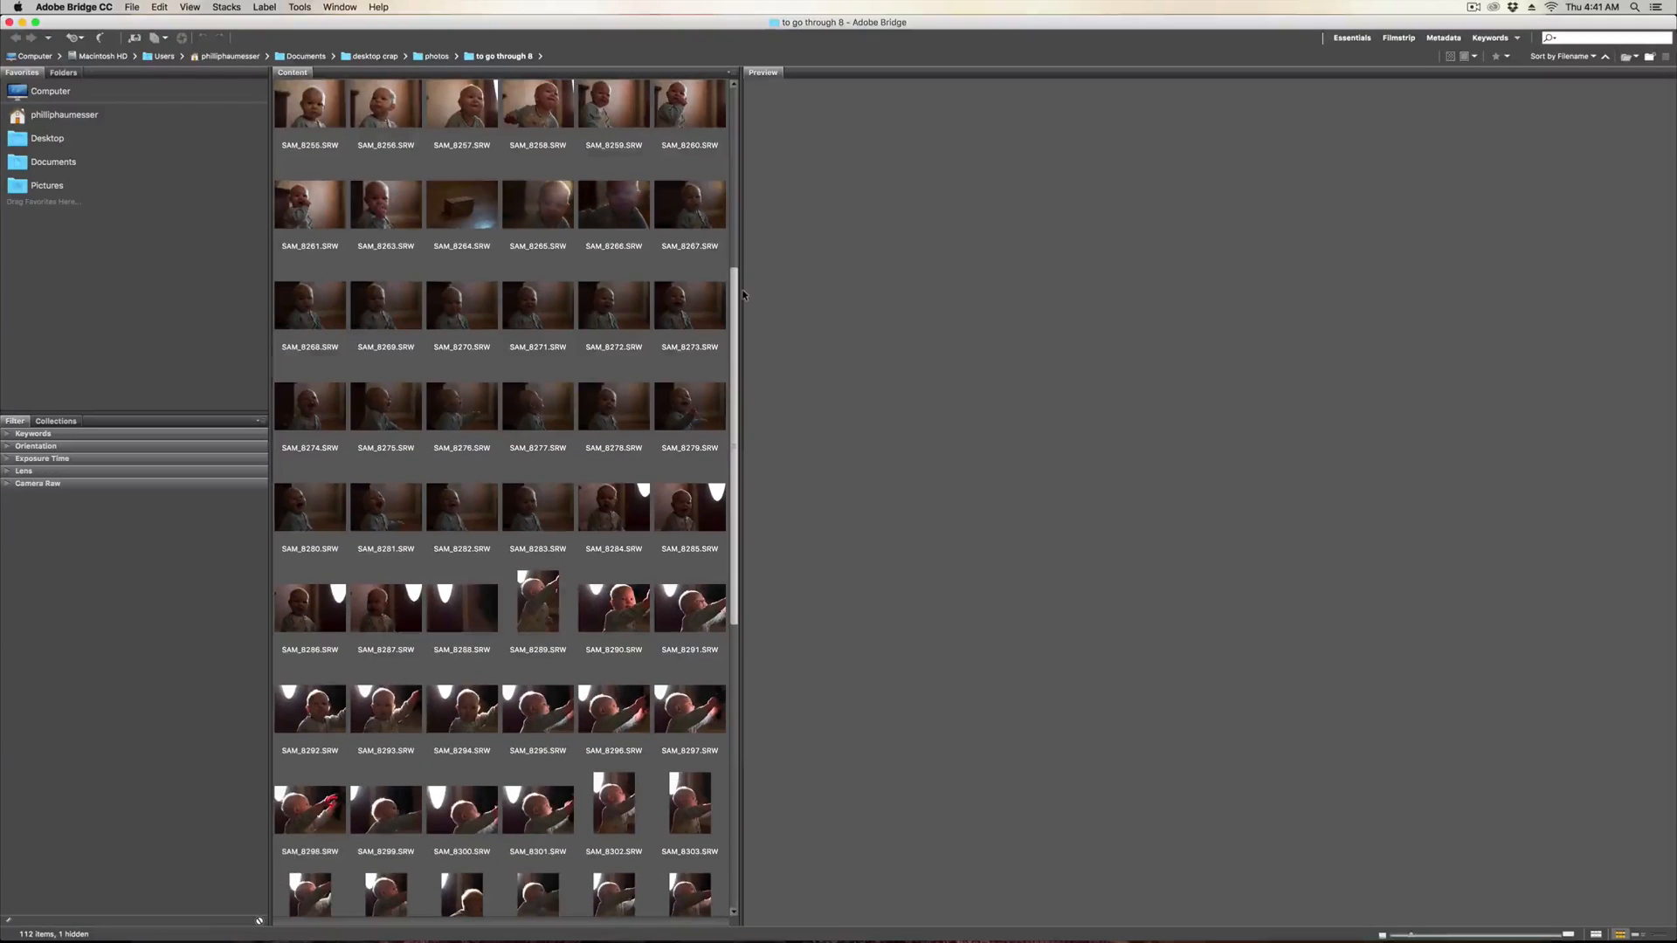
scroll(down, 3)
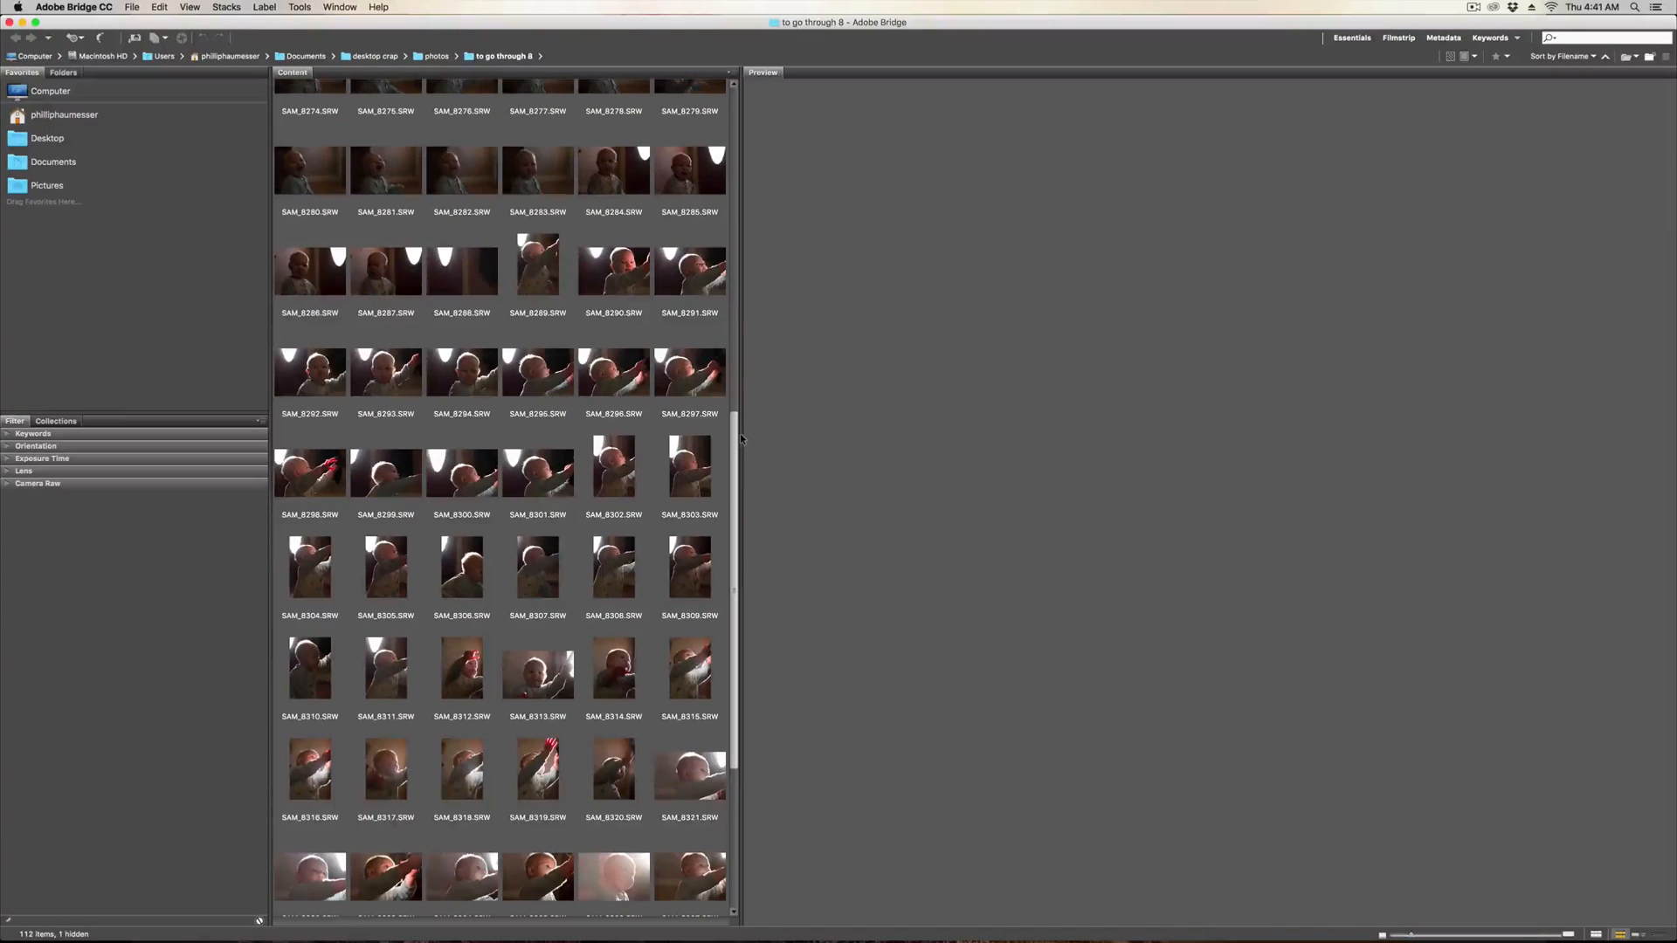
scroll(down, 3)
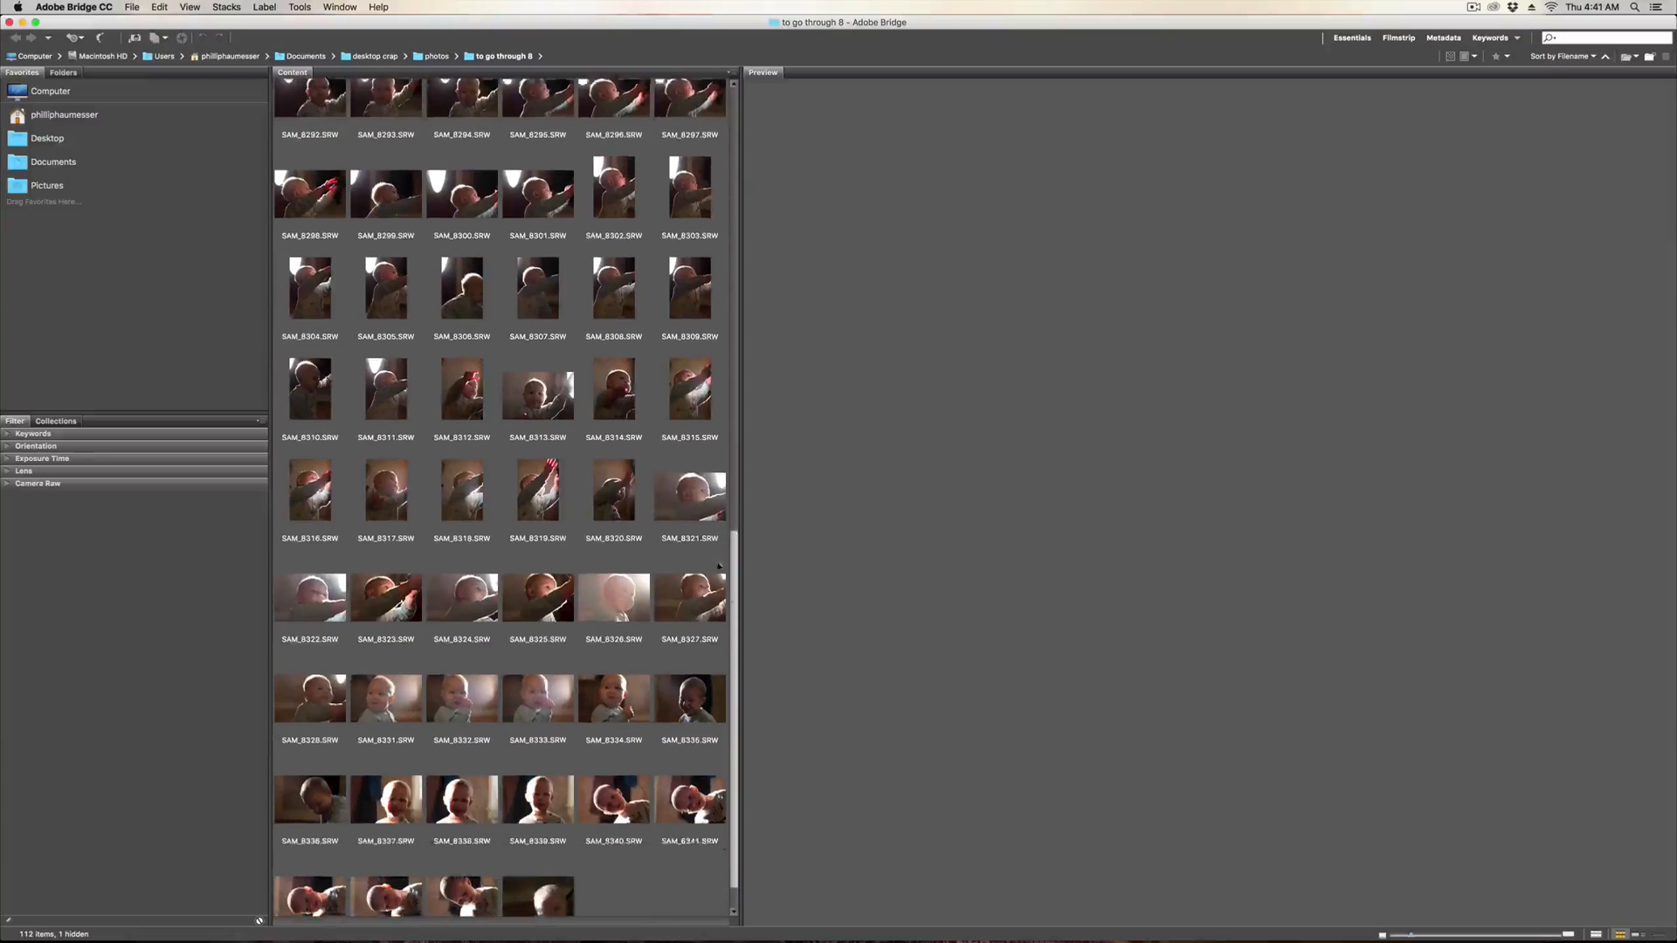
scroll(up, 3)
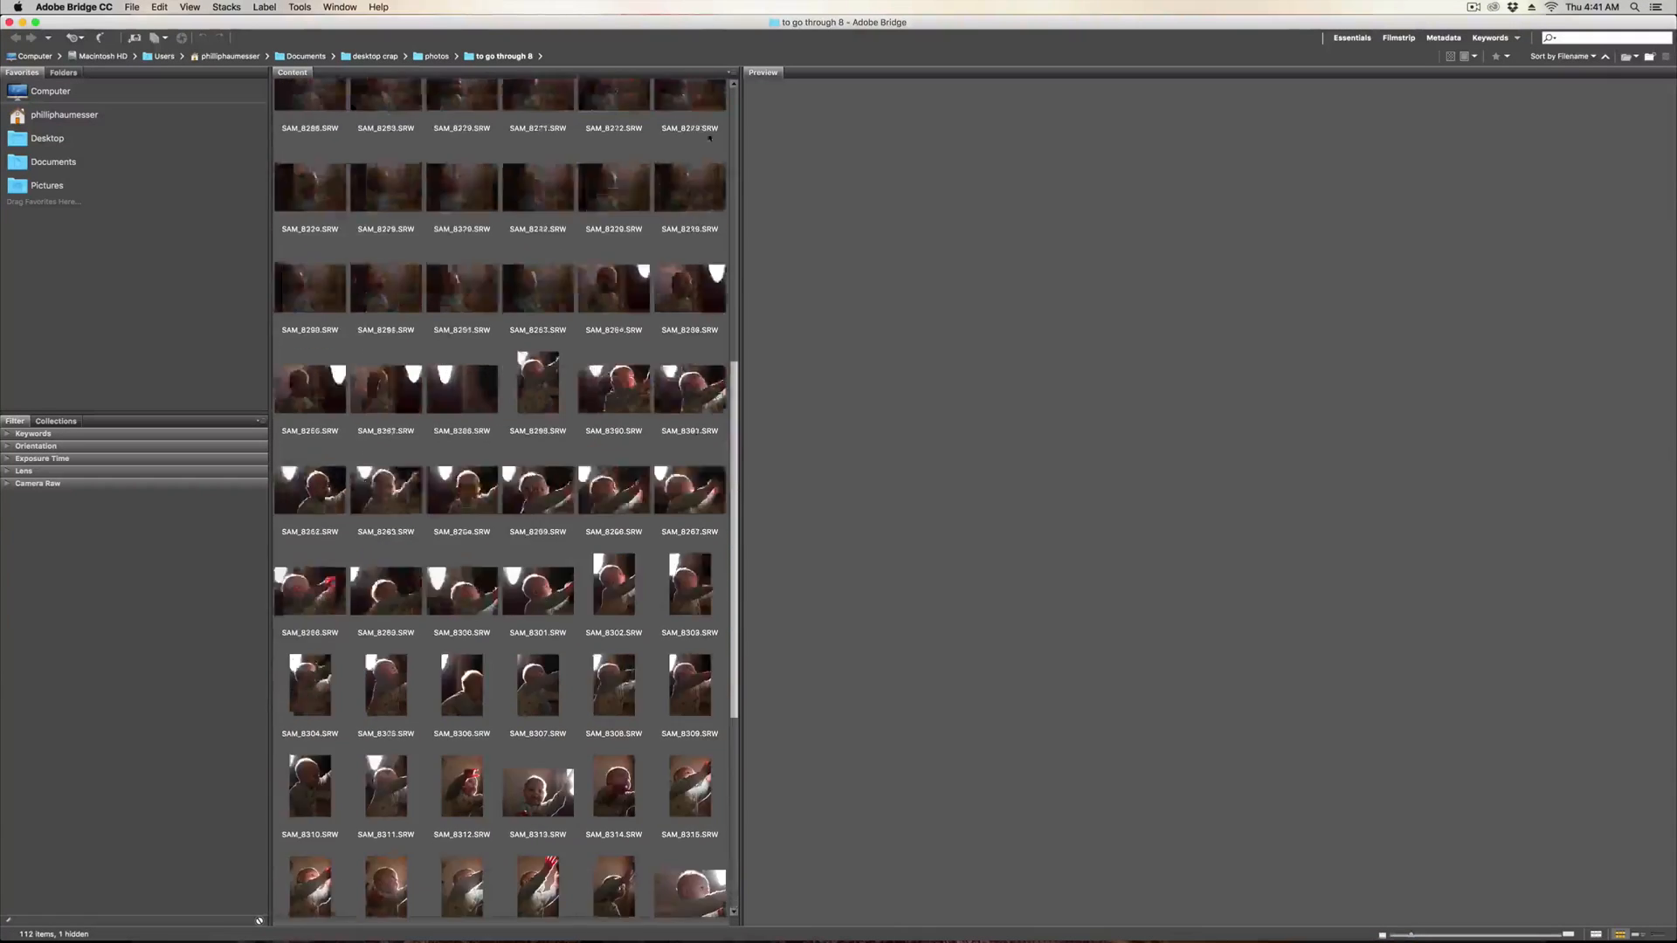
scroll(up, 3)
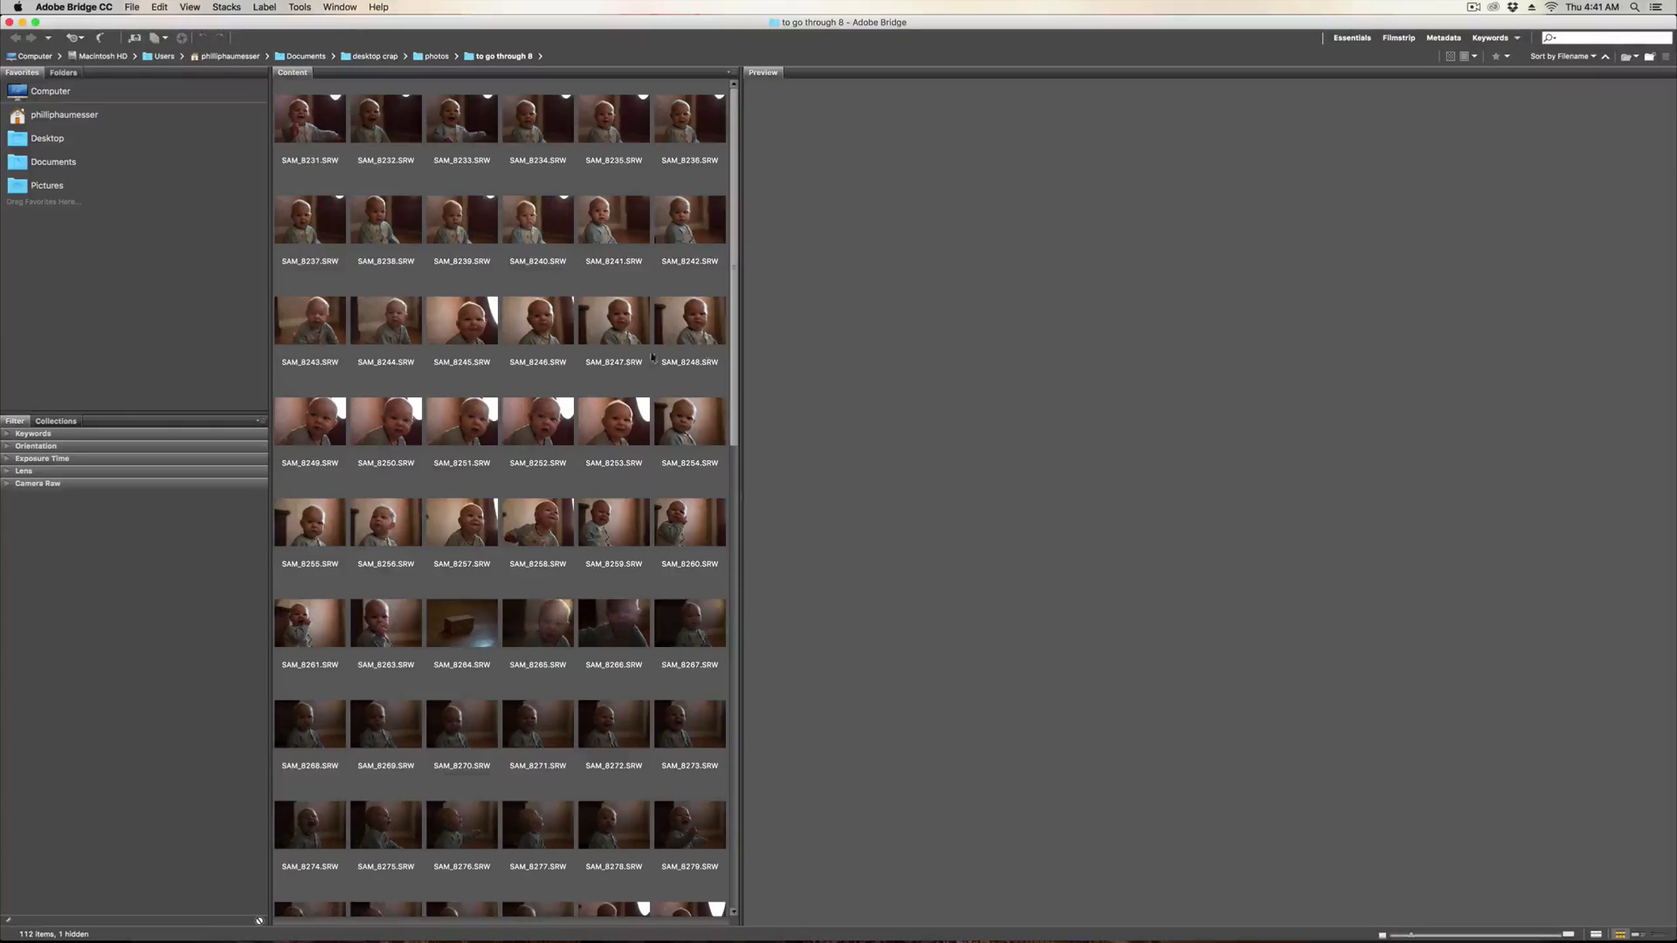
scroll(down, 3)
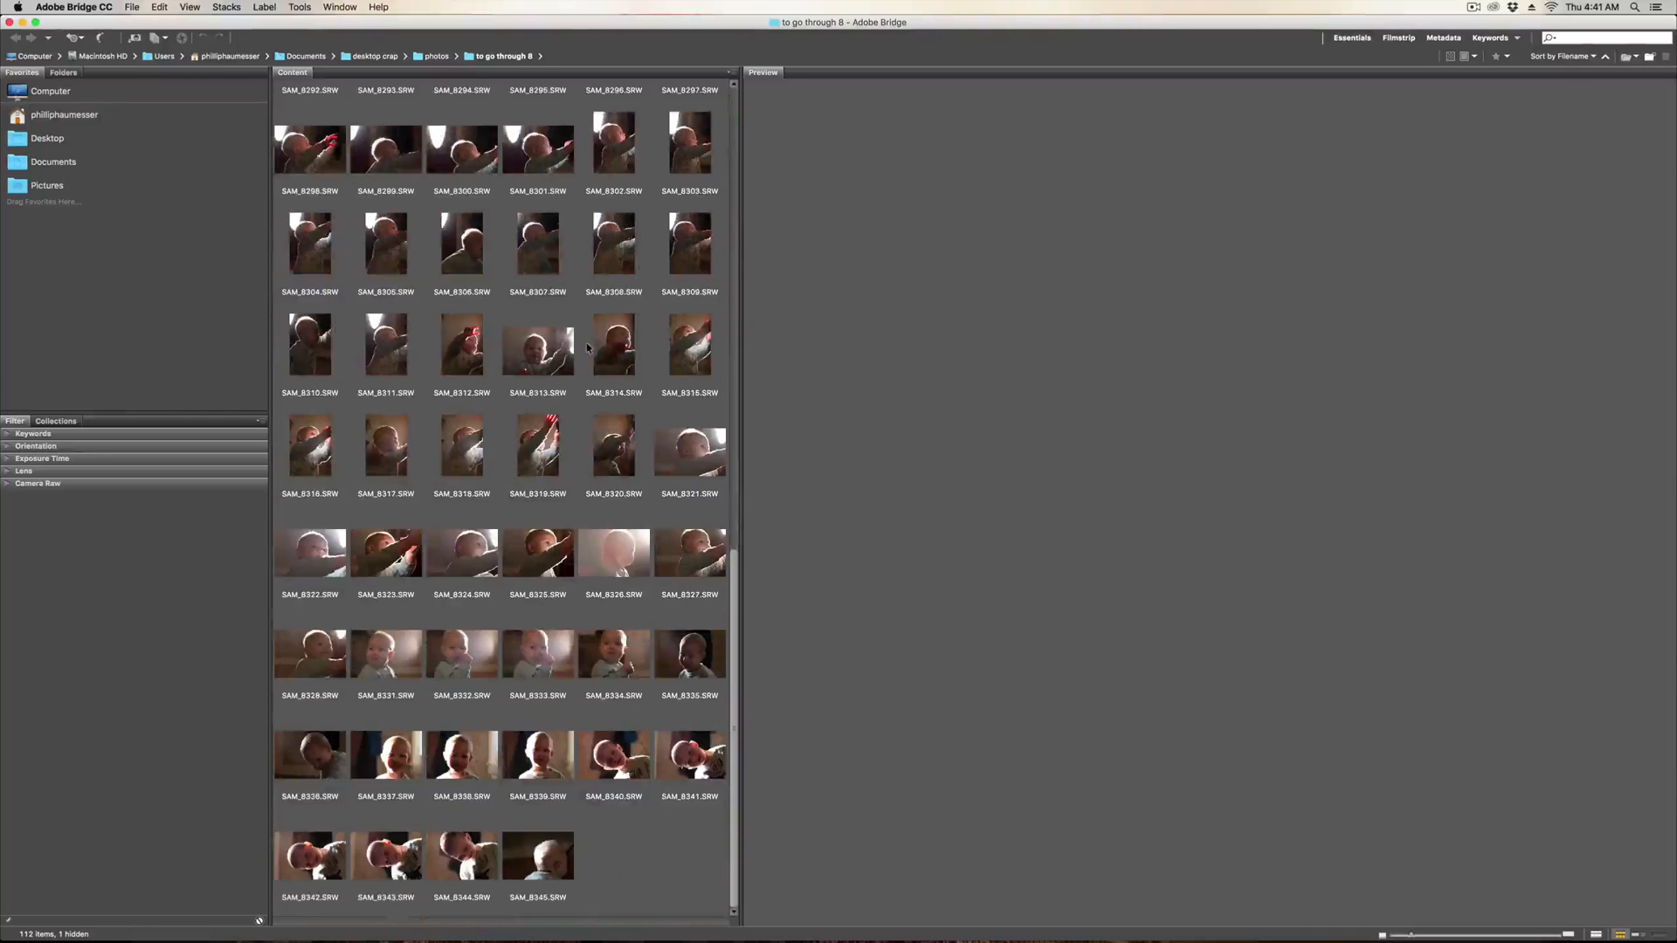
scroll(up, 3)
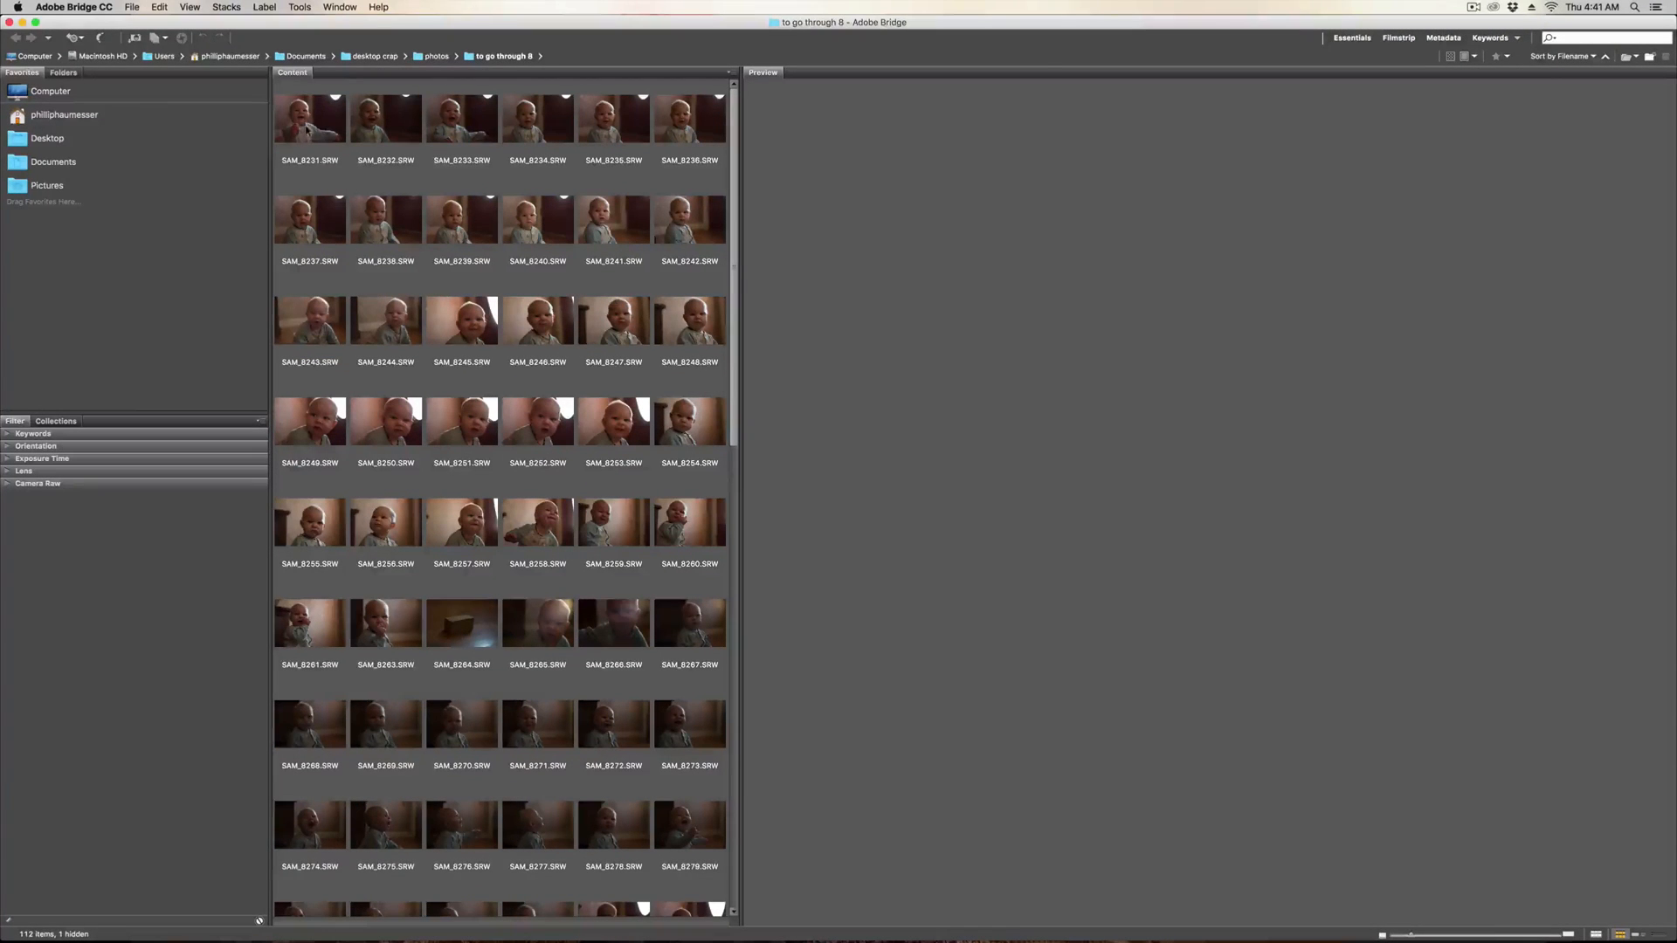
Select SAM_8231.SRW so it shows as a large preview, ready to change the view.
click(310, 118)
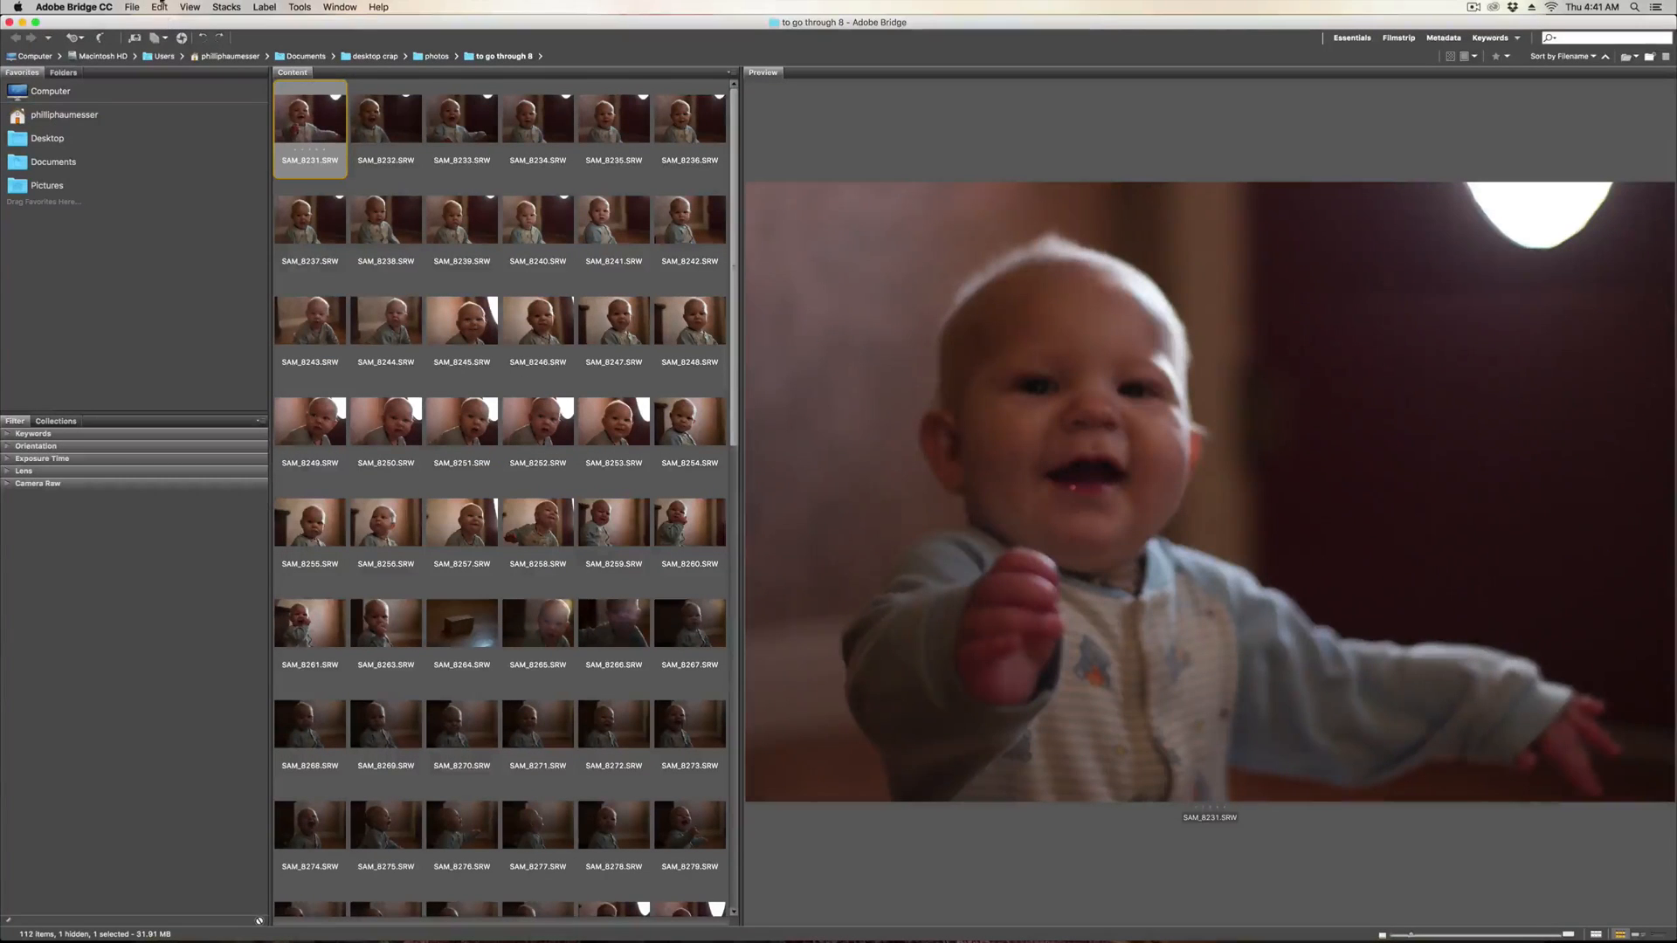
click(189, 8)
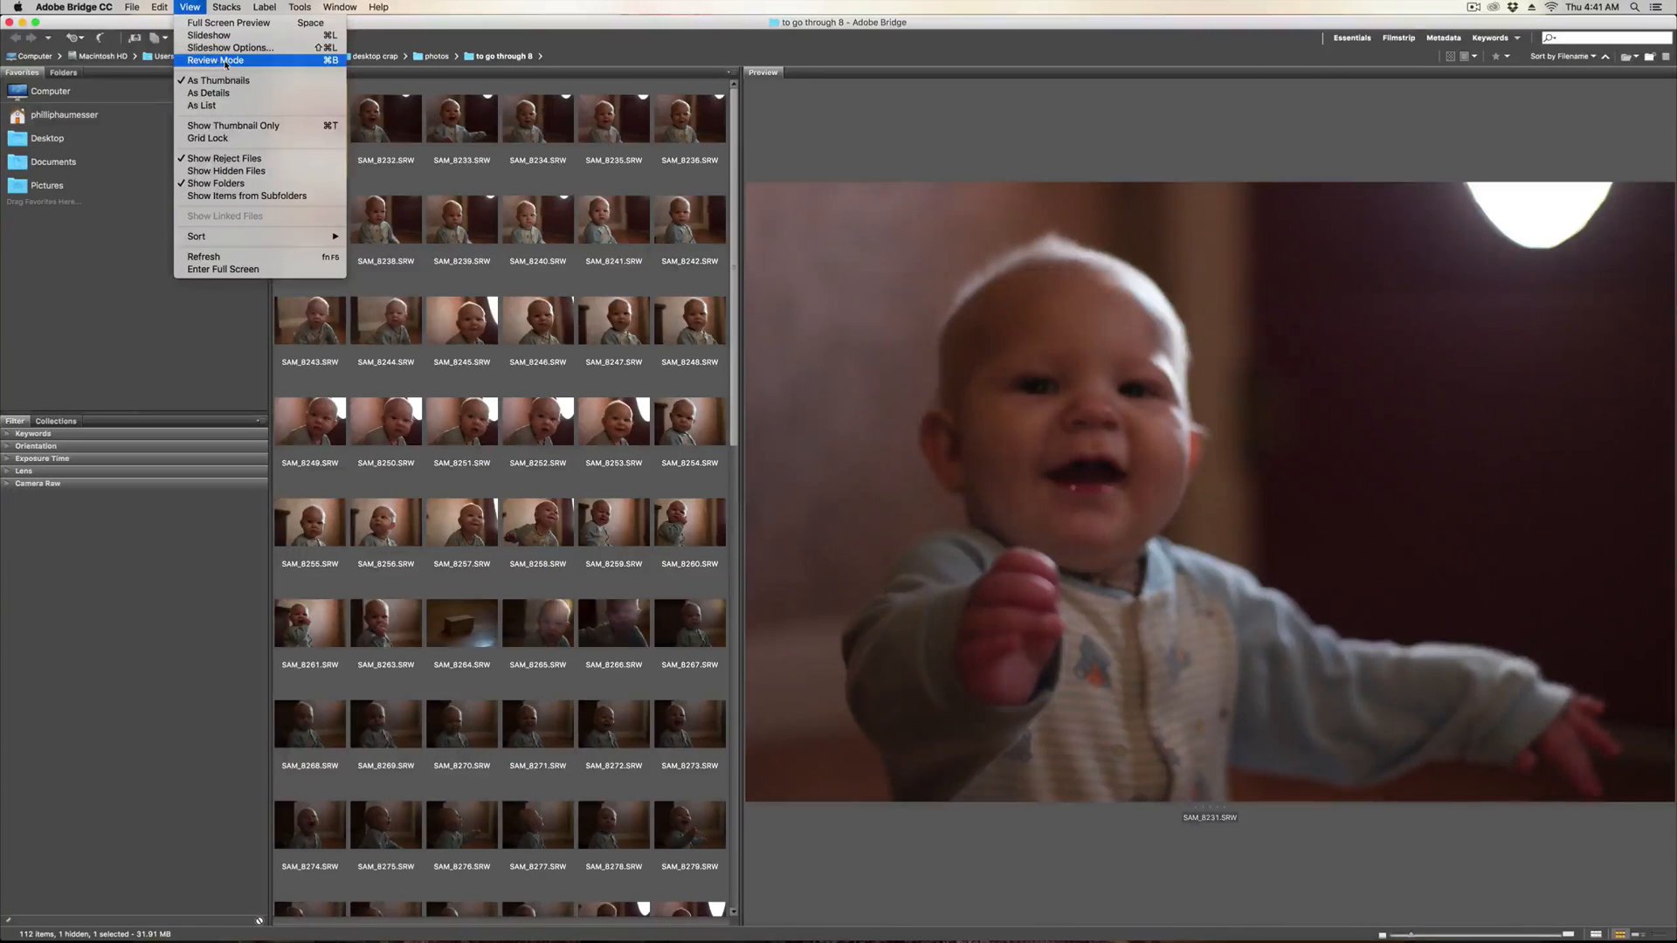
Enter Review Mode and advance the carousel through the next five baby photos.
click(214, 60)
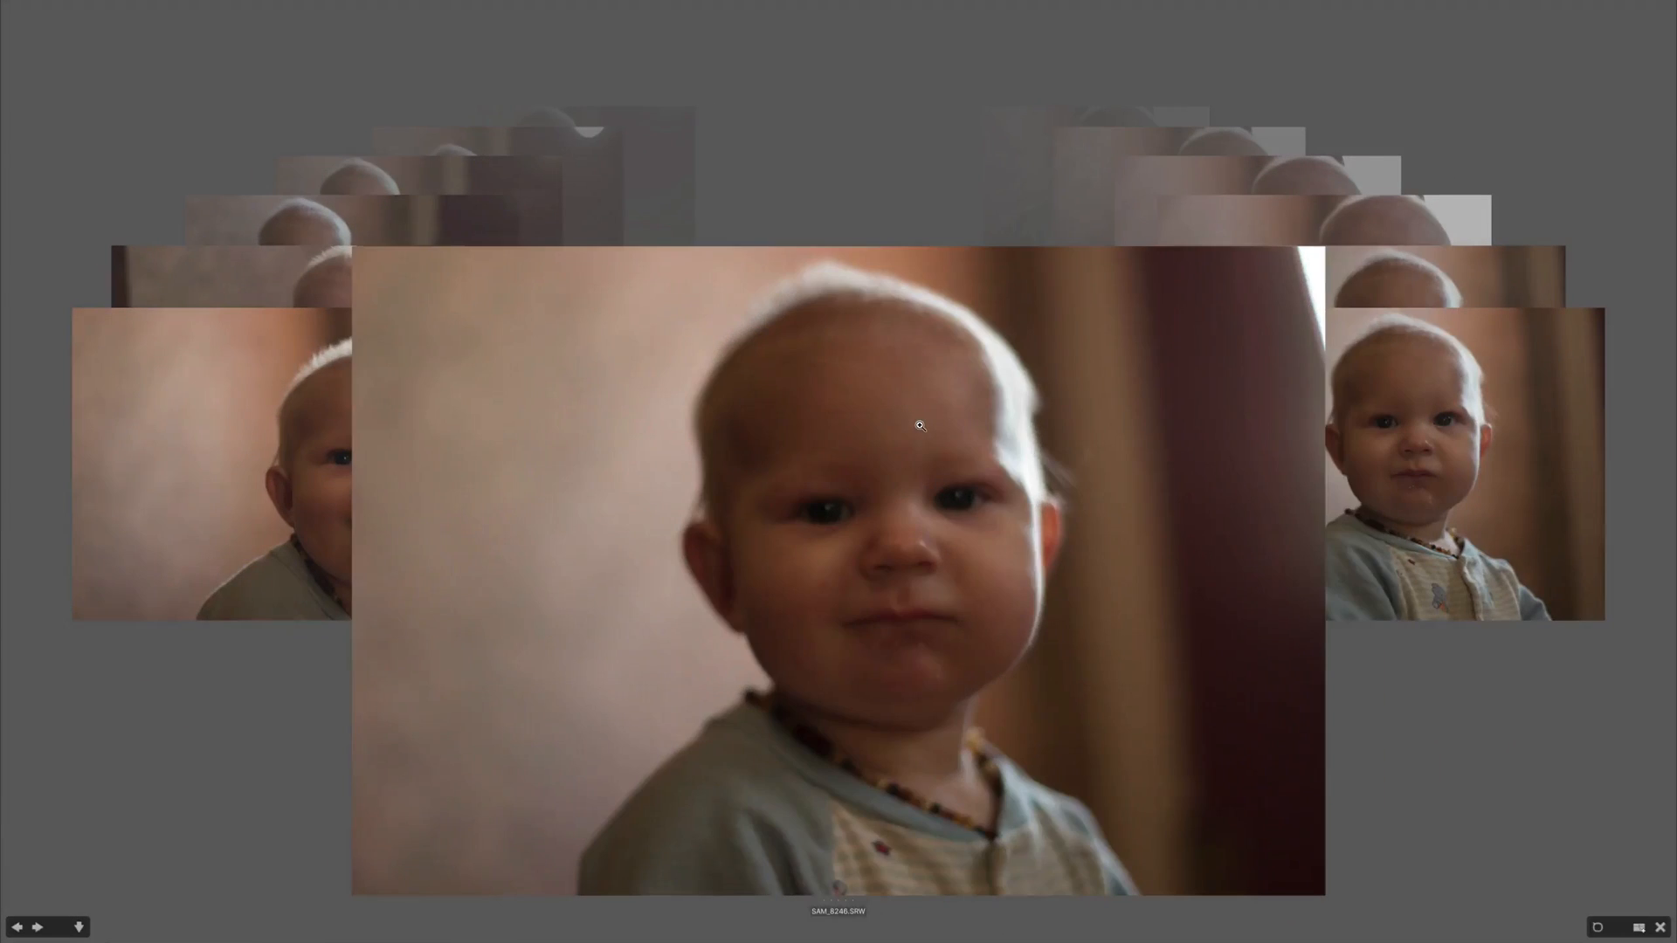
click(35, 927)
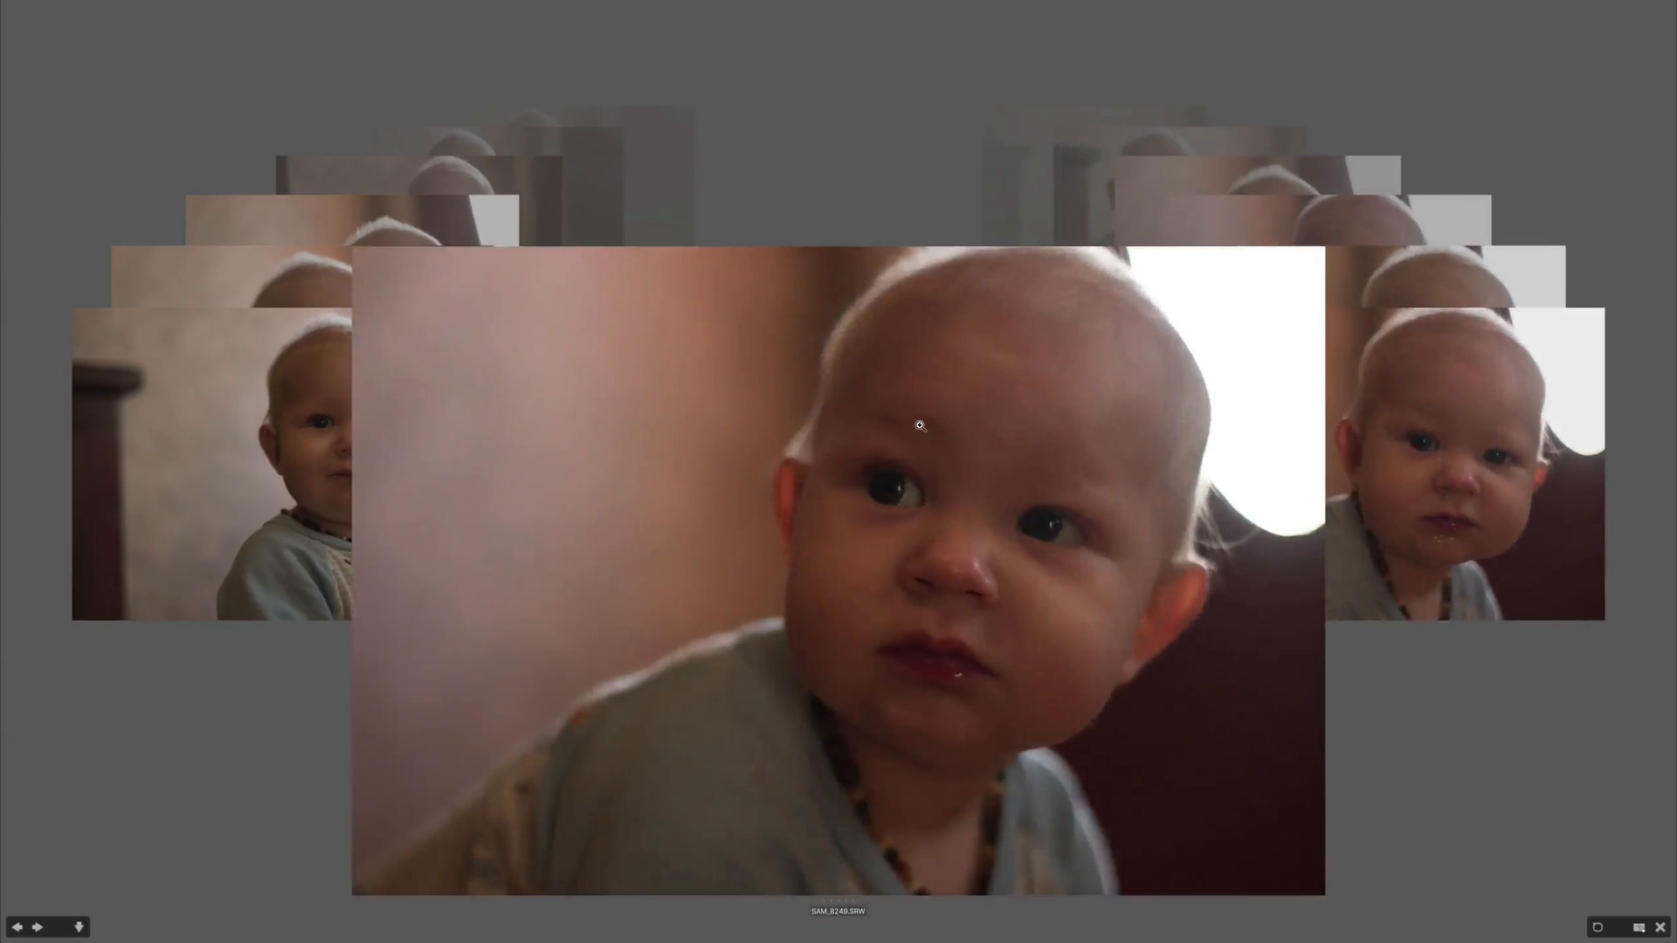
click(35, 928)
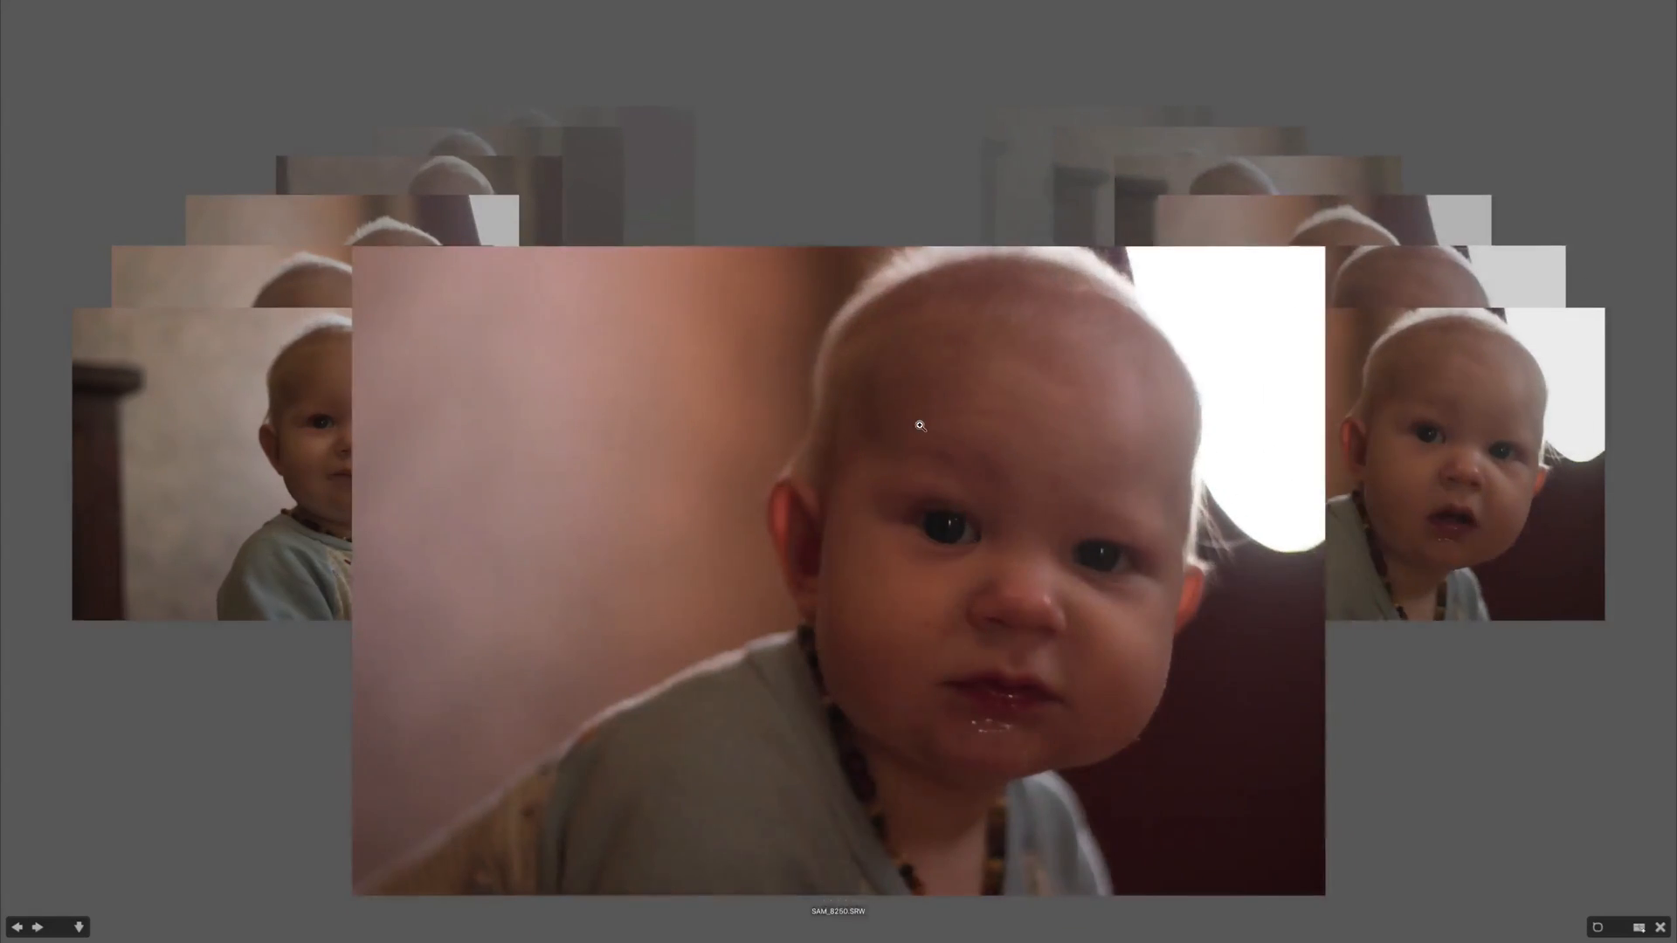
click(37, 928)
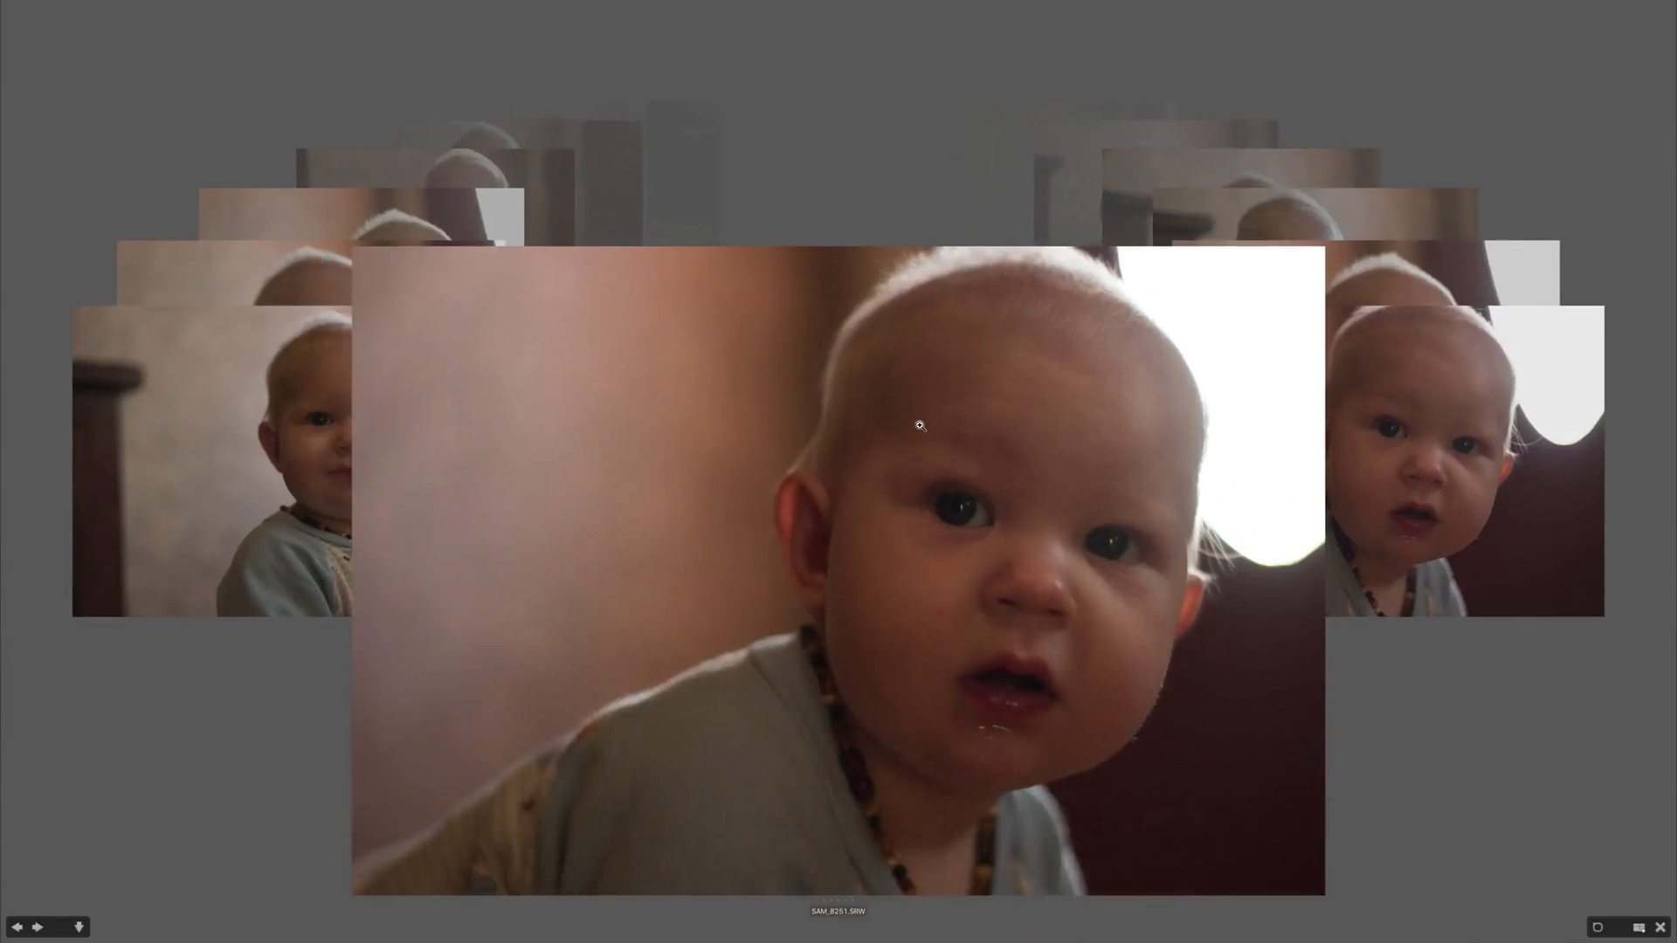
click(35, 927)
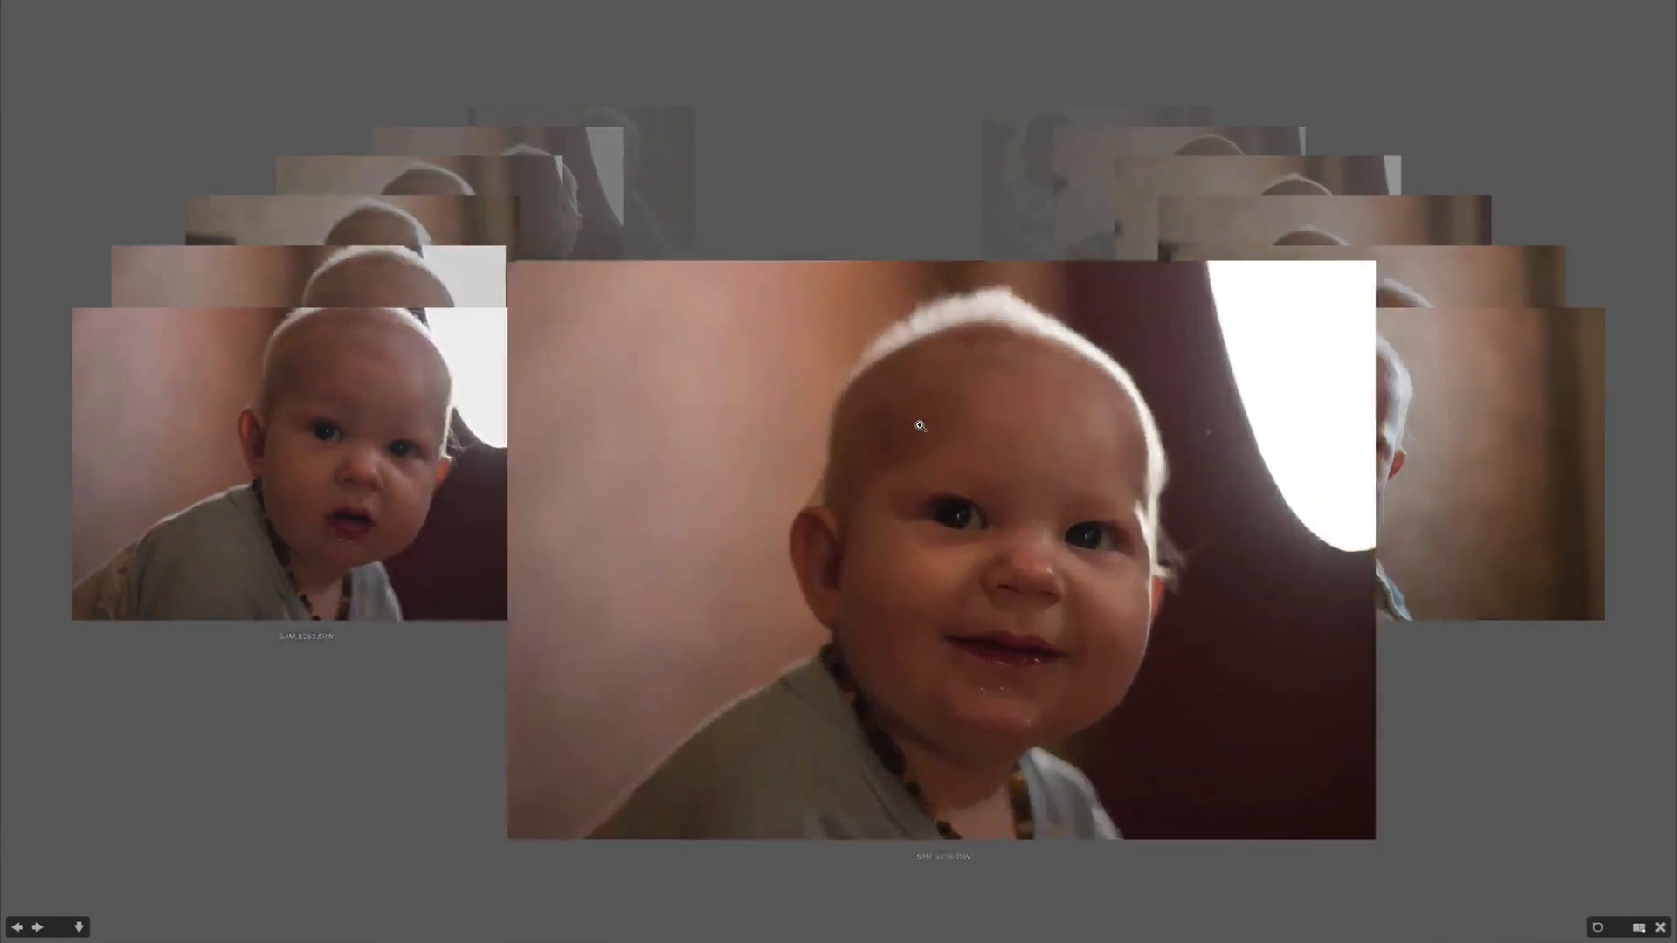
click(35, 928)
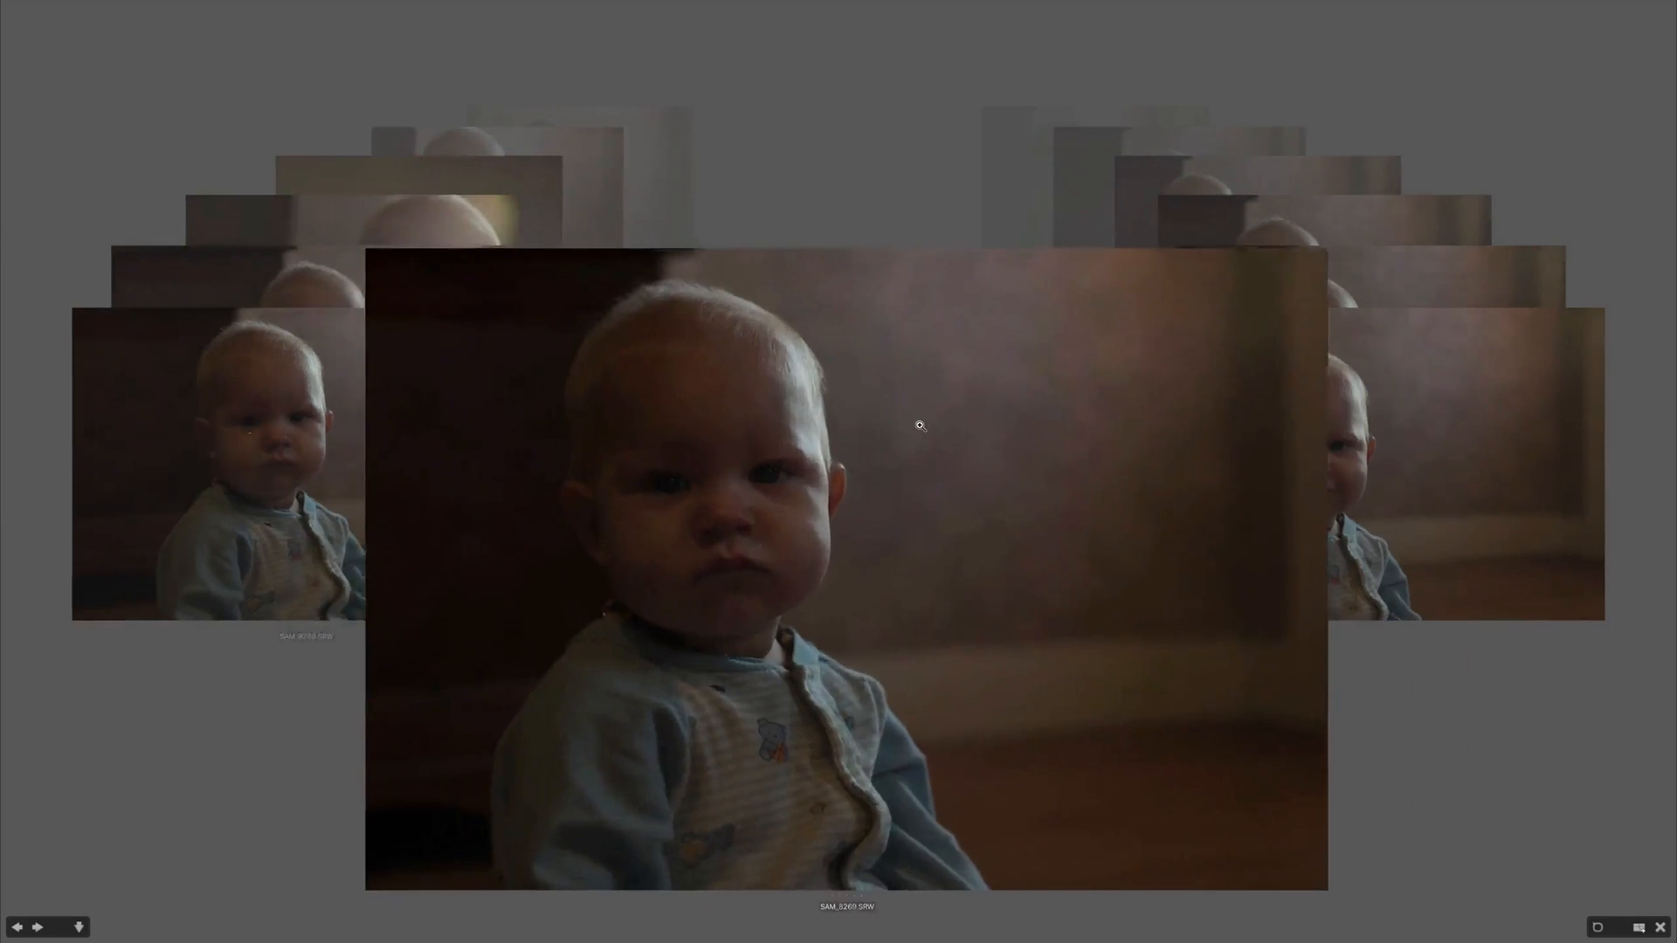
Step through the remaining photos in review, dropping keepers, and exit with 76 rejects selected.
click(34, 928)
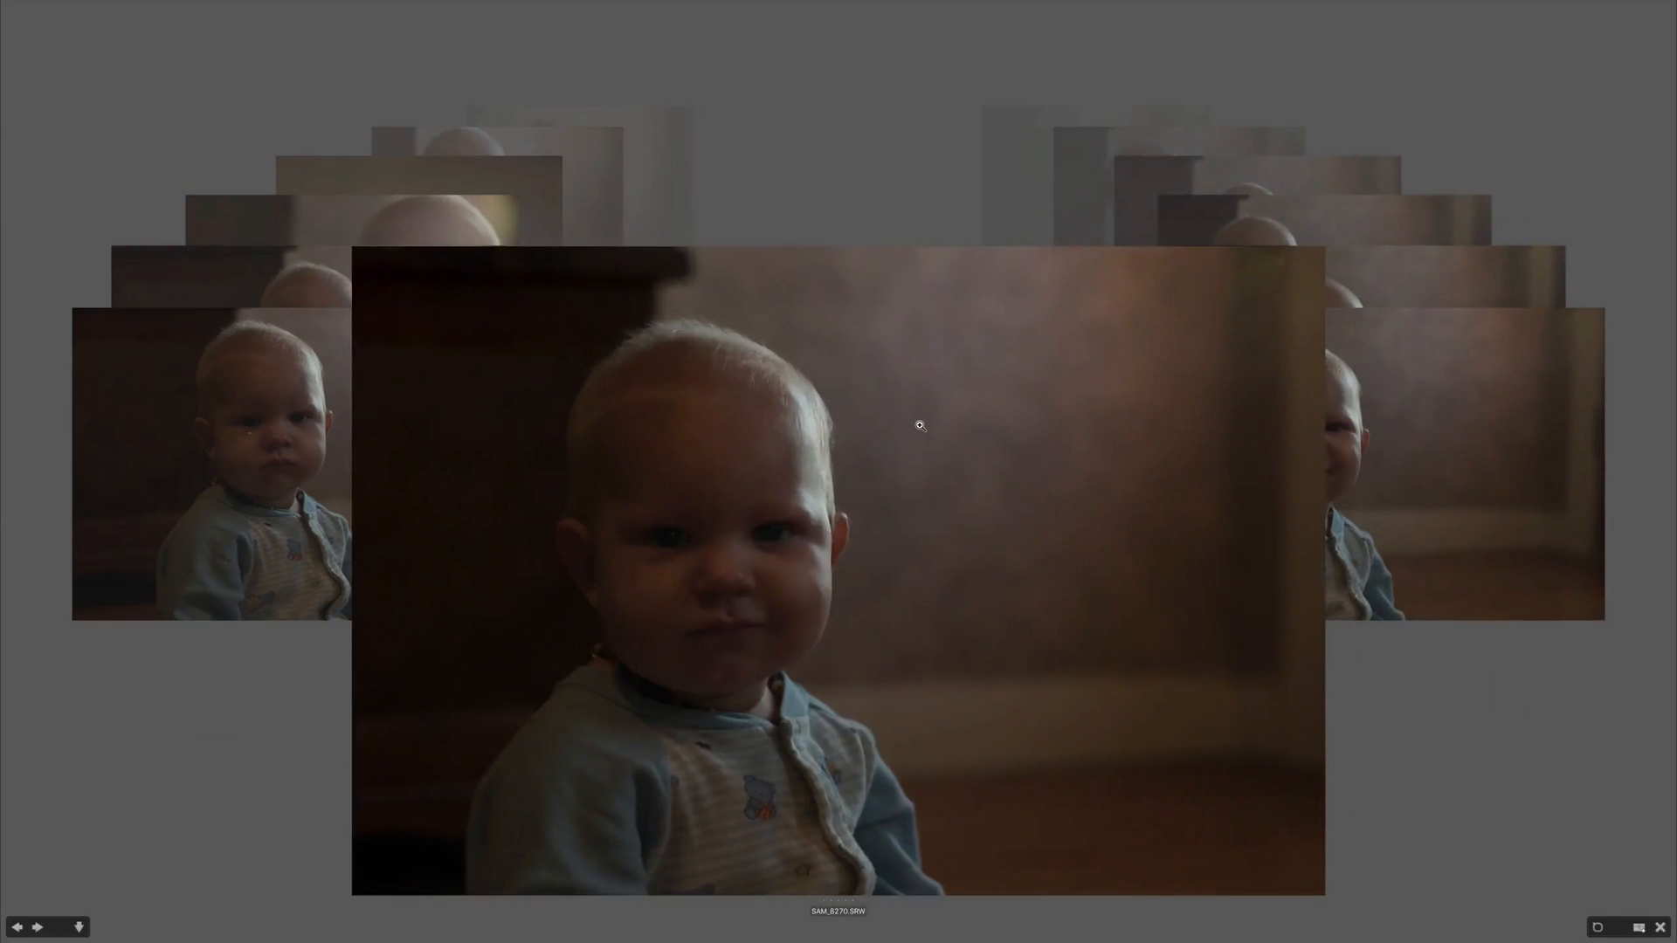
click(37, 928)
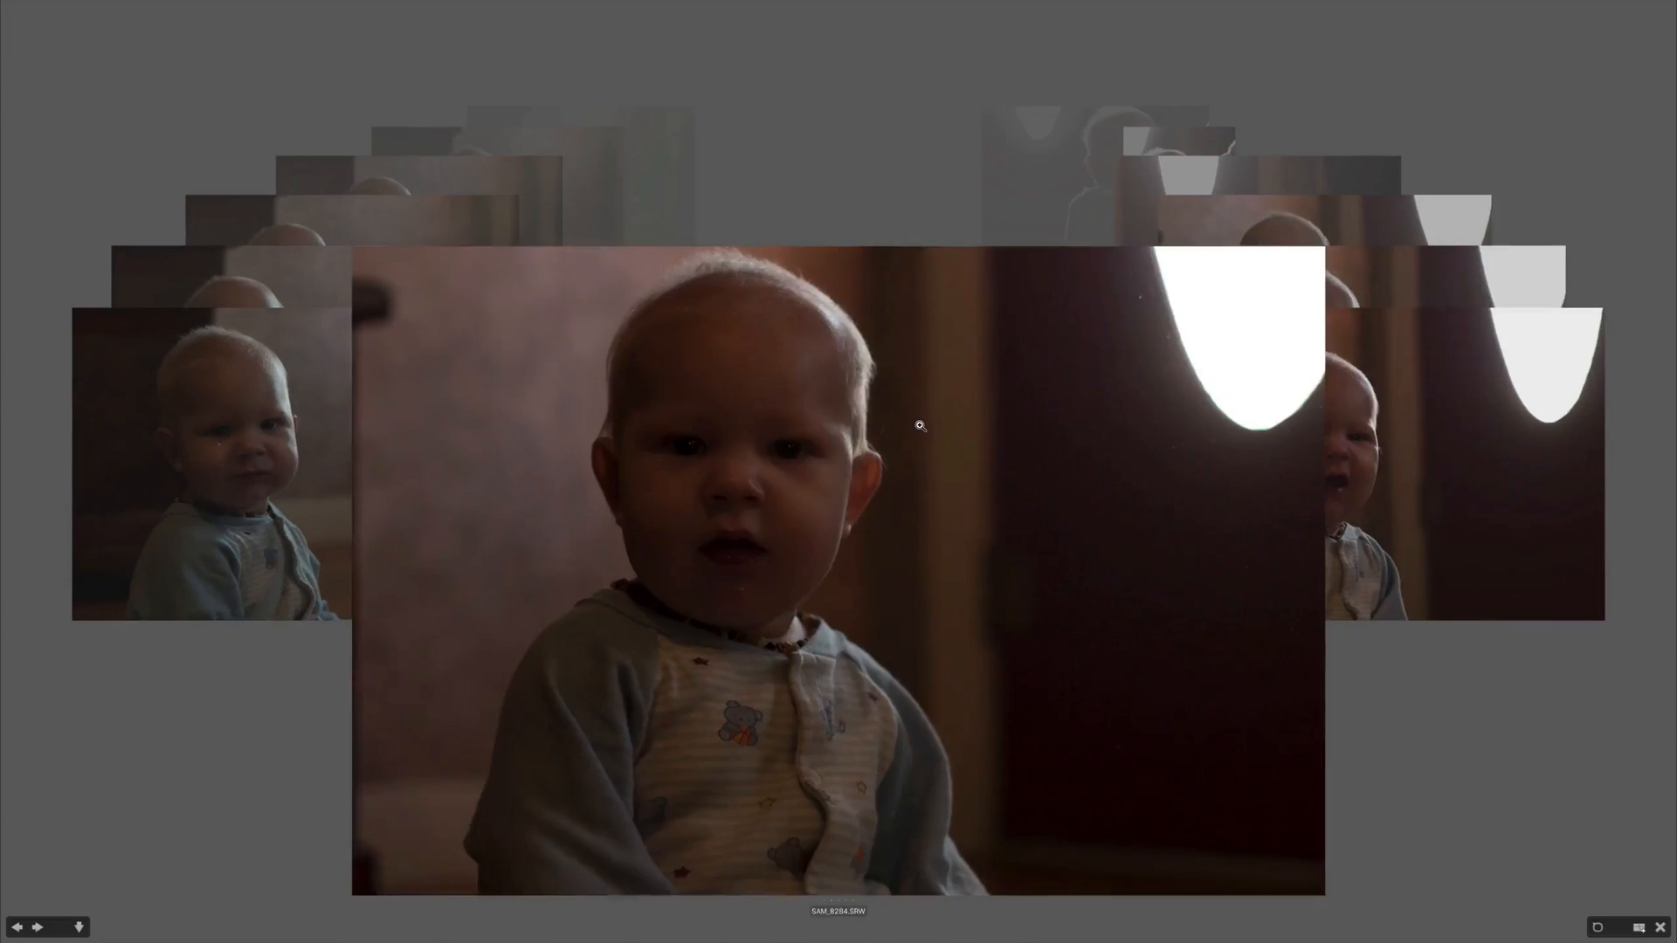
click(35, 927)
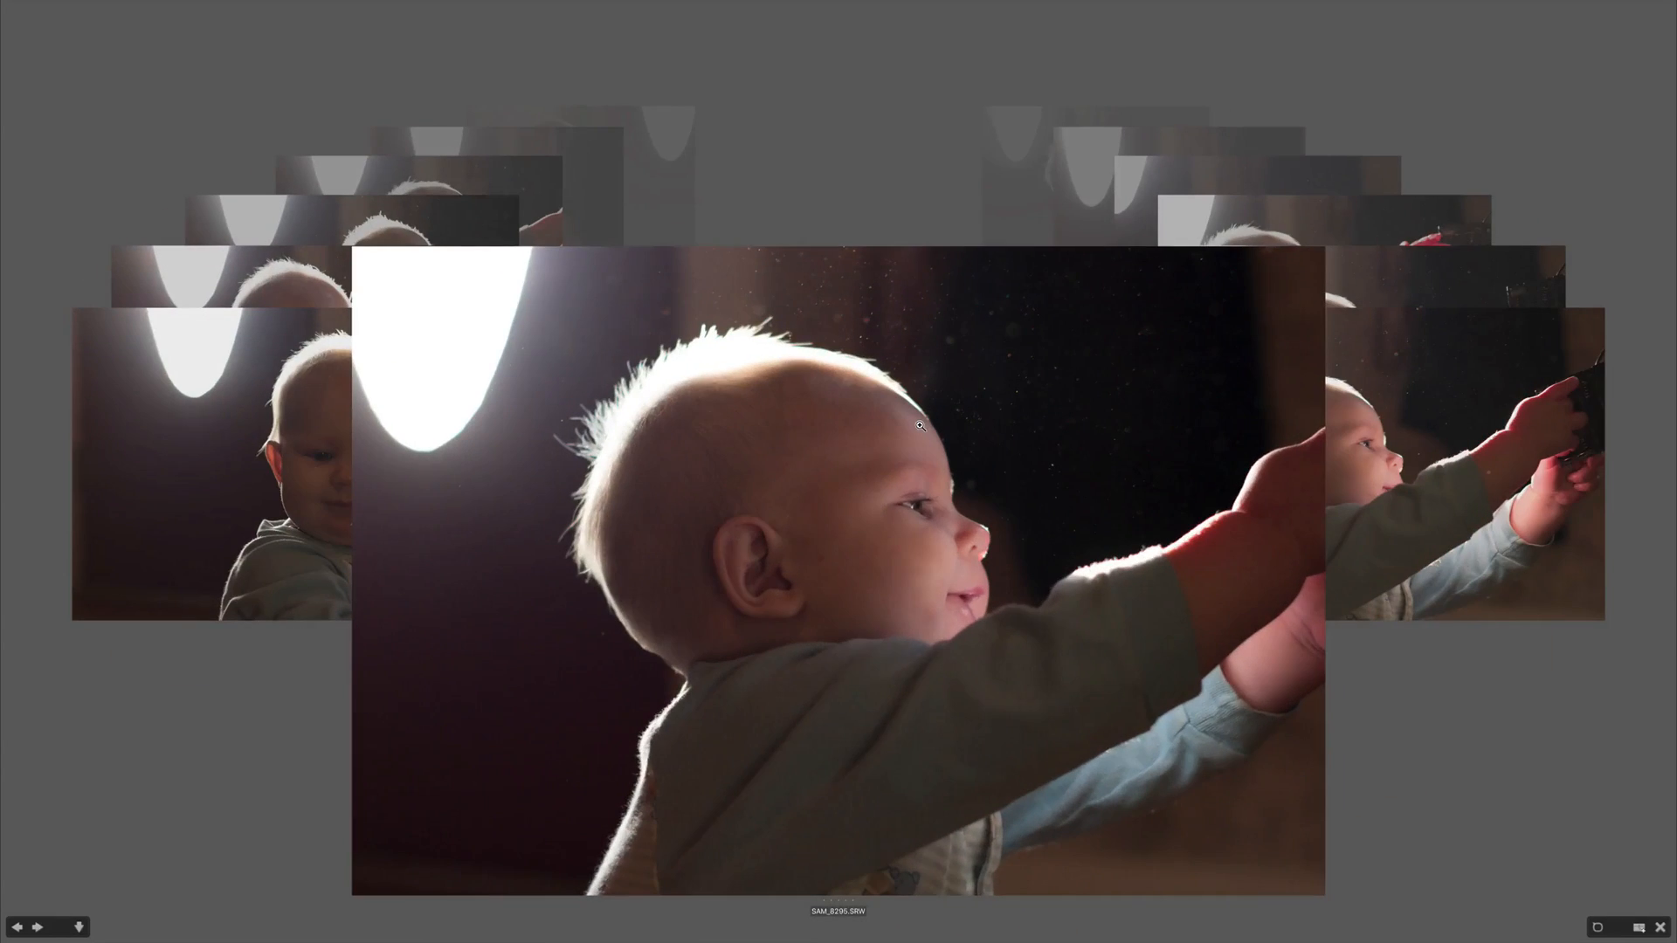
click(37, 928)
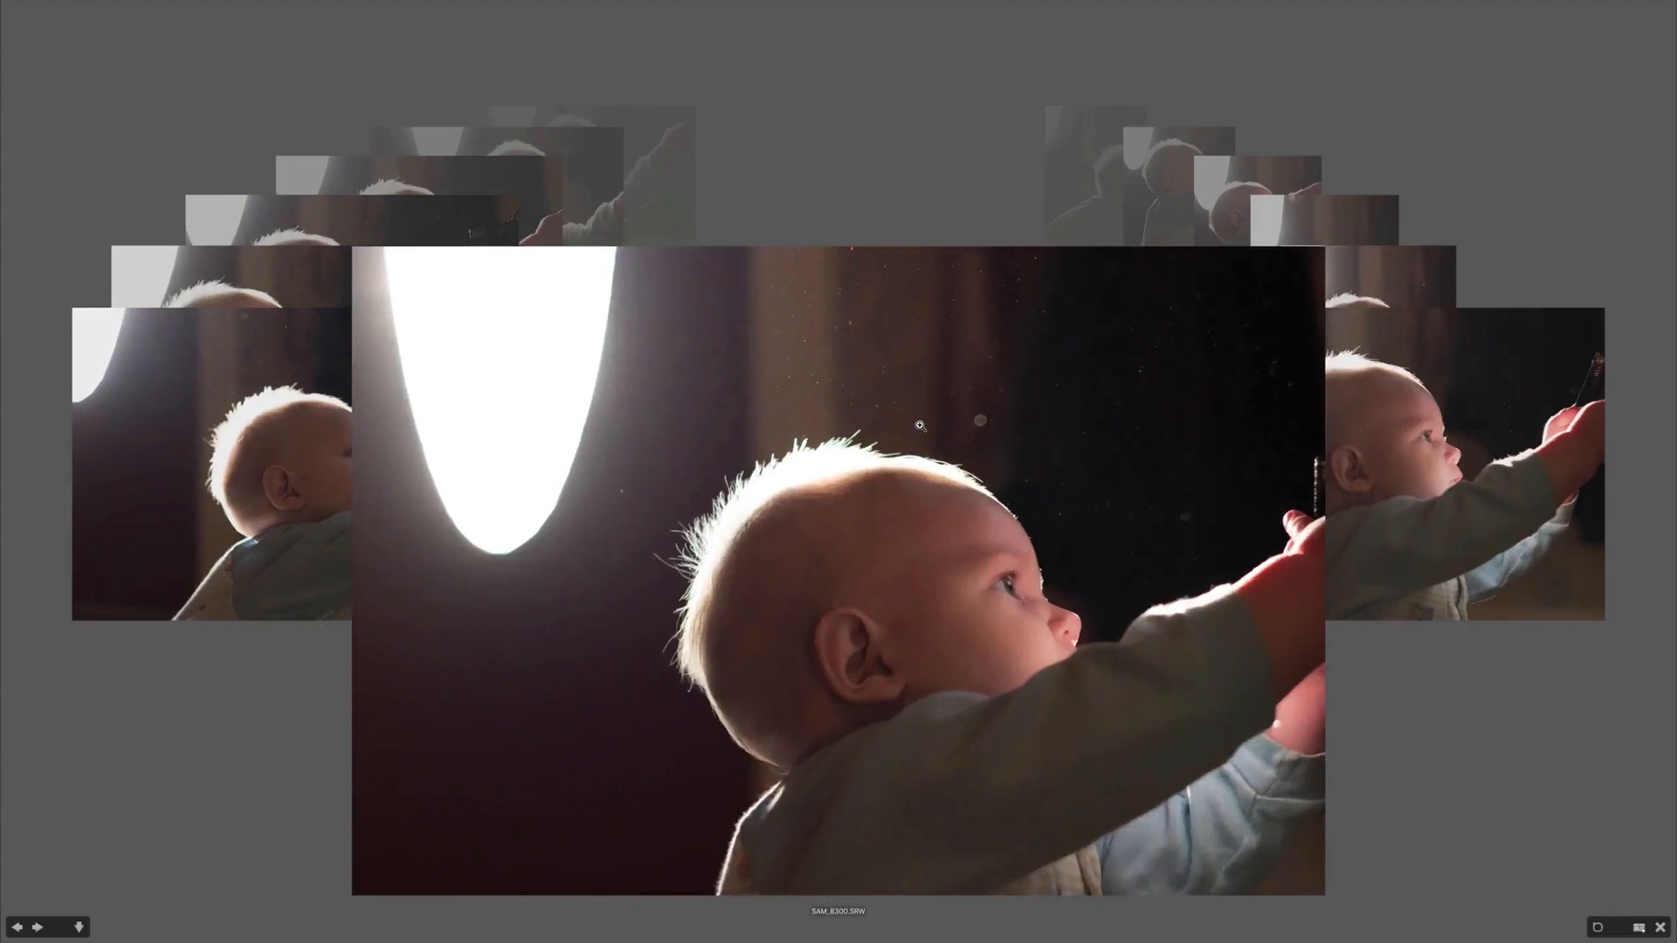
click(35, 928)
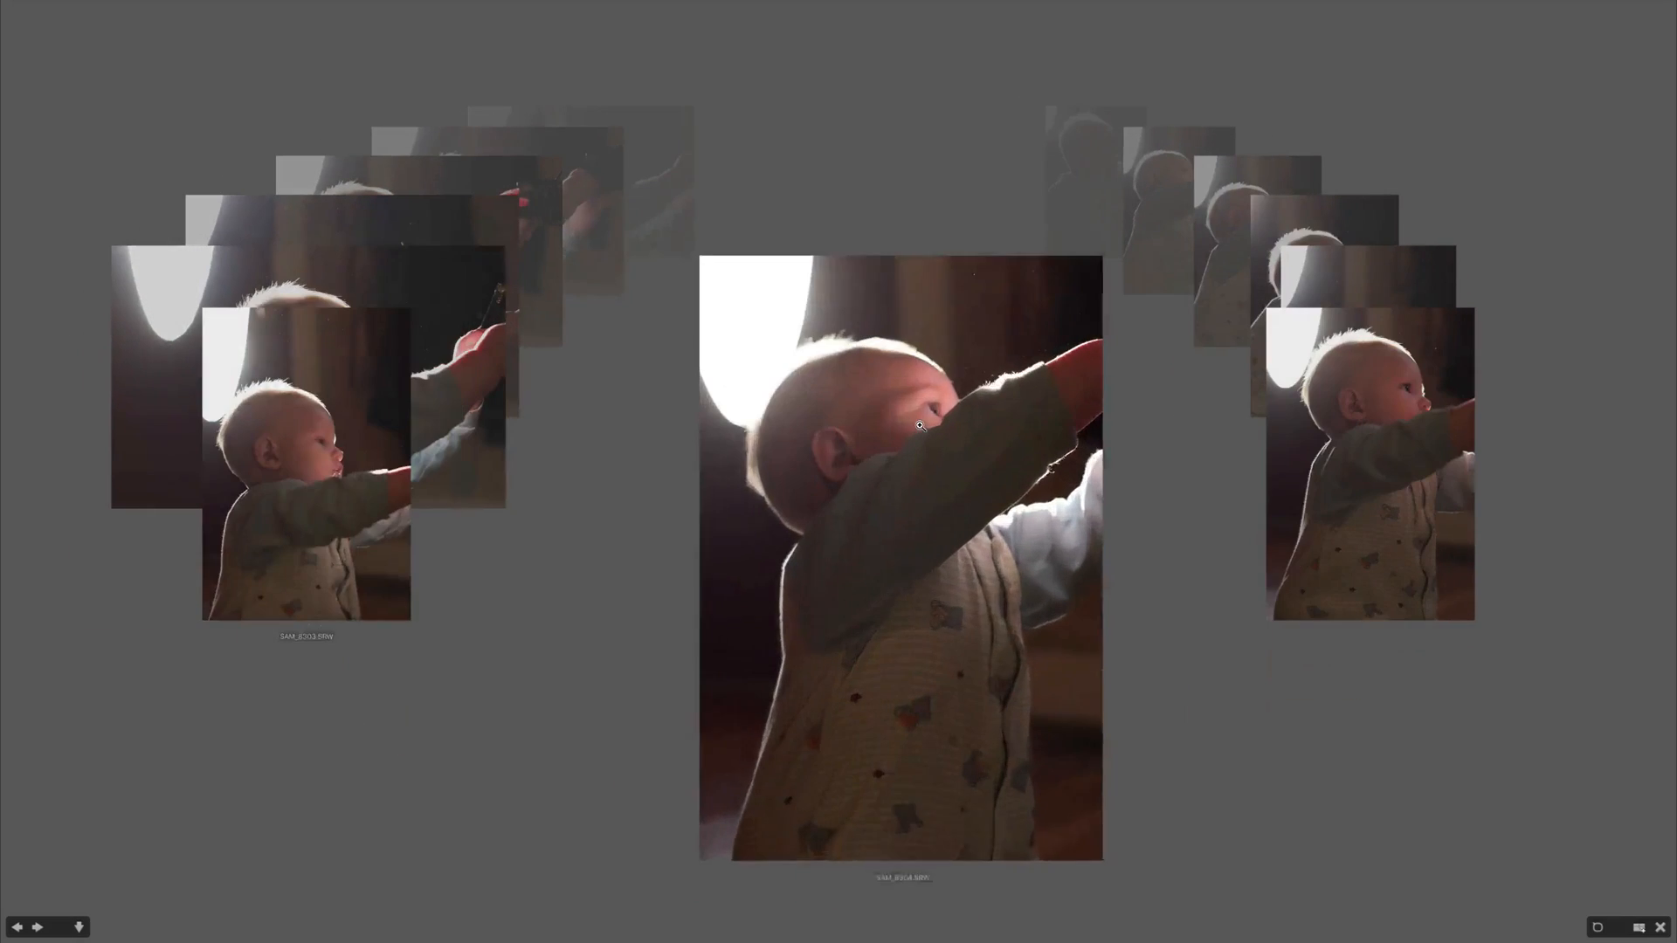
click(35, 927)
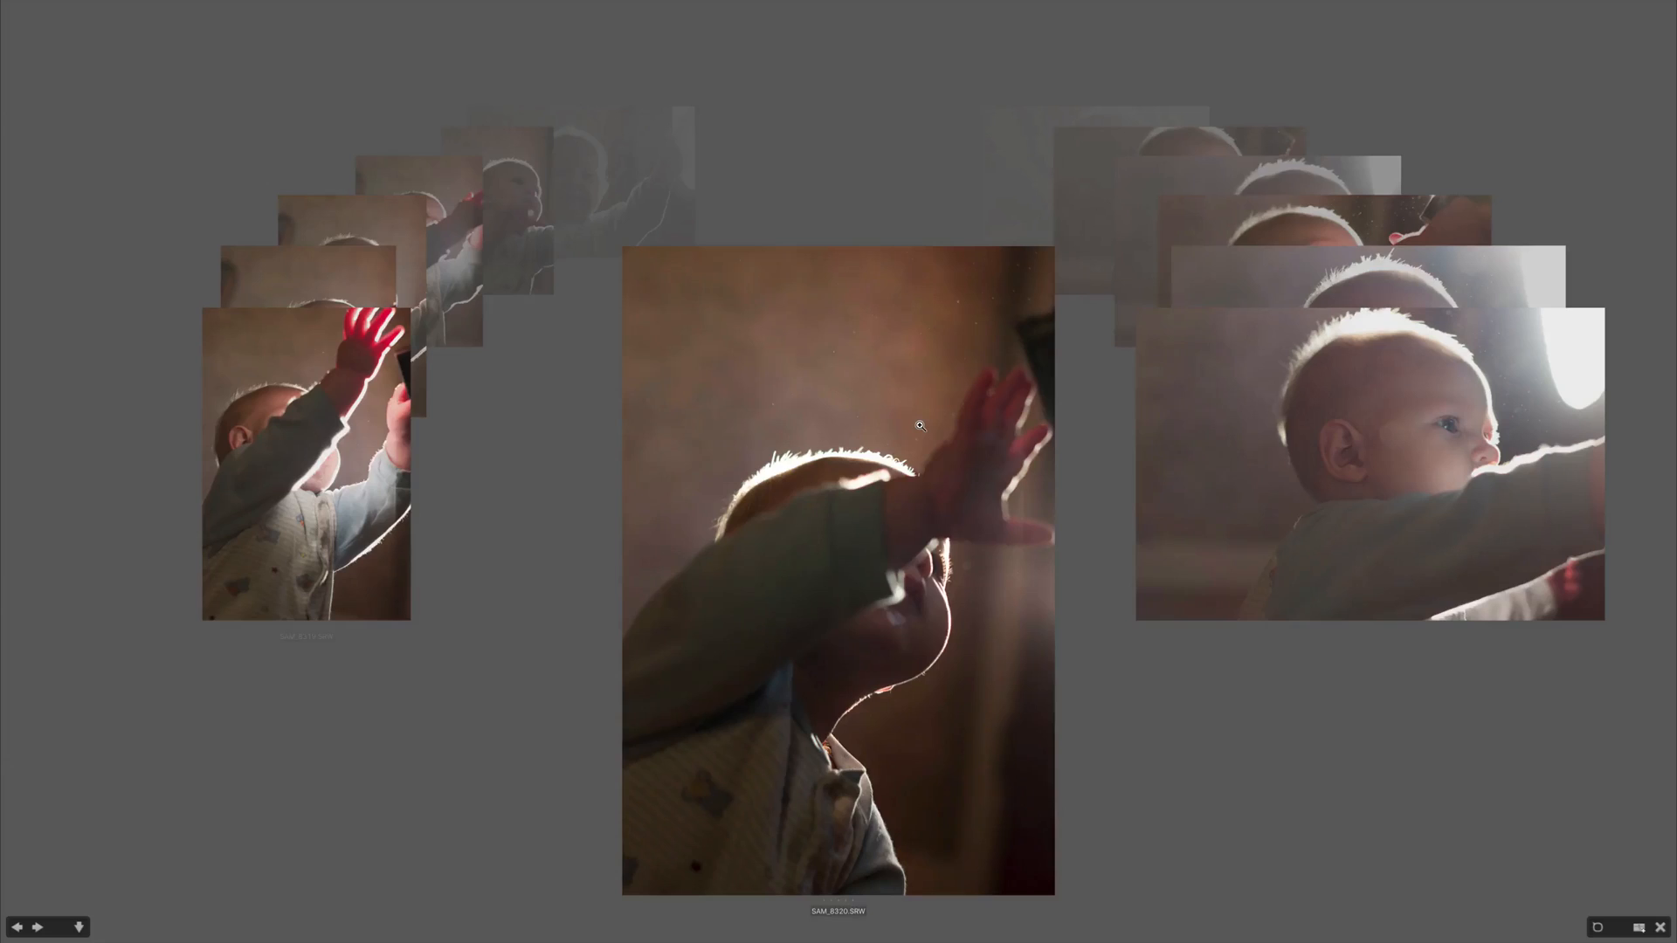
click(35, 928)
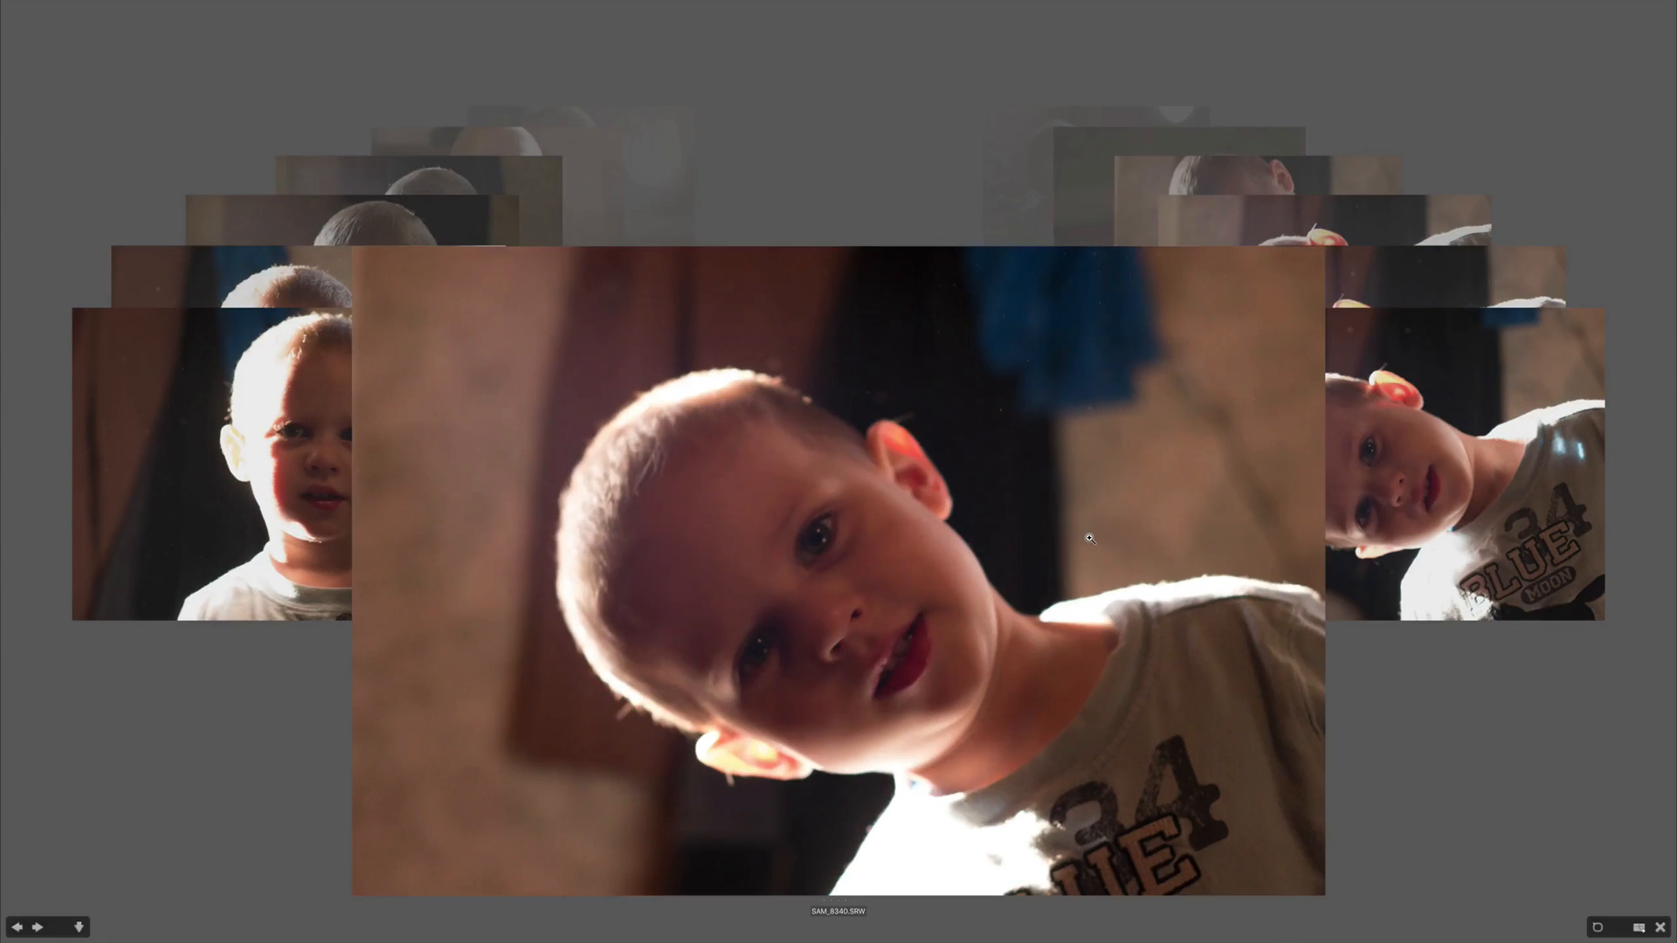
click(35, 928)
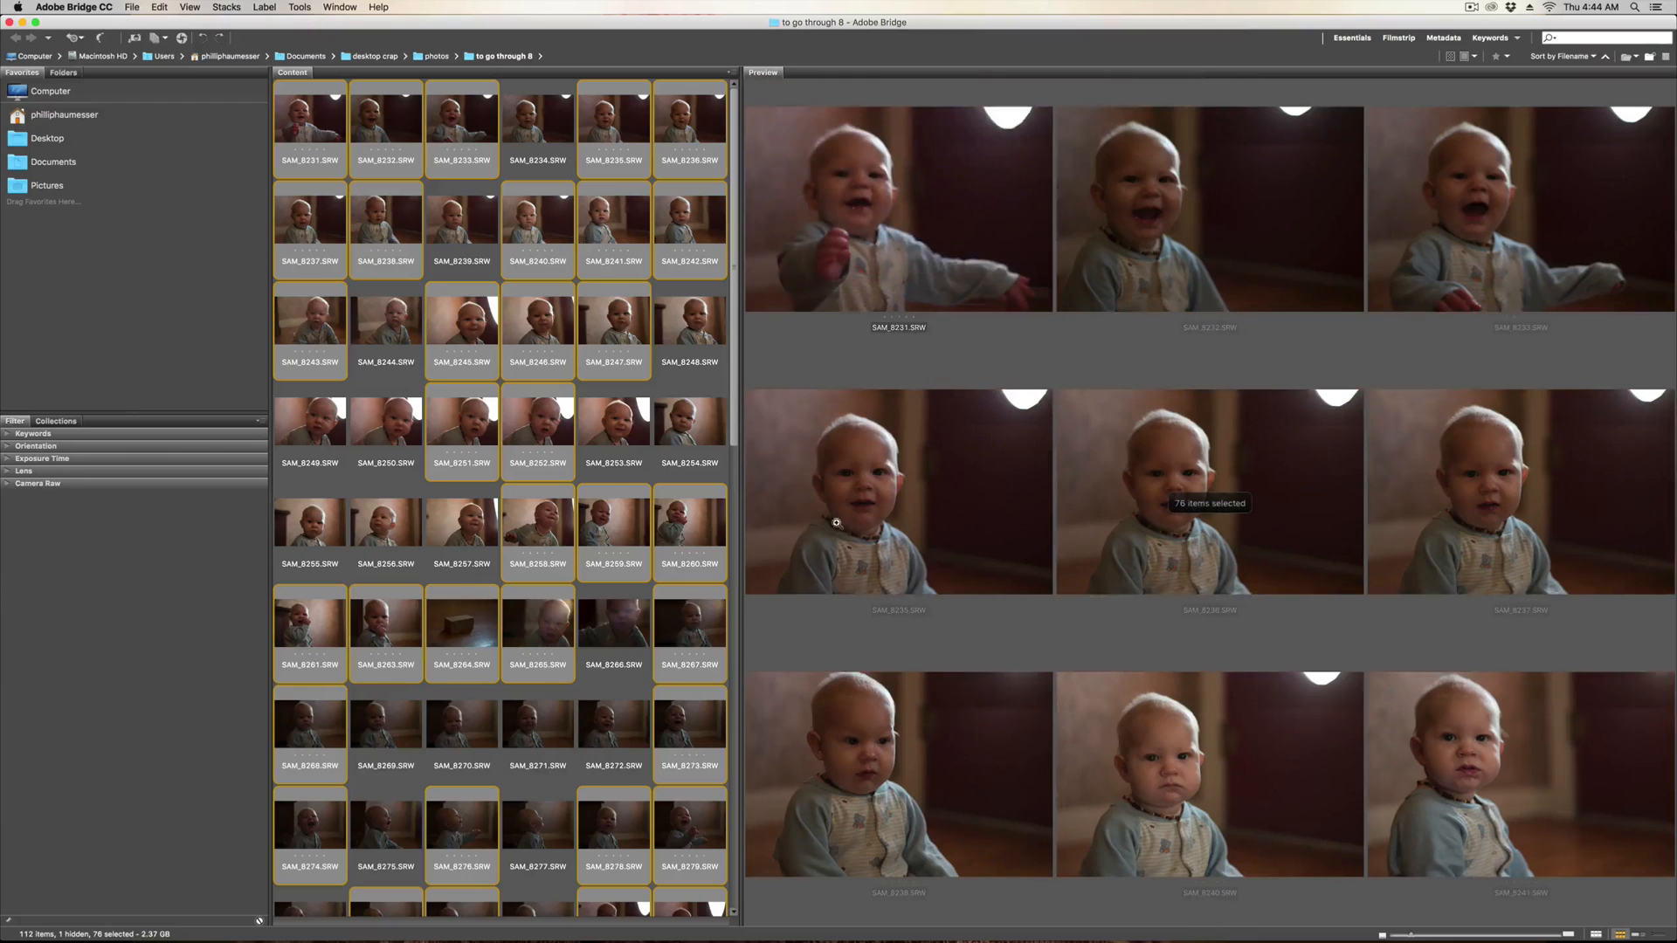
mouse_move(359, 425)
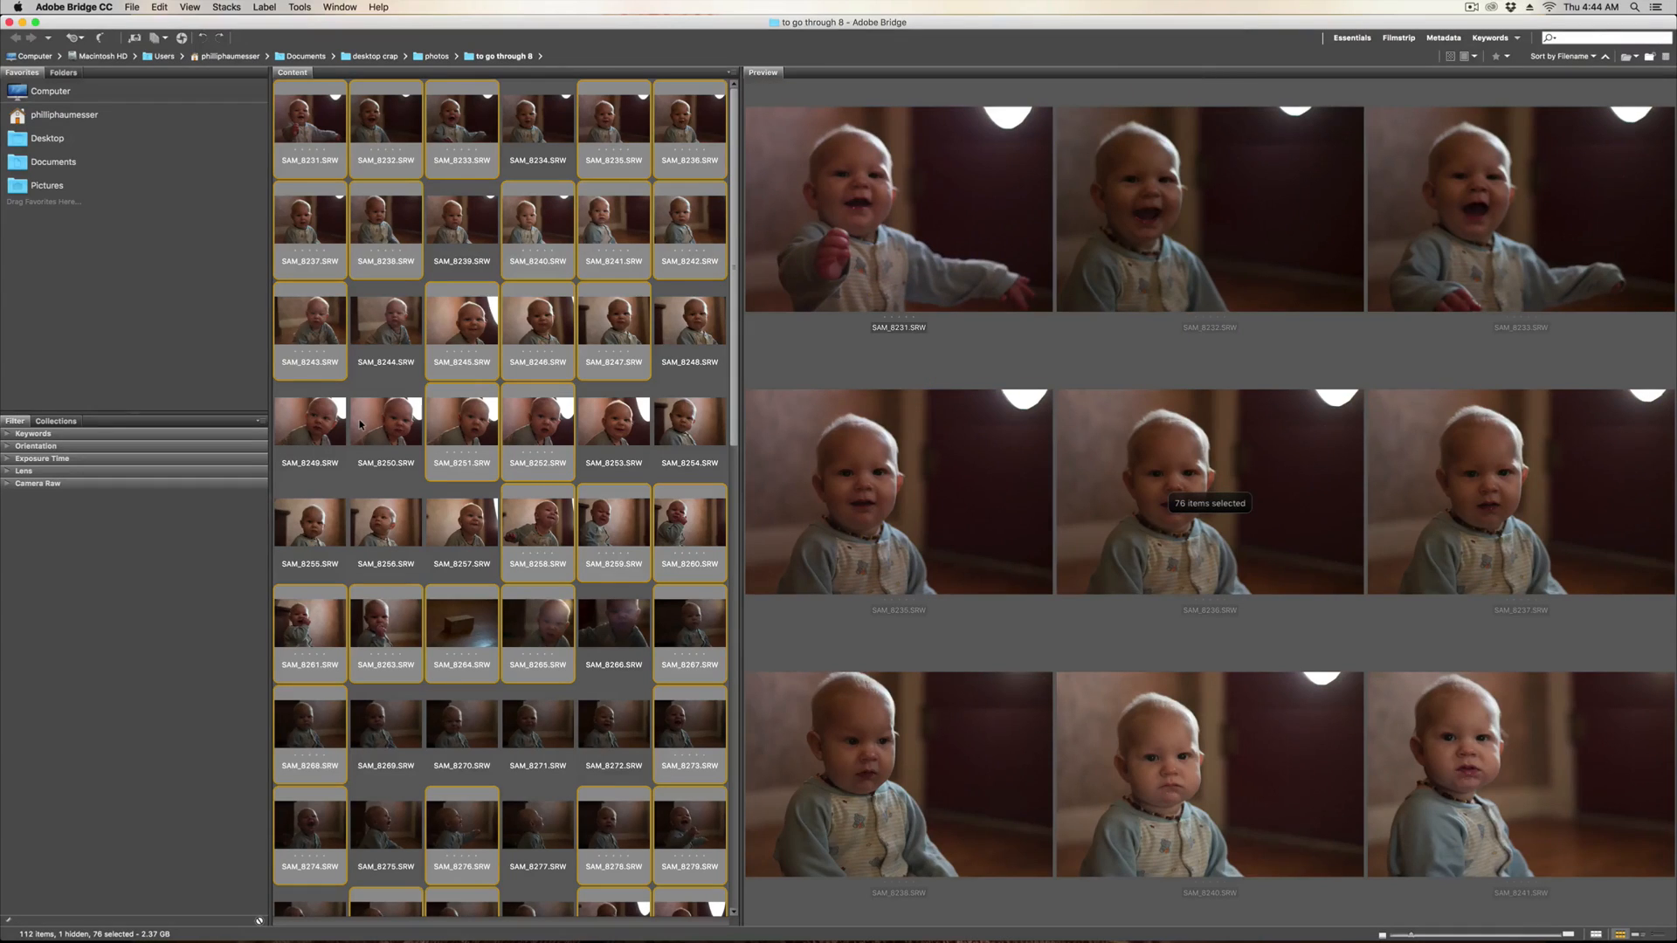
Delete the 76 selected rejects to the Trash, confirming the dialog, leaving 36 photos.
scroll(down, 3)
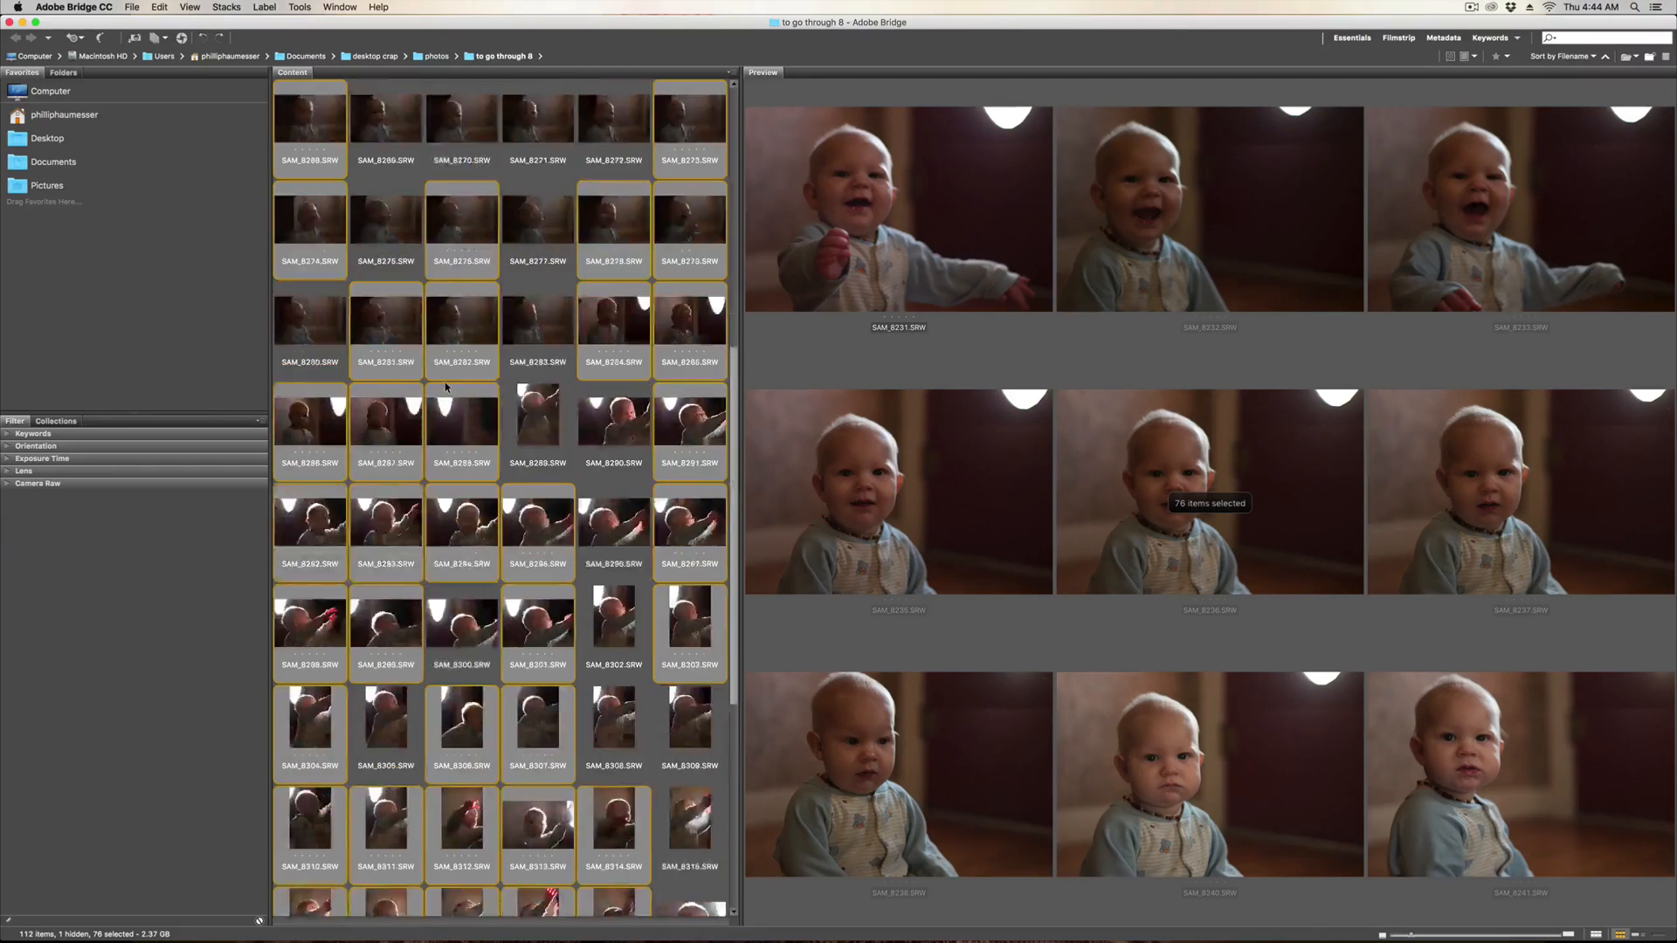
scroll(up, 3)
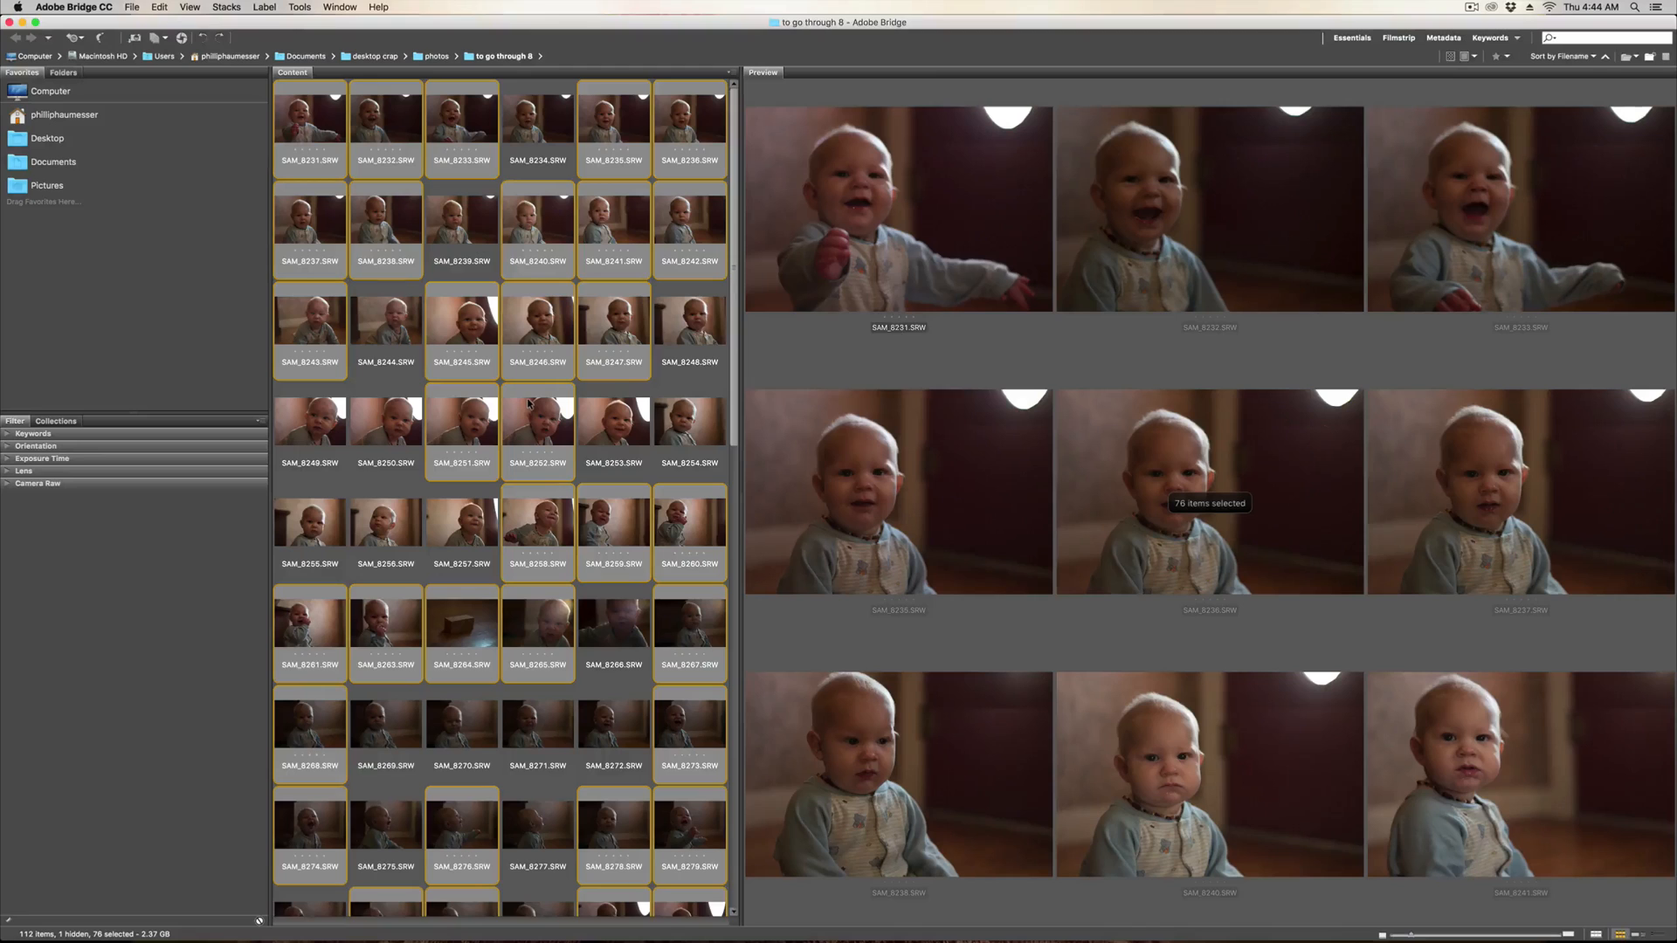
key(delete)
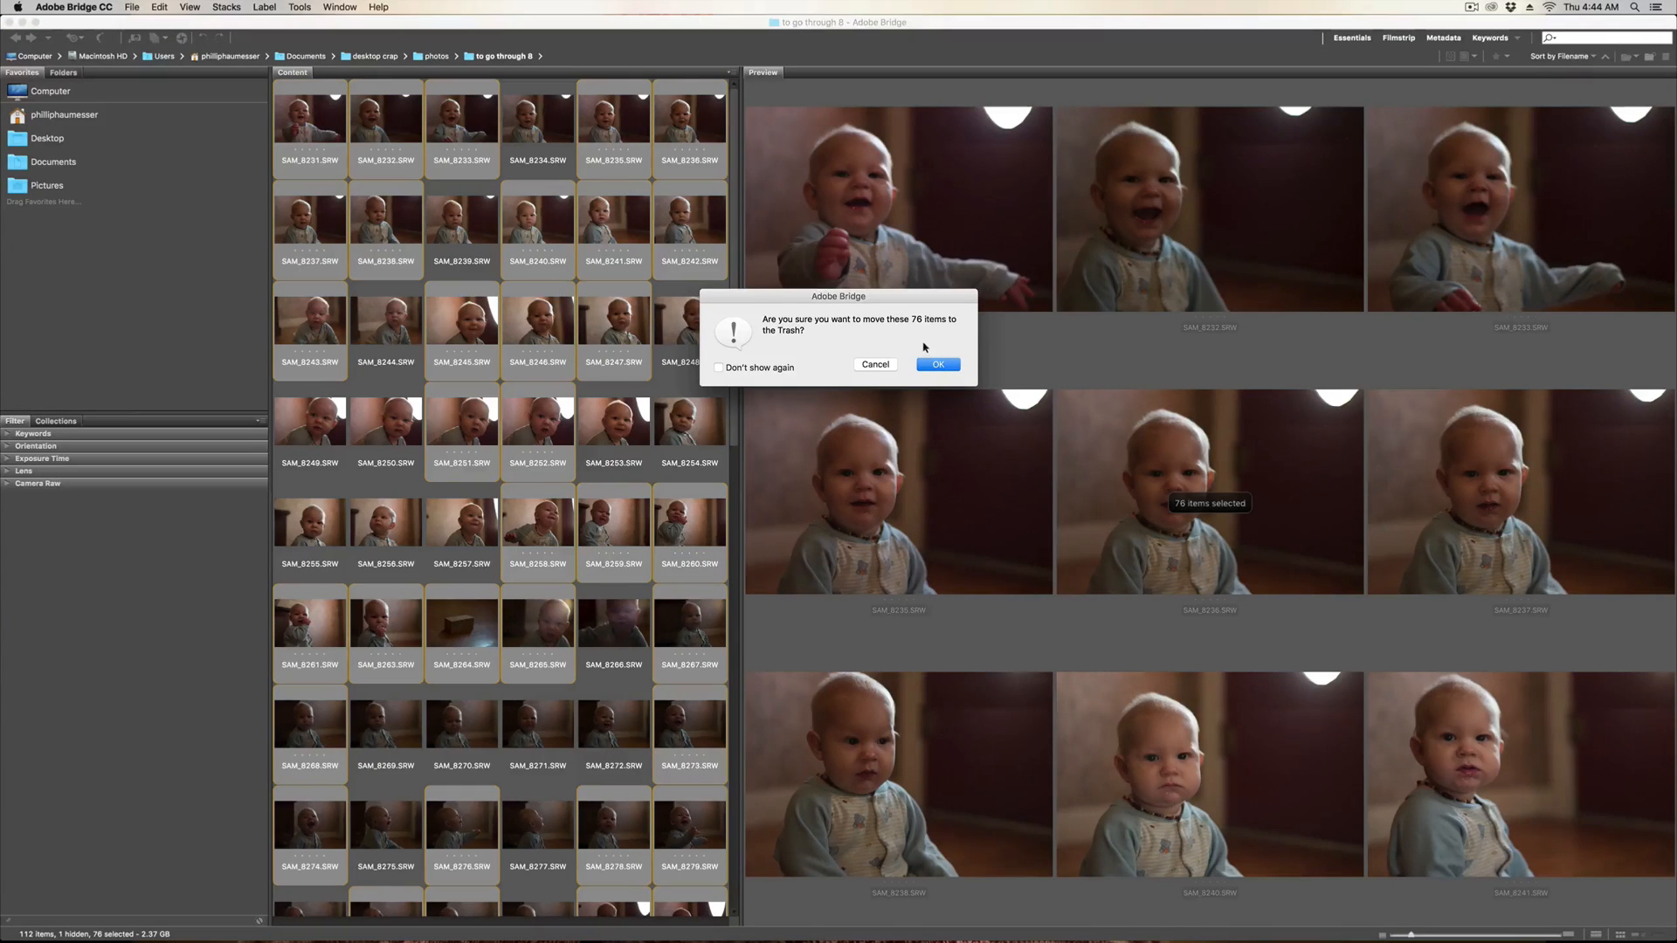
mouse_move(924, 318)
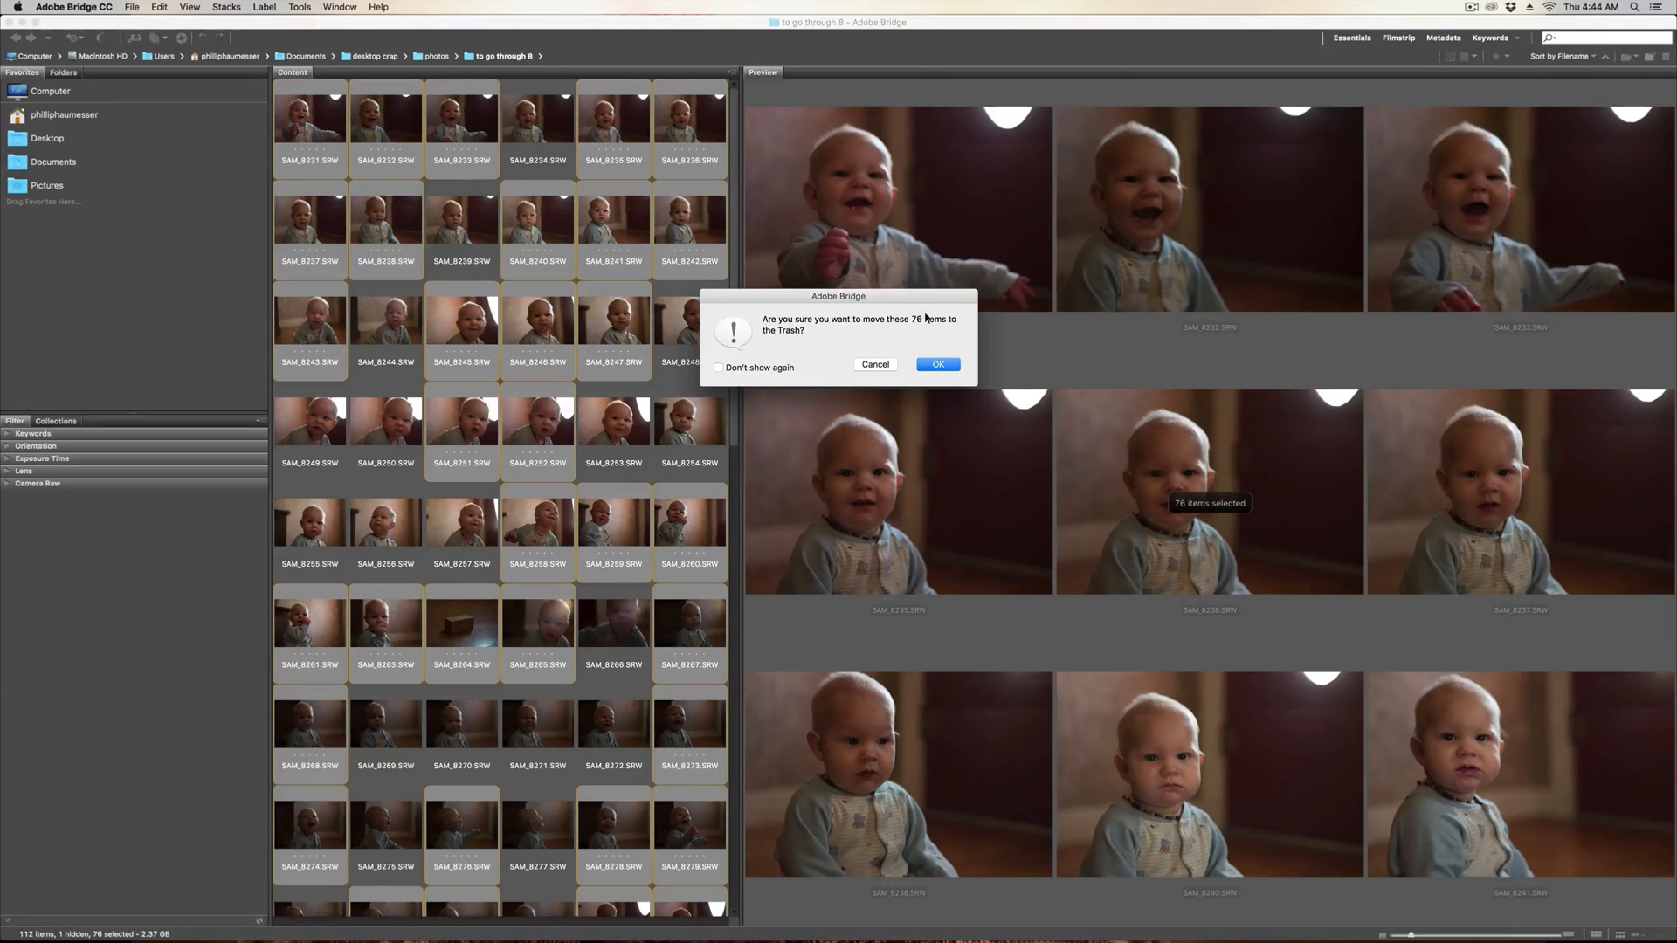
click(937, 365)
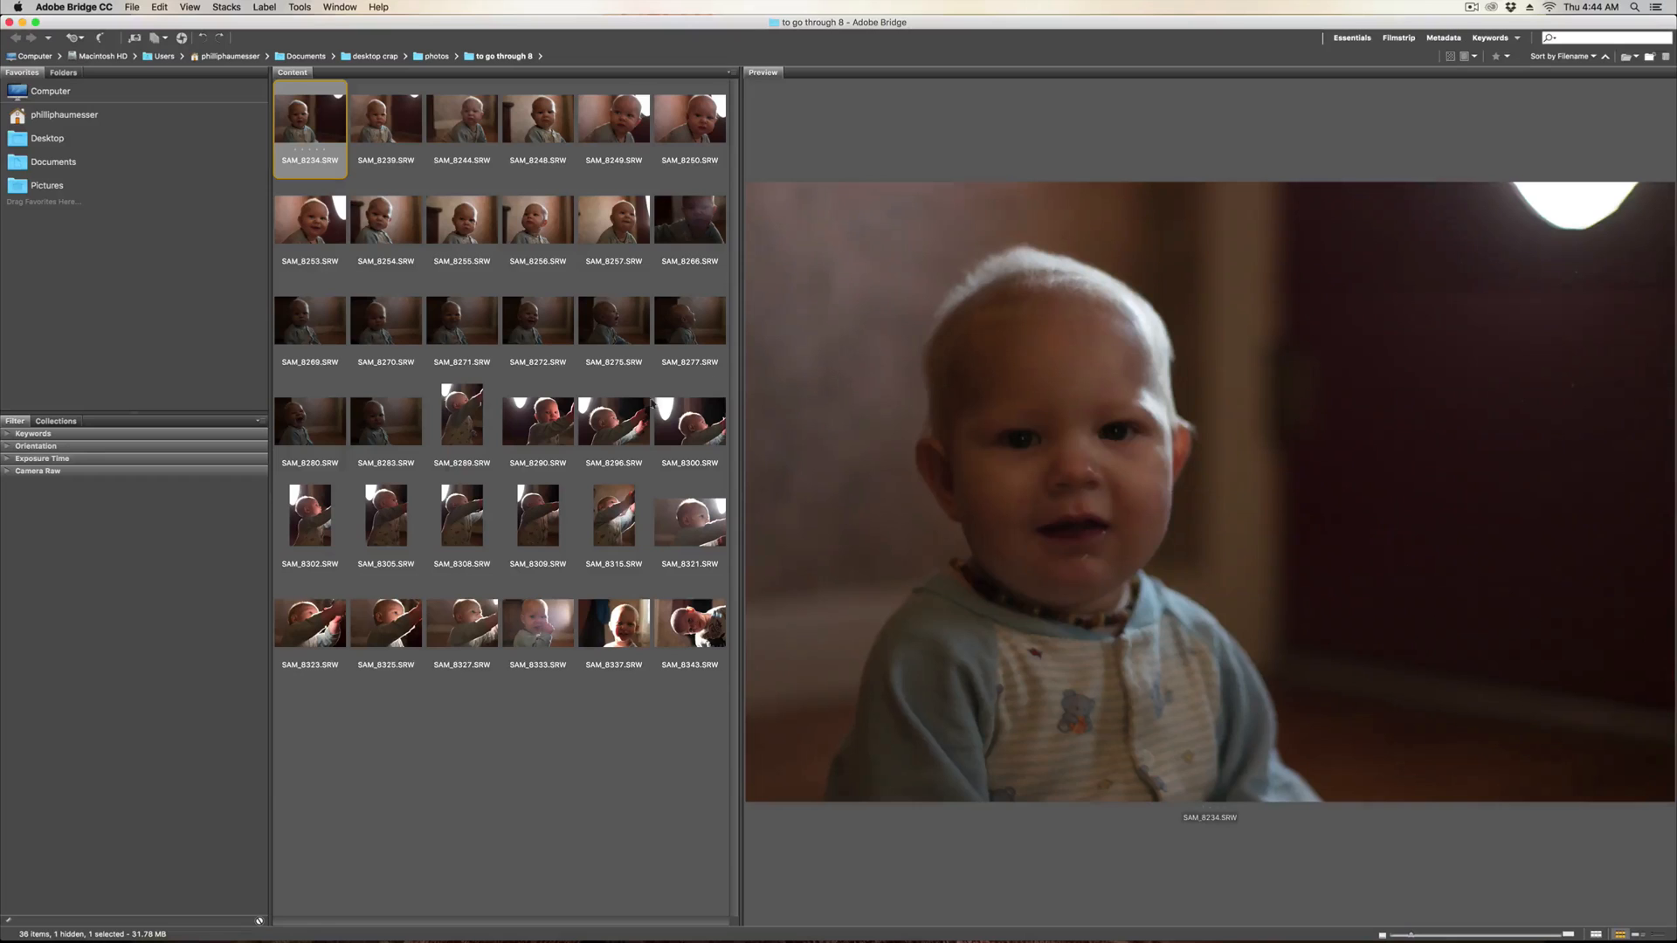
mouse_move(128, 876)
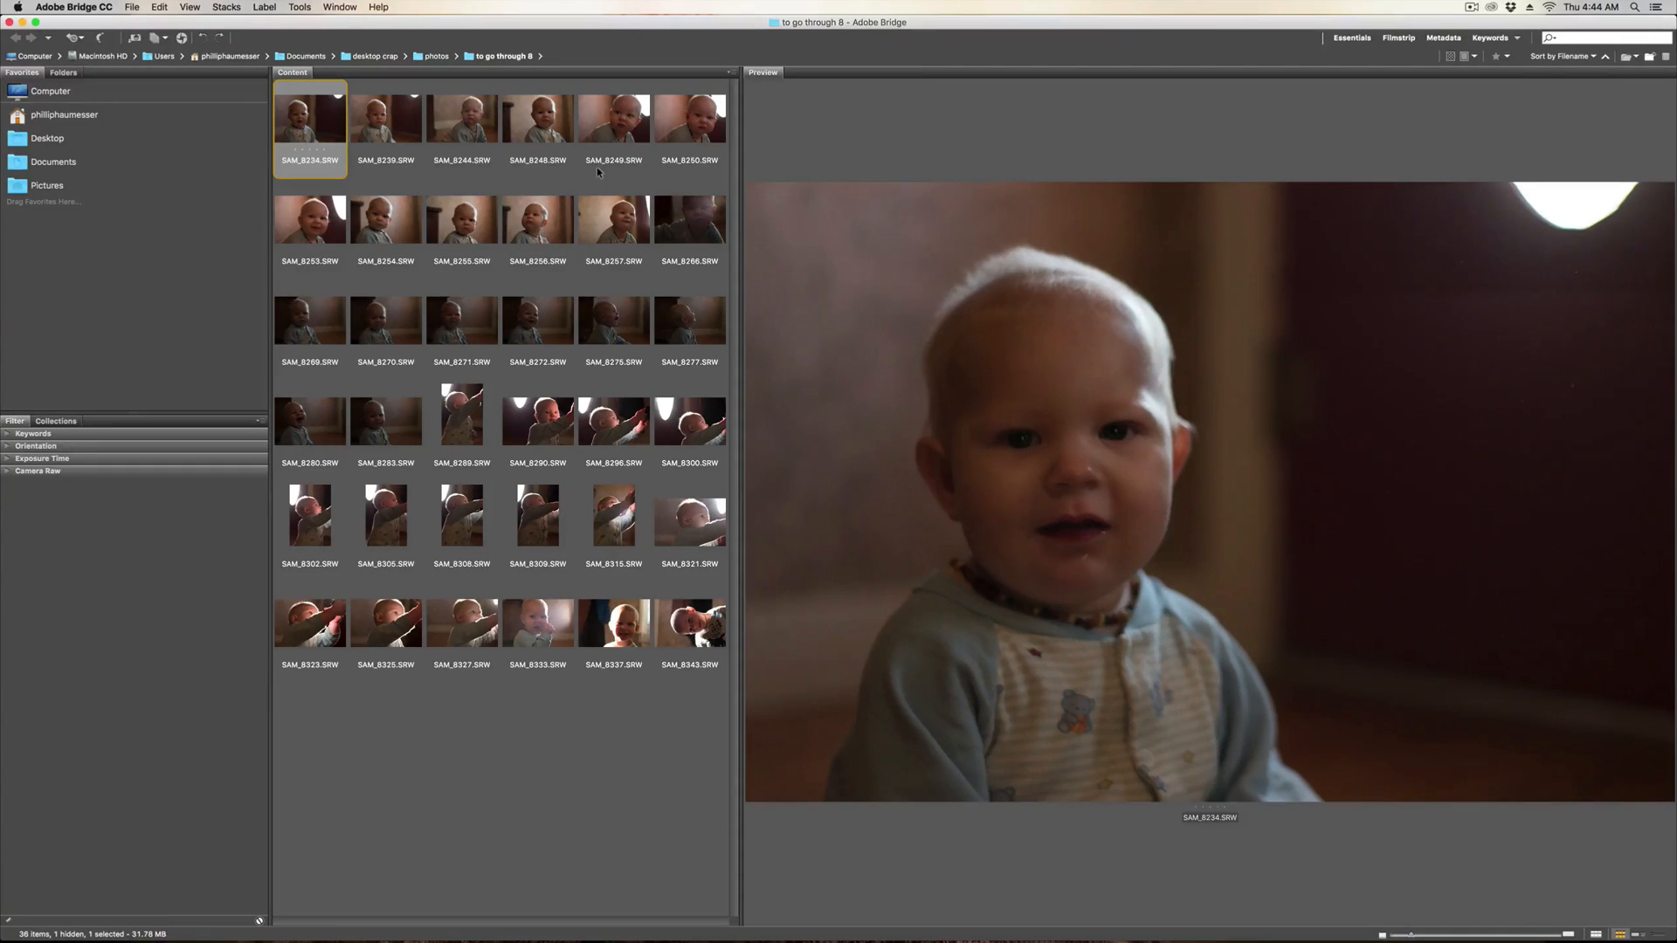
click(328, 785)
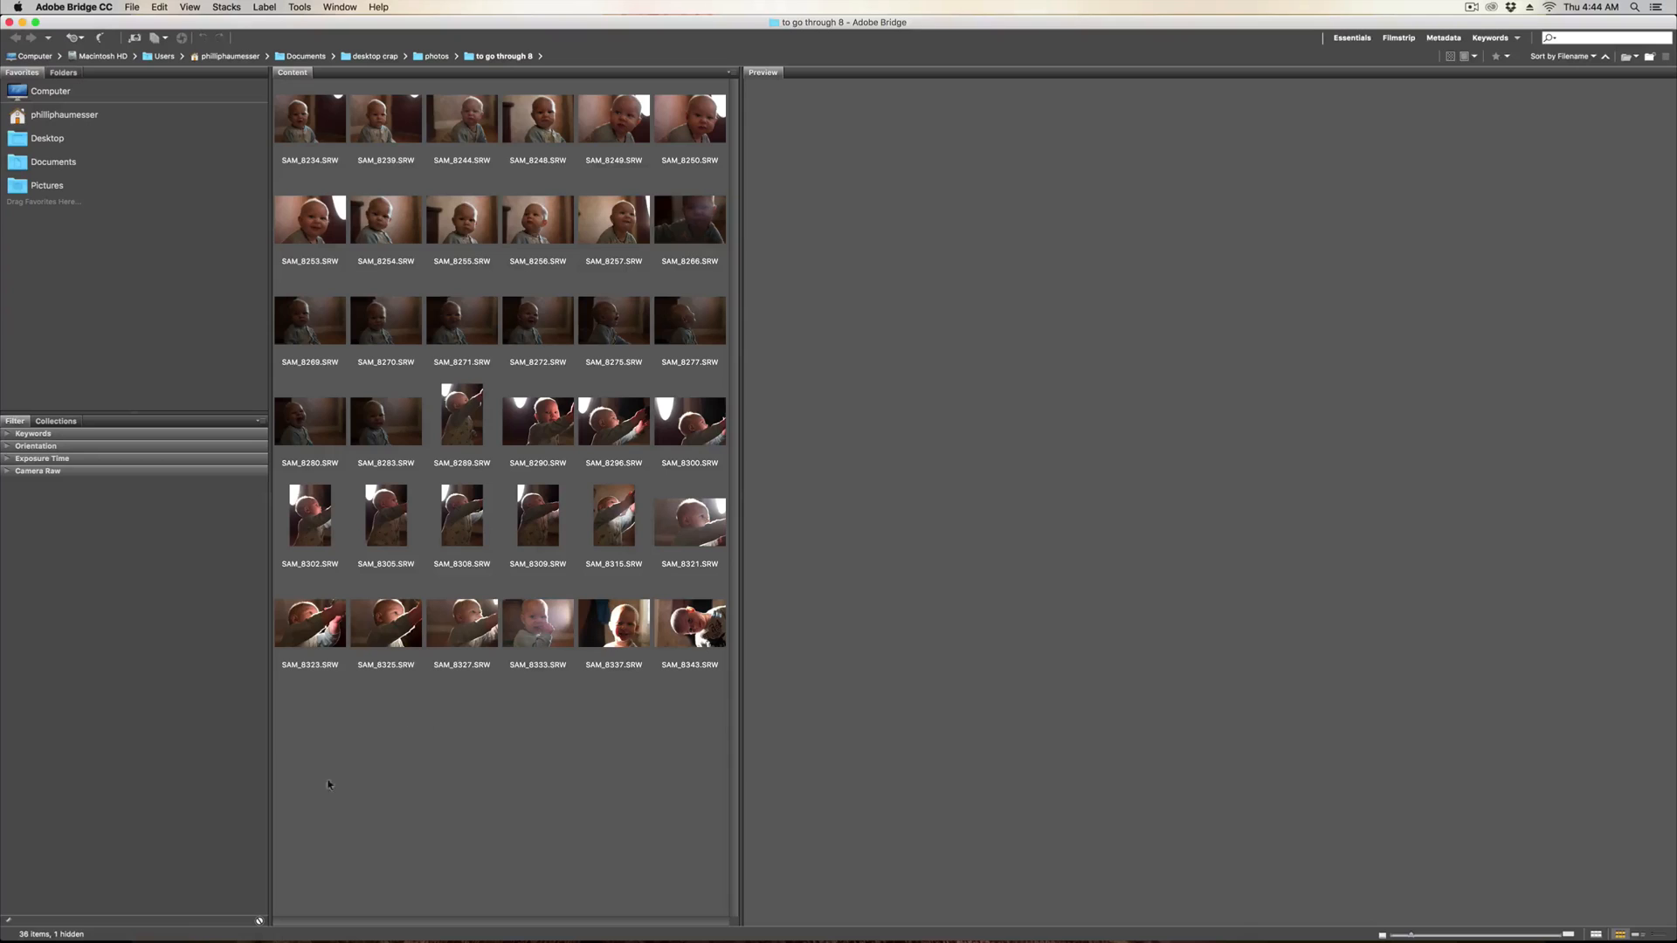
mouse_move(245, 334)
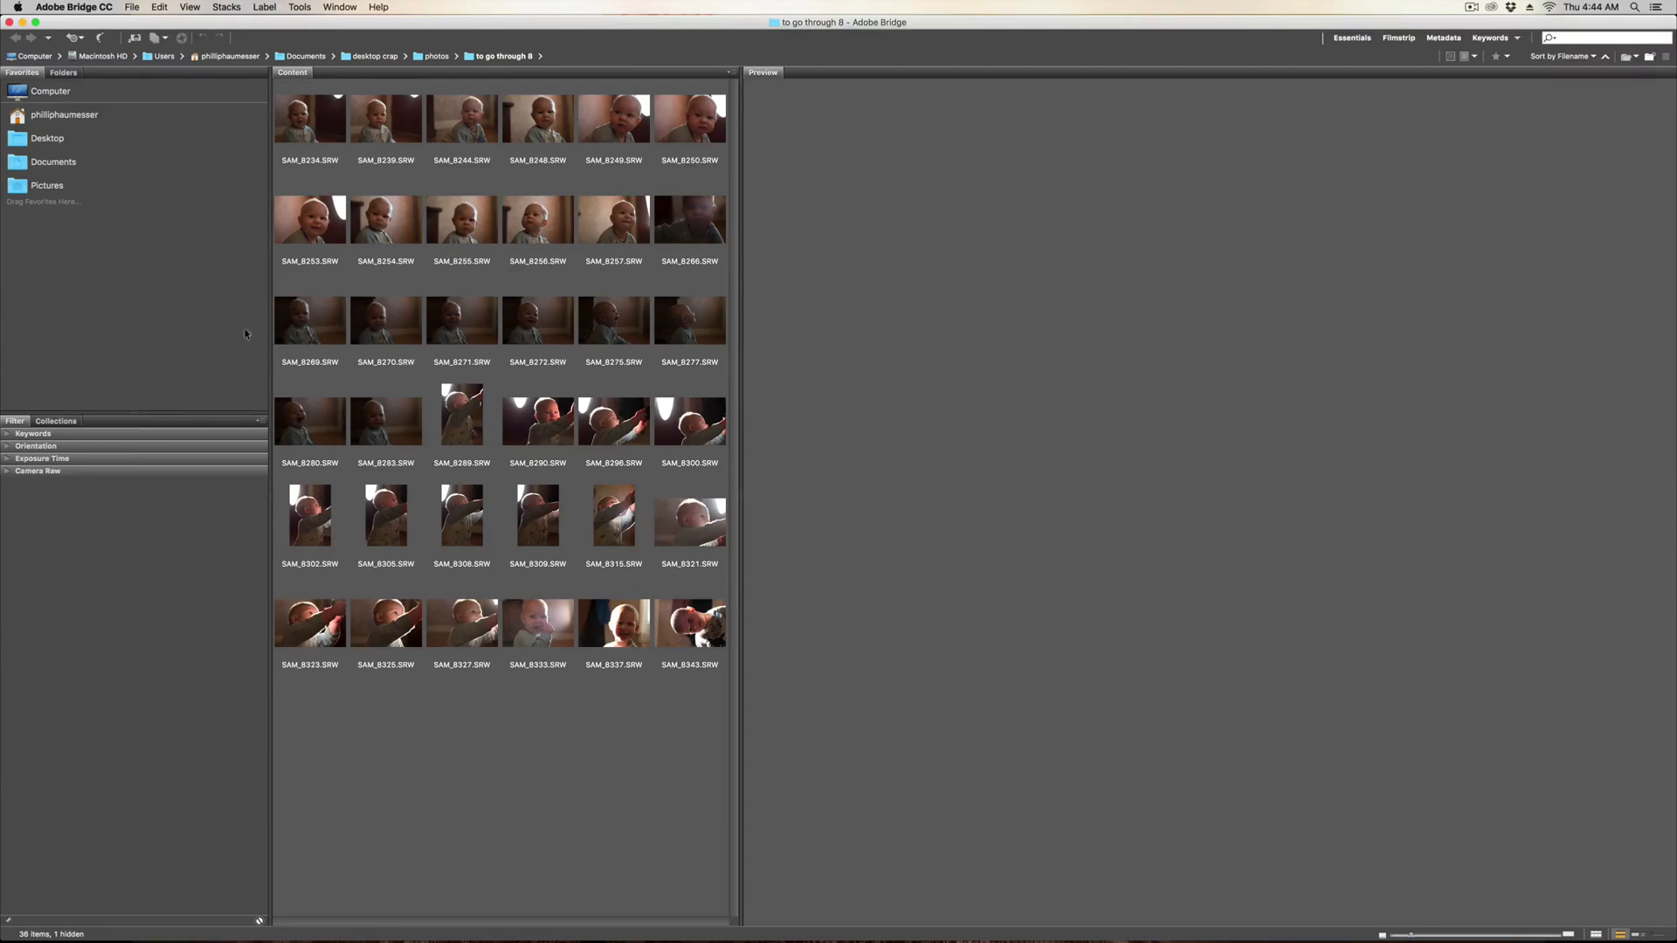
mouse_move(67, 447)
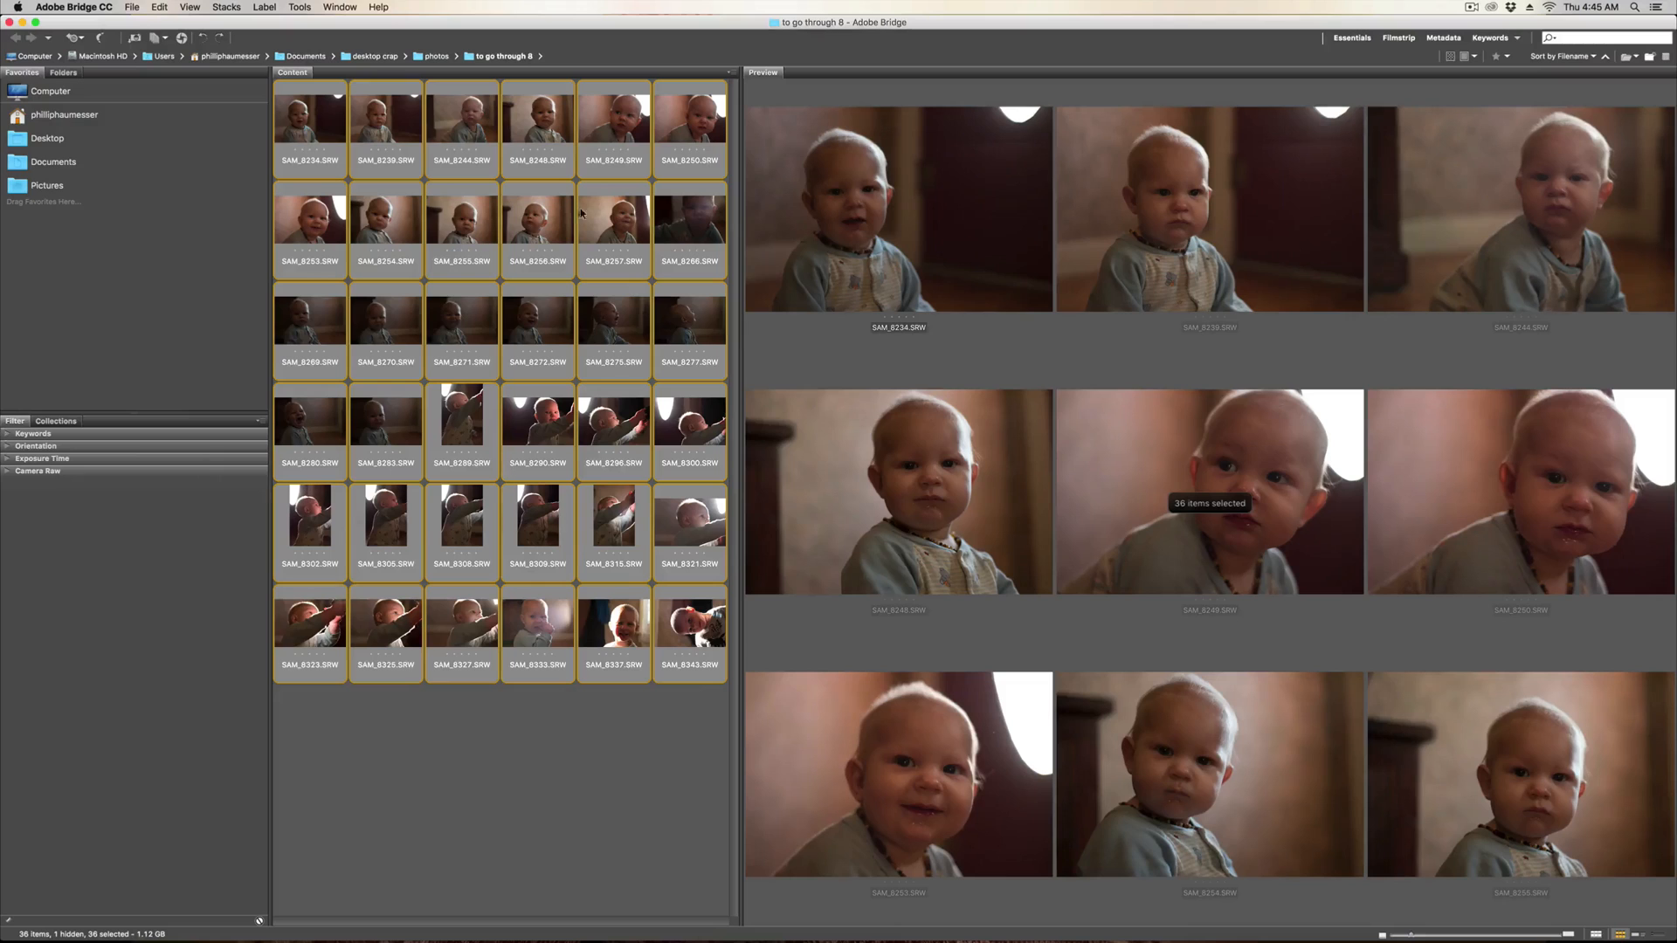
mouse_move(673, 201)
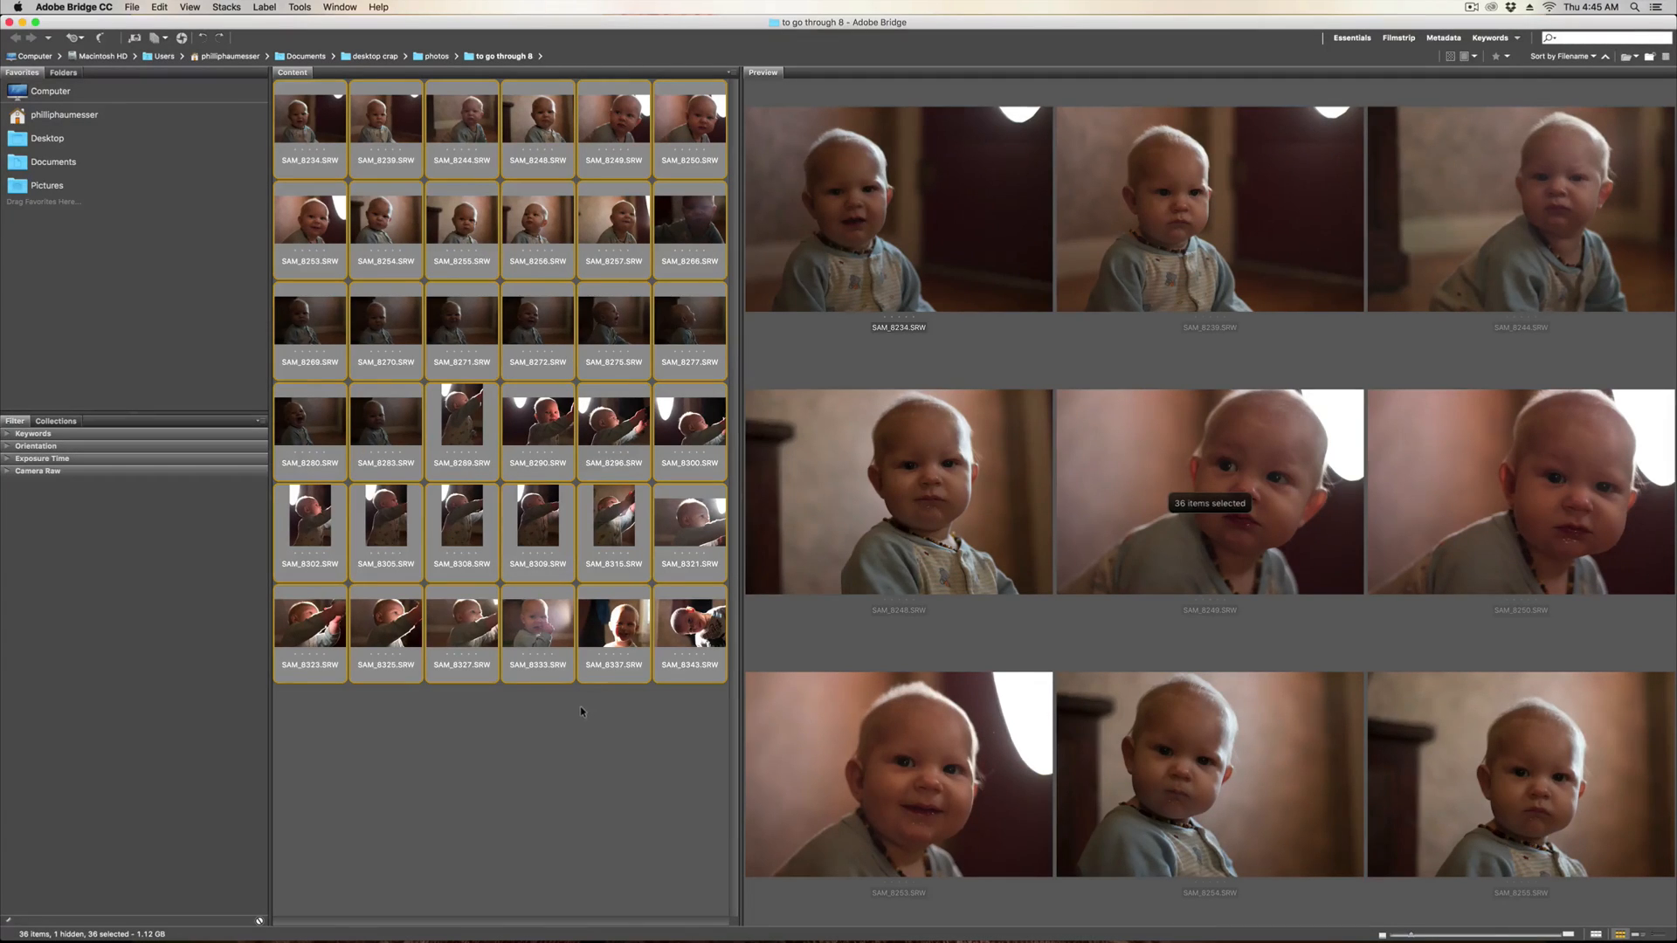
click(462, 709)
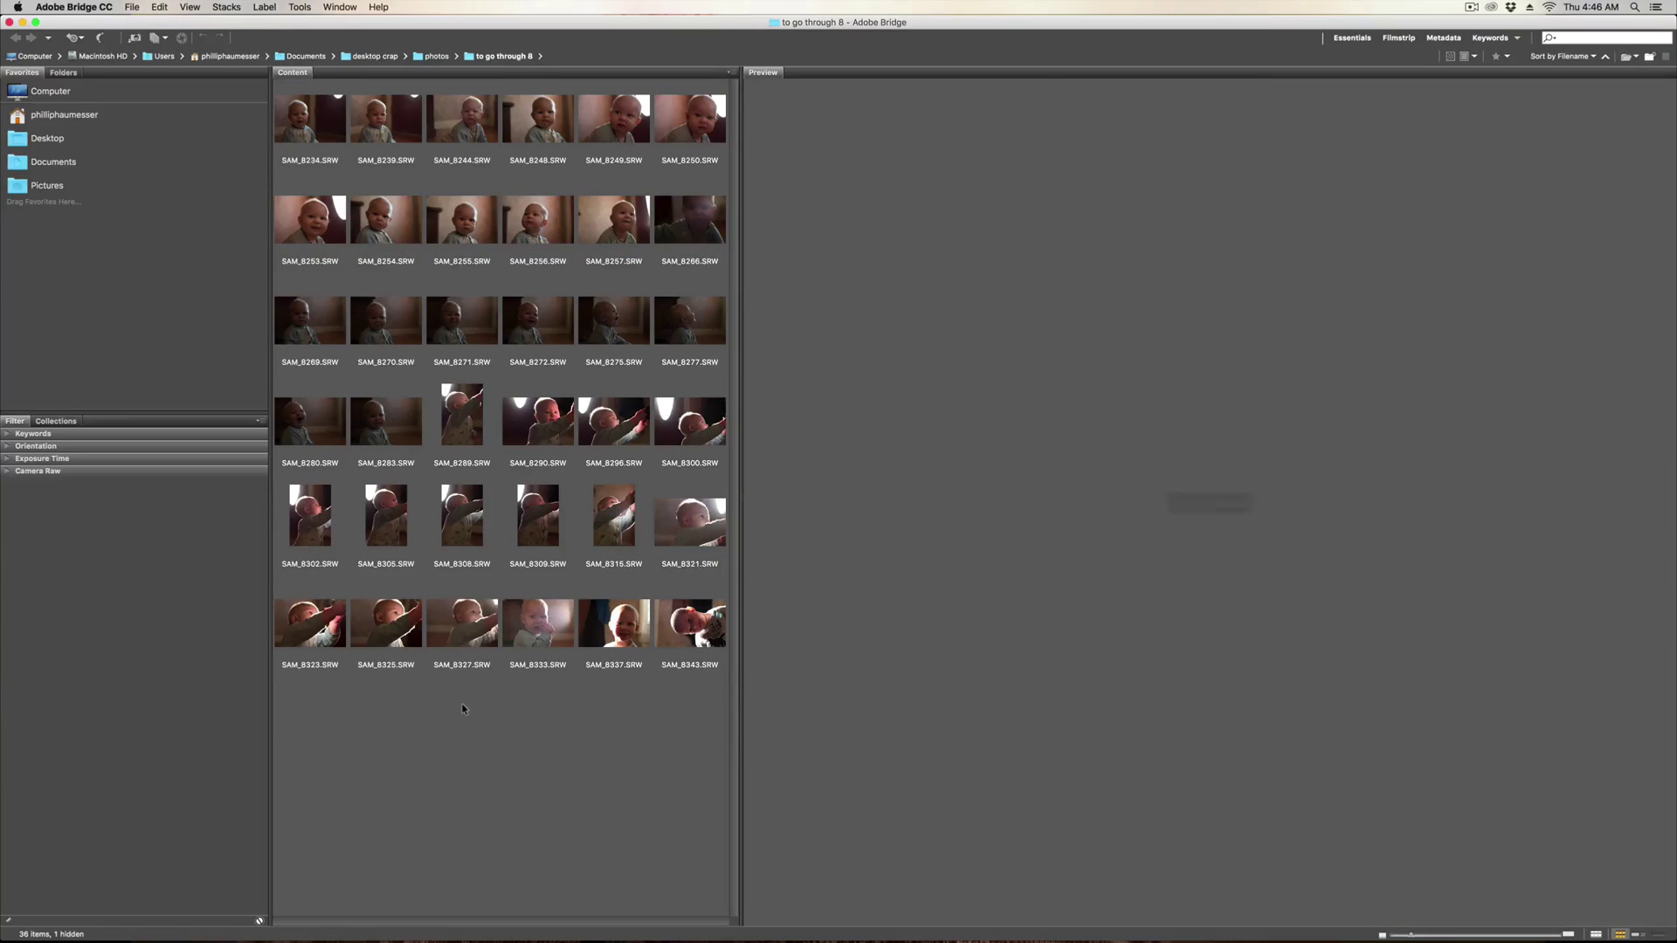
mouse_move(496, 400)
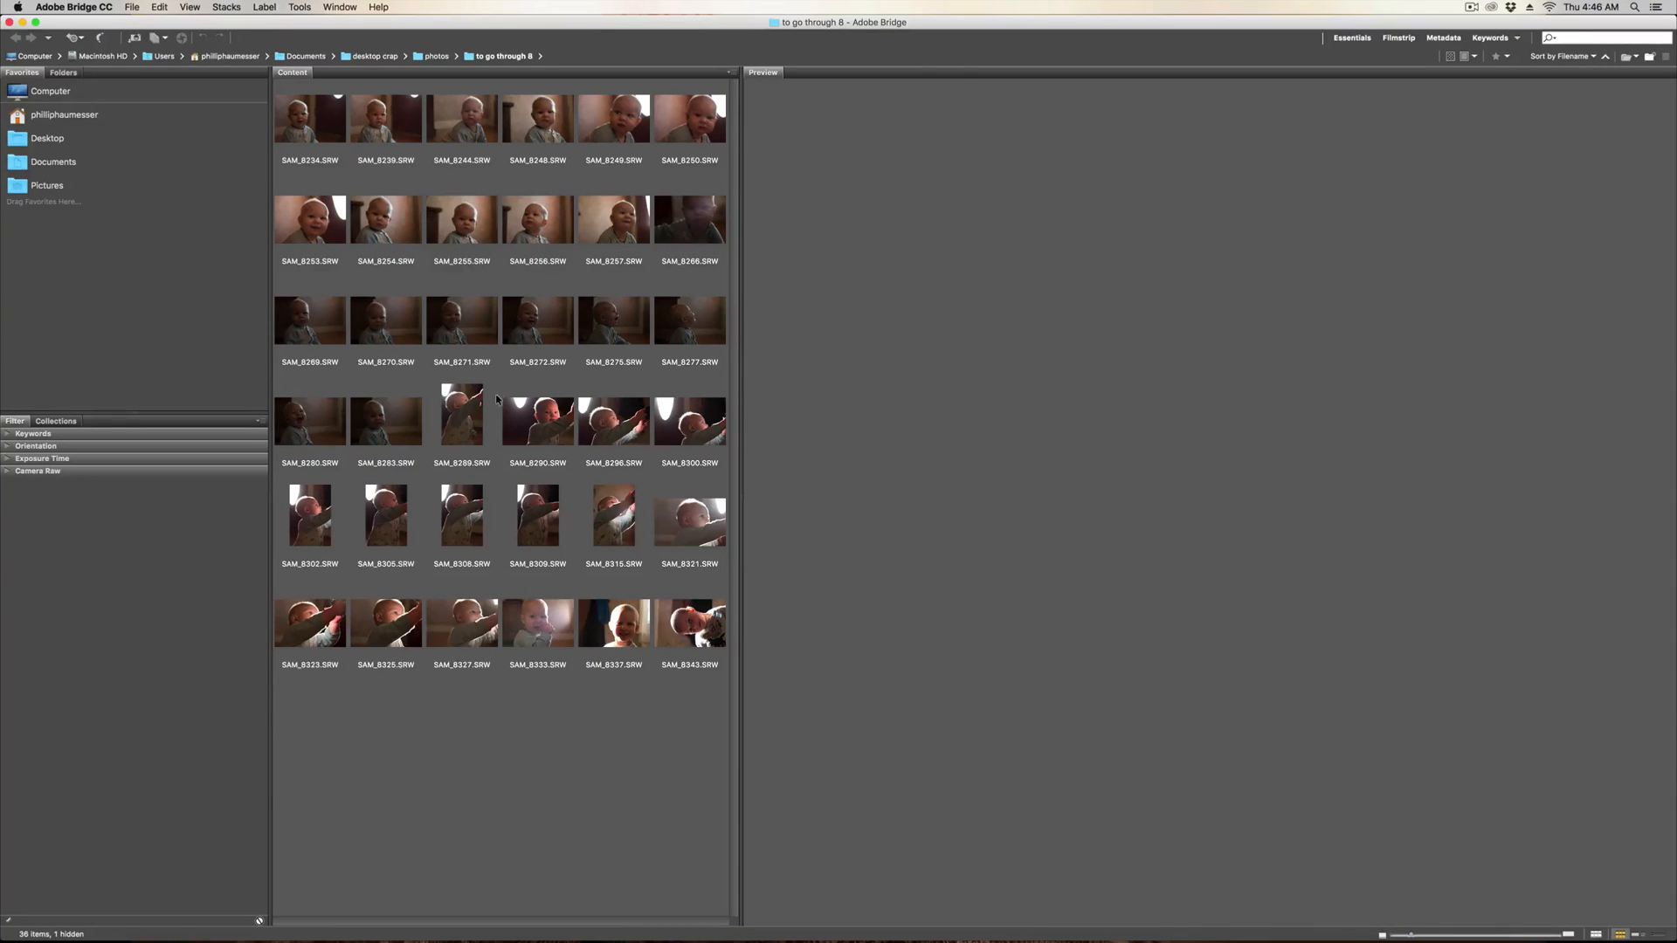
mouse_move(906, 372)
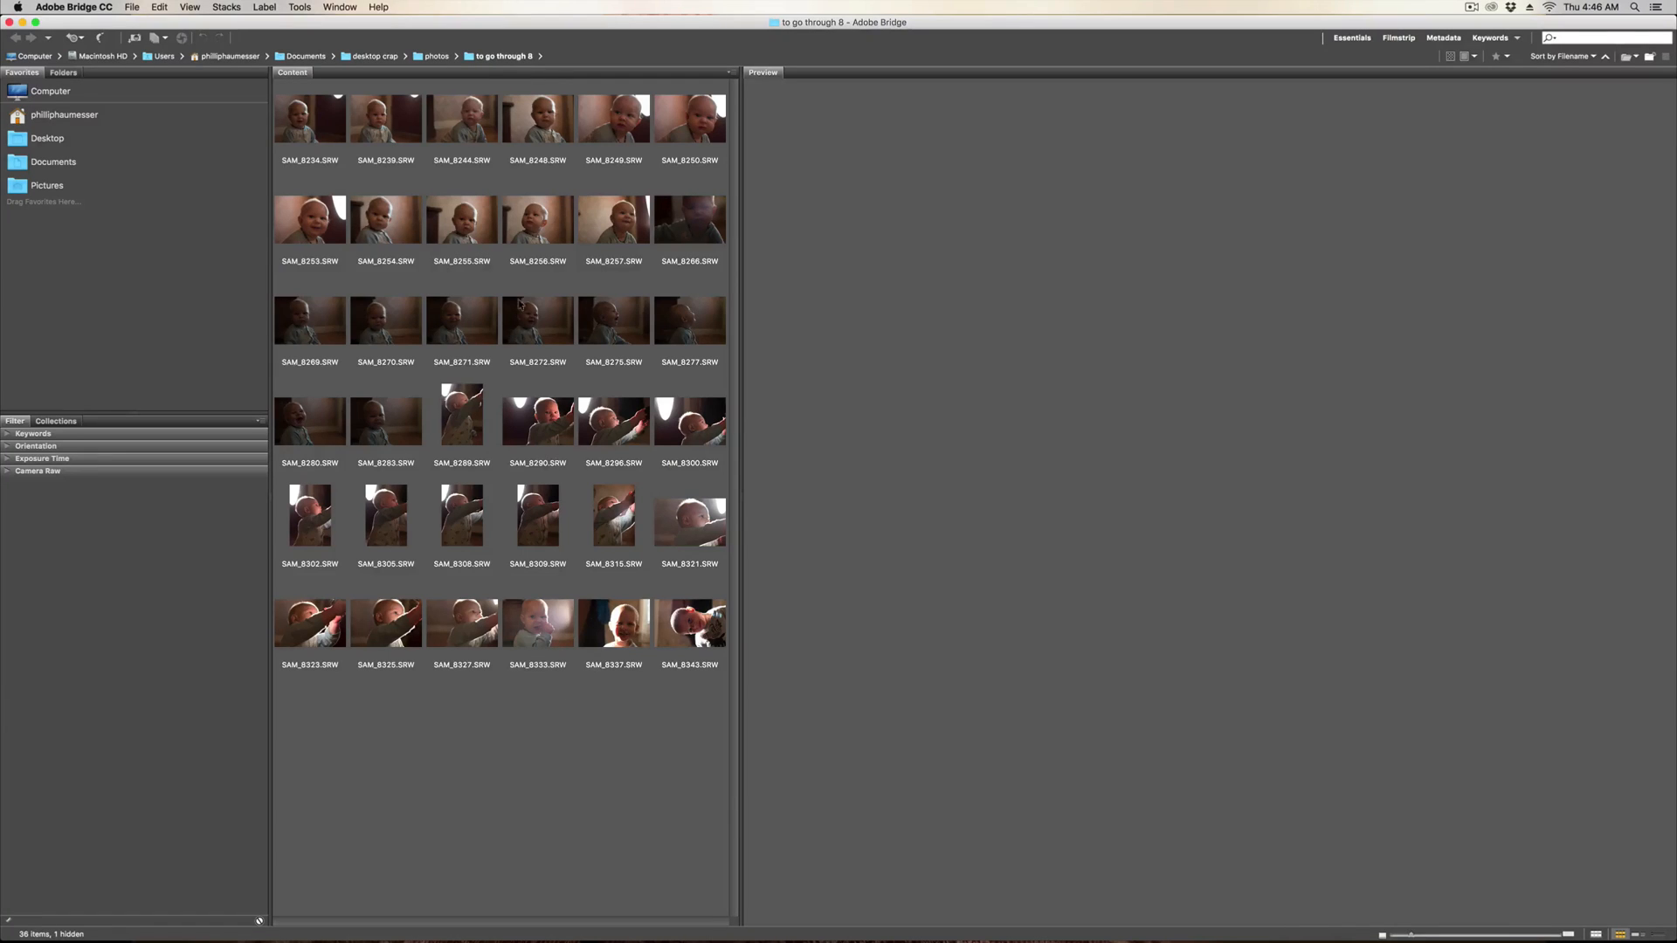
mouse_move(556, 690)
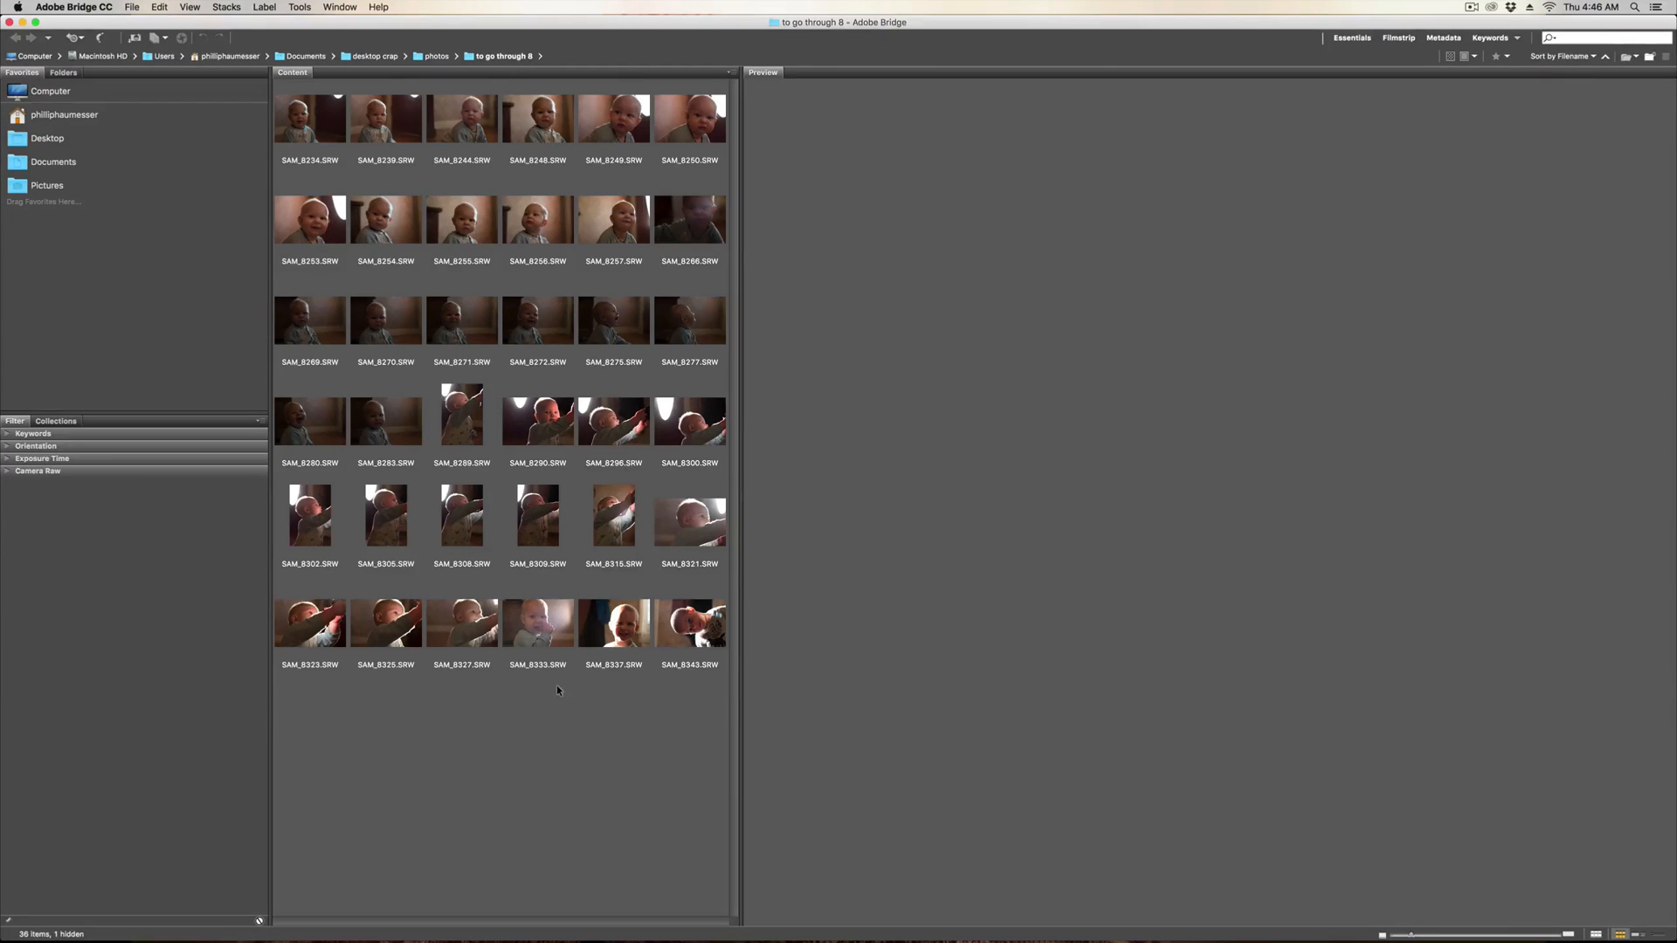
mouse_move(416, 196)
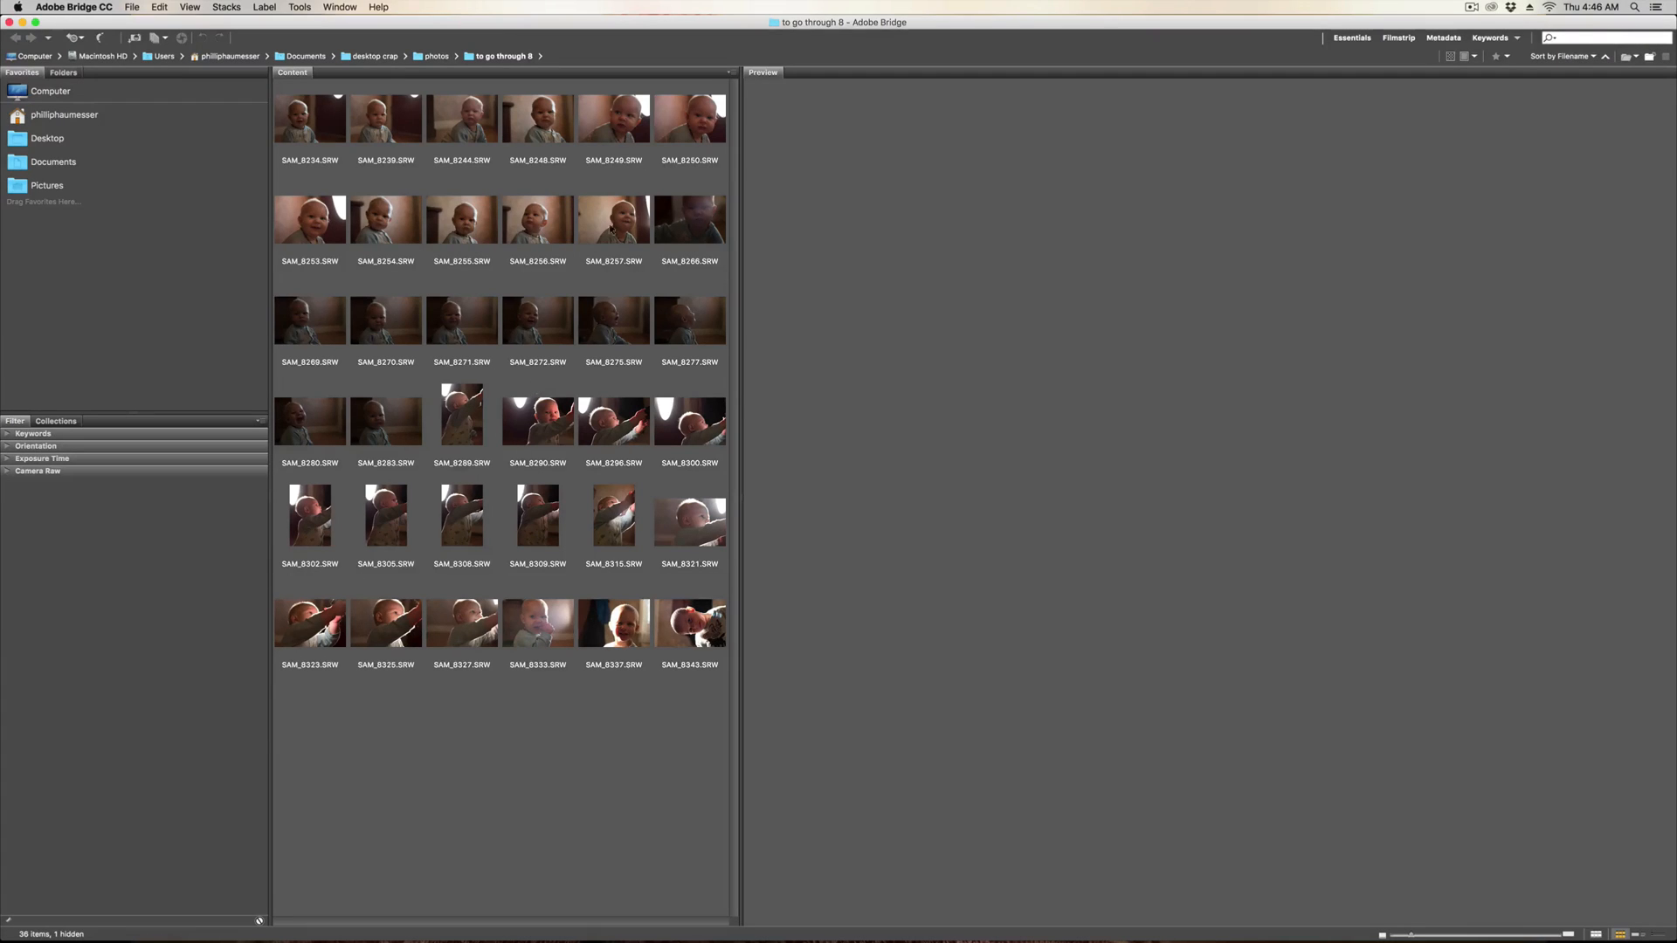
mouse_move(478, 356)
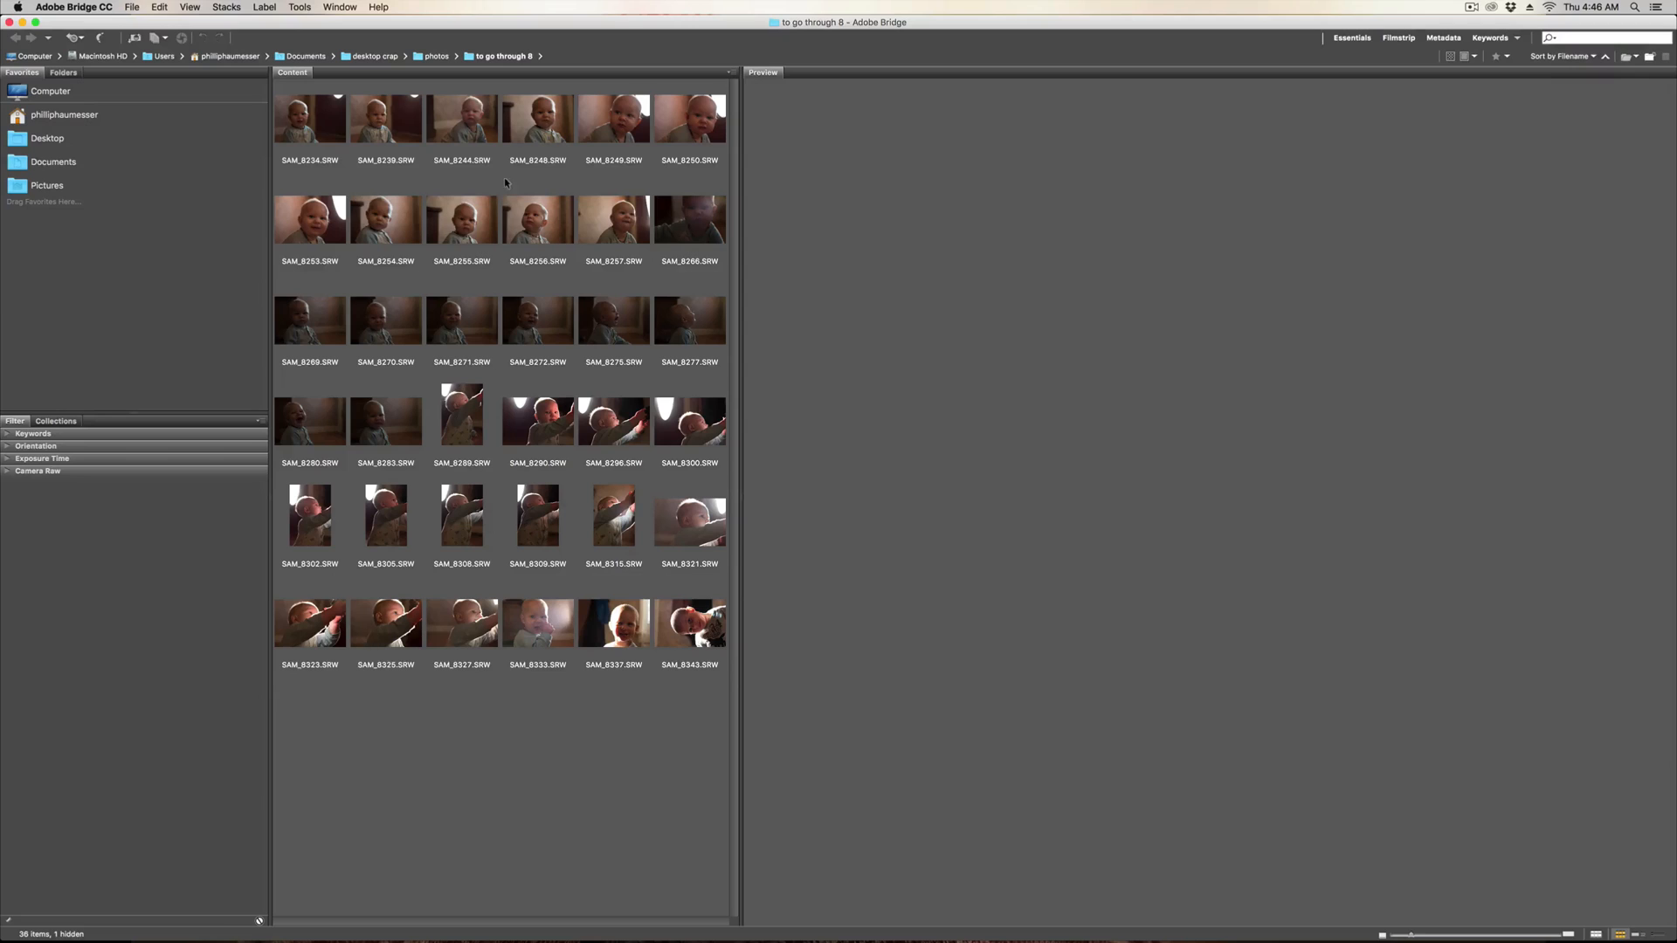
mouse_move(832, 130)
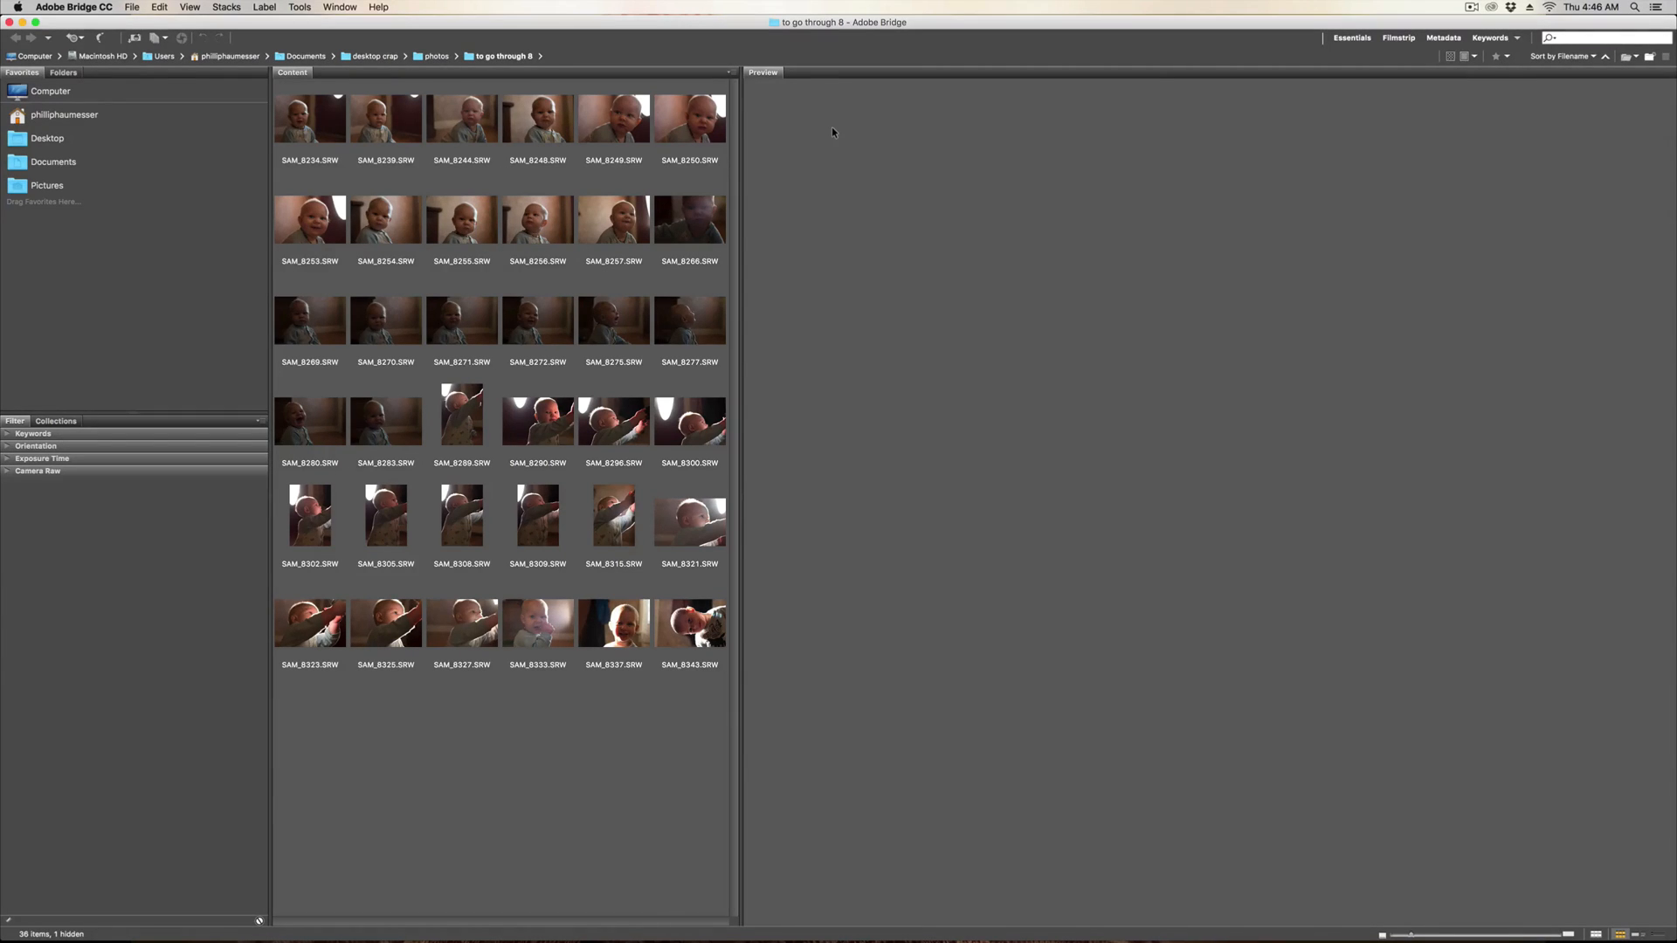
mouse_move(825, 153)
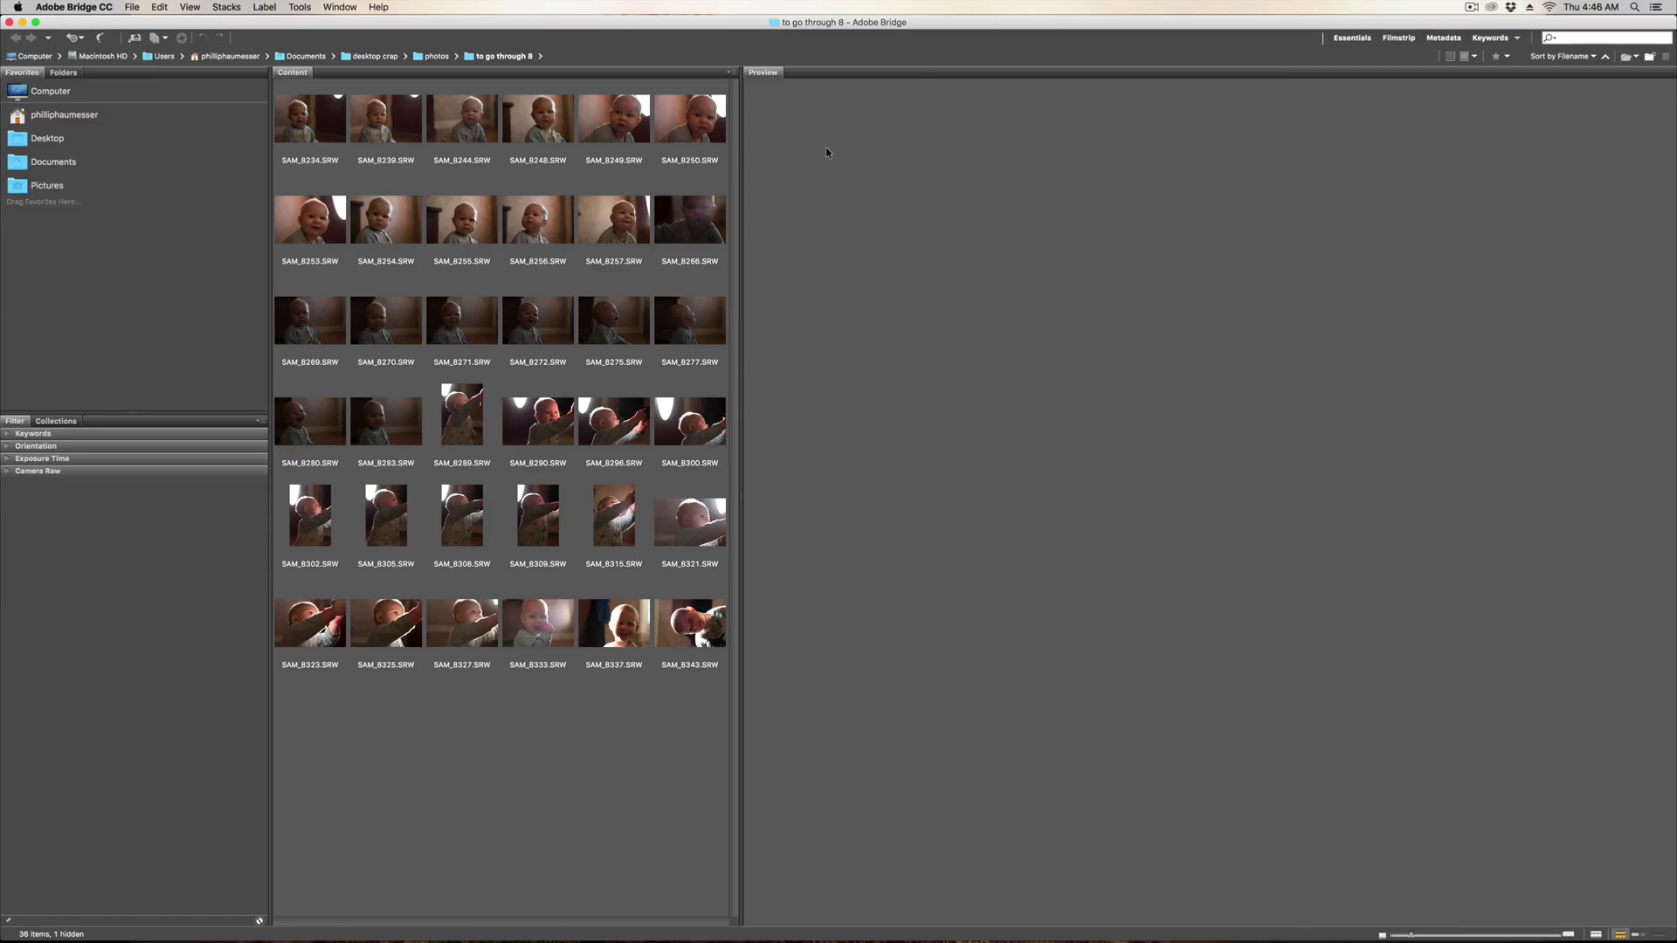
mouse_move(827, 129)
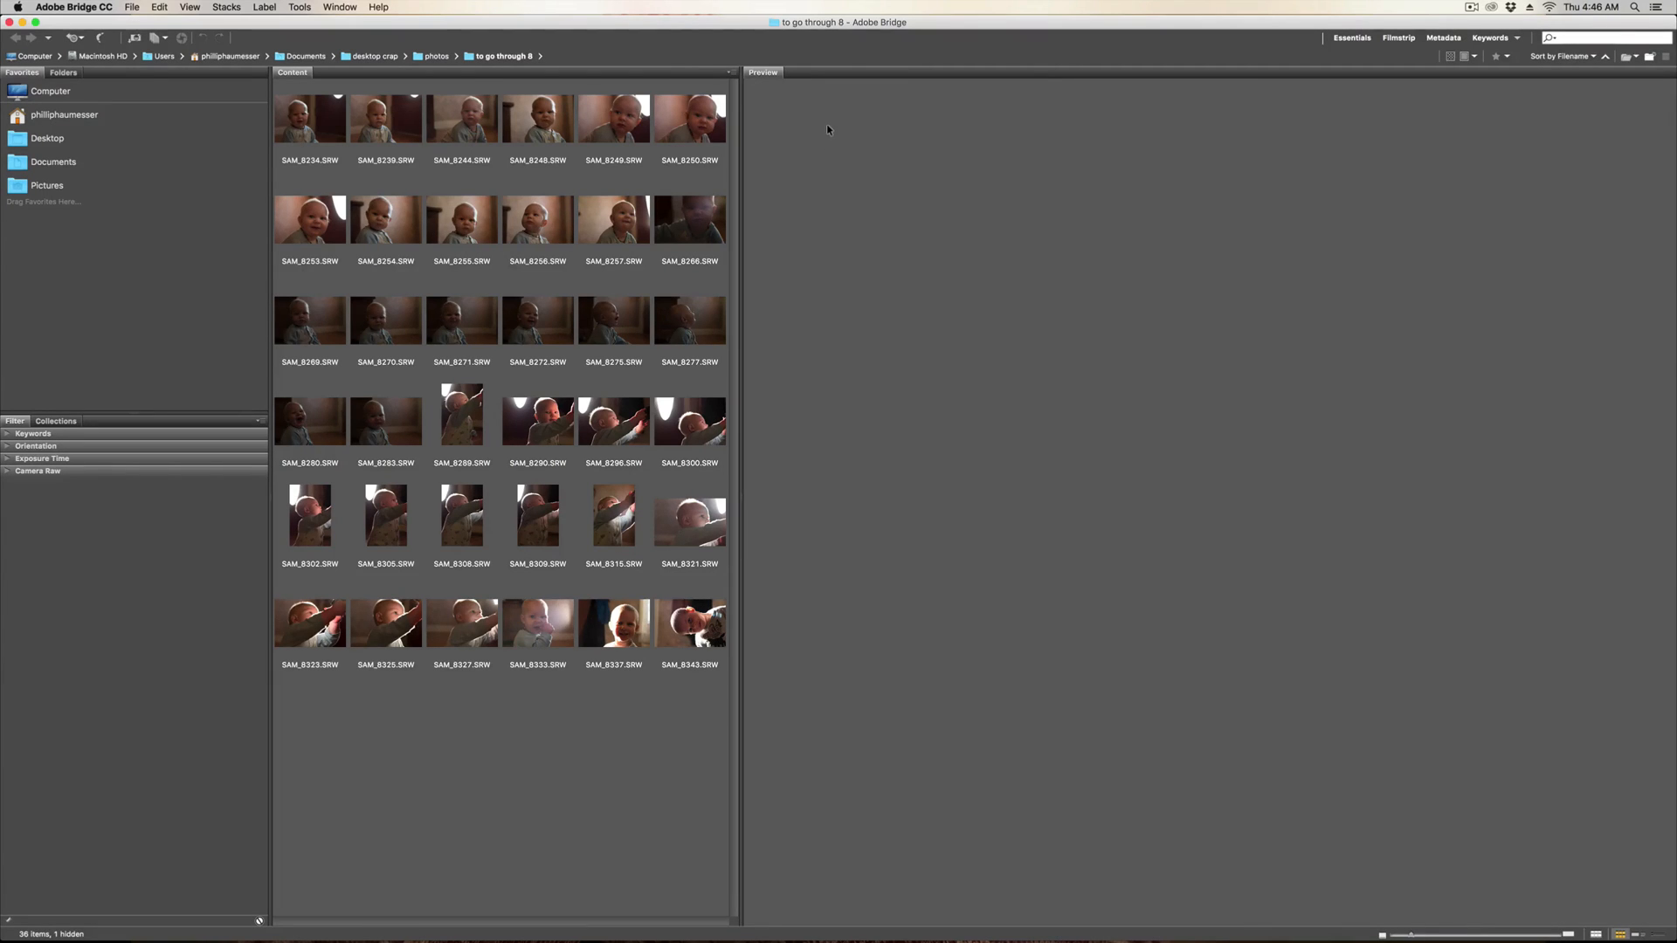
mouse_move(824, 123)
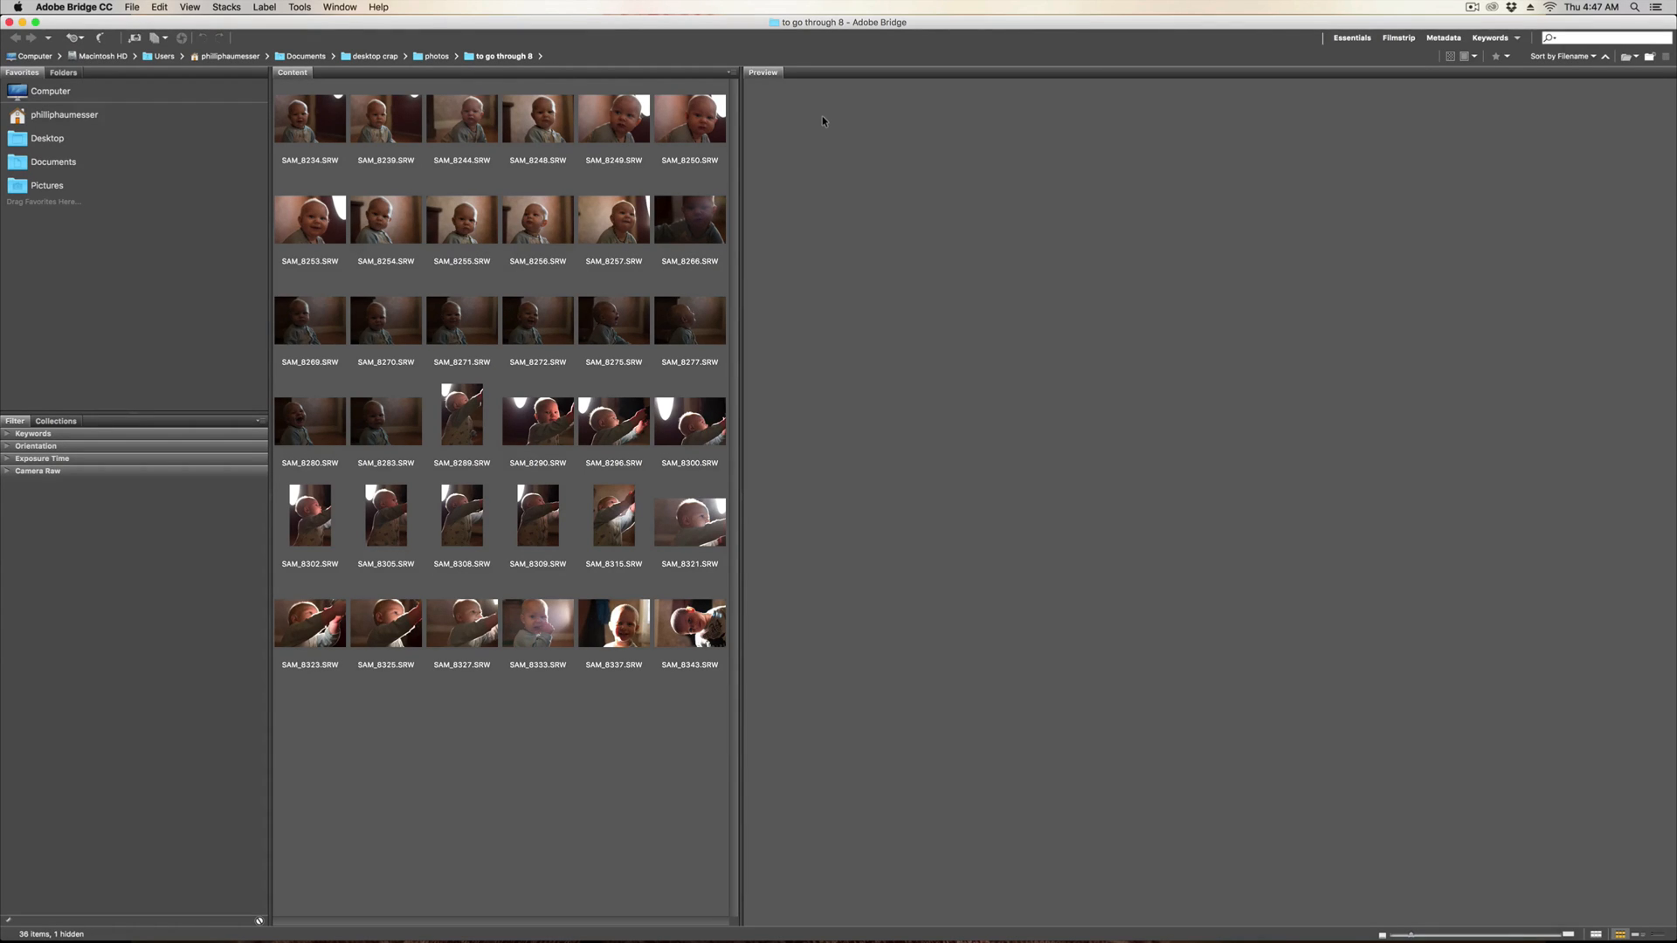
mouse_move(797, 237)
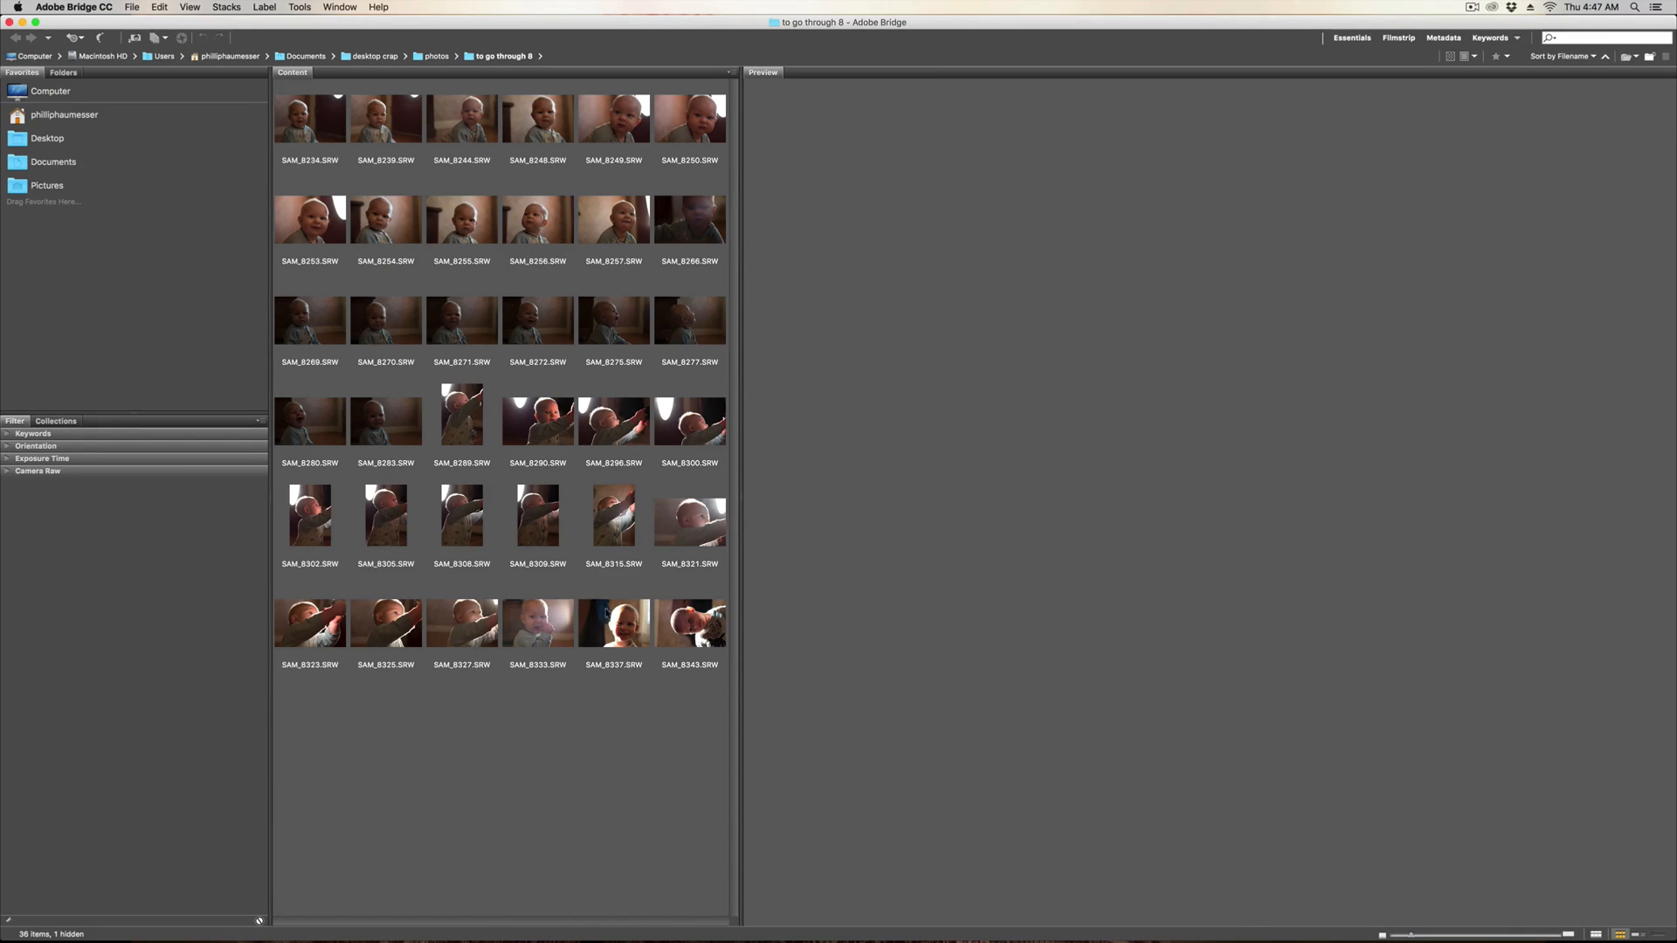
mouse_move(538, 552)
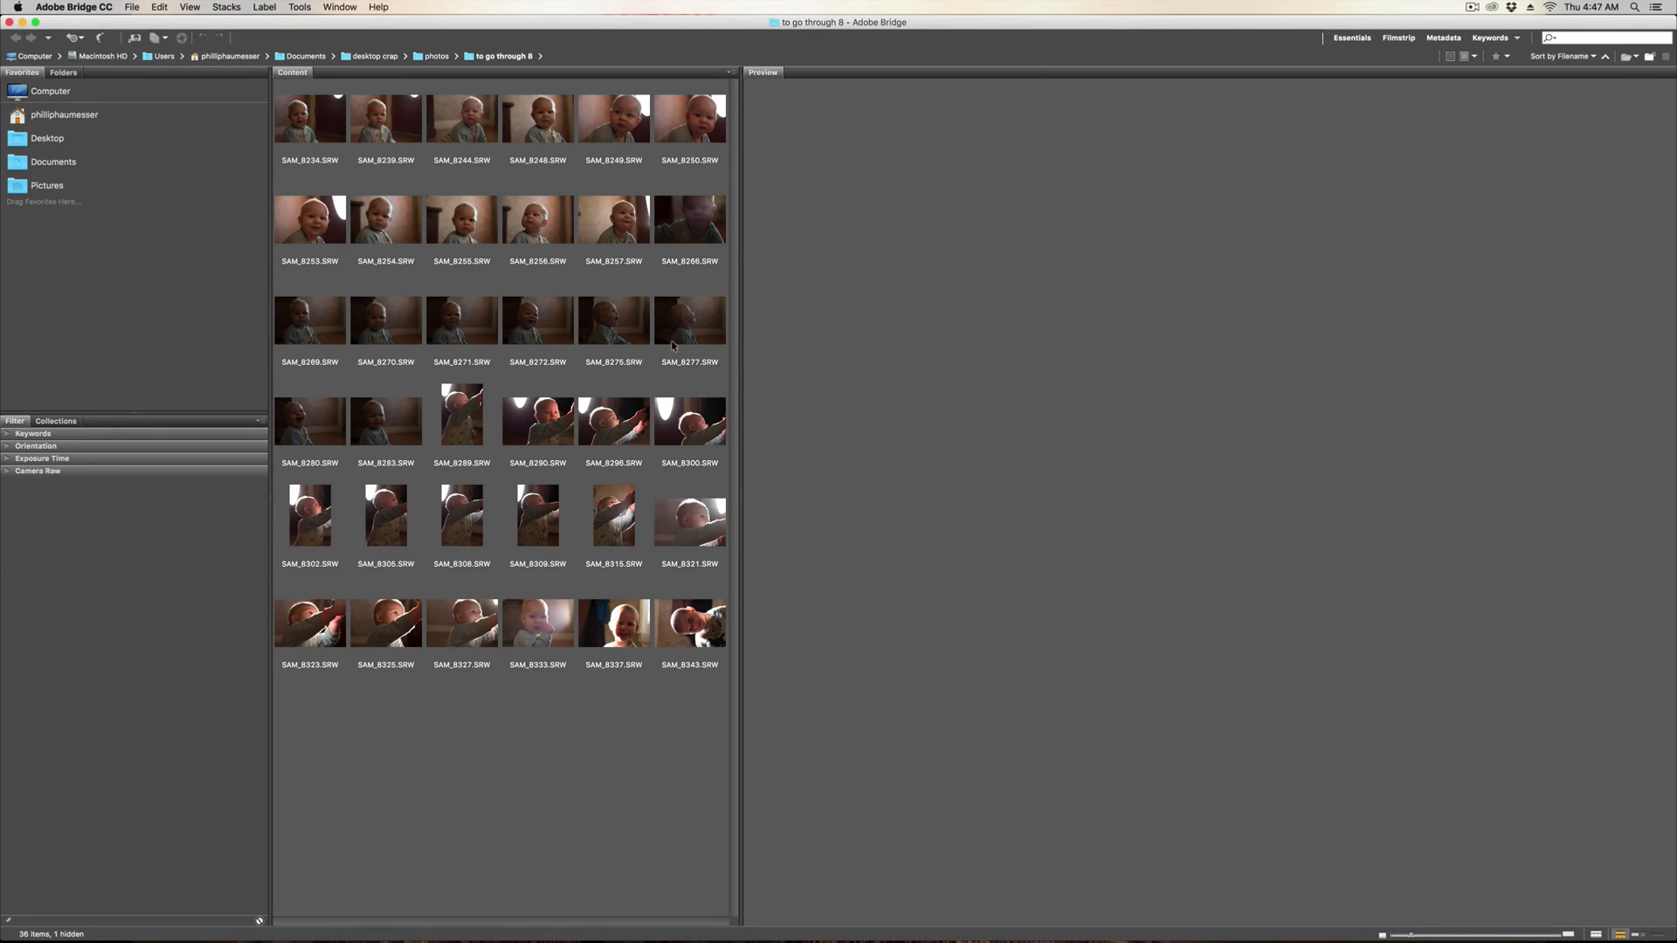
mouse_move(1155, 4)
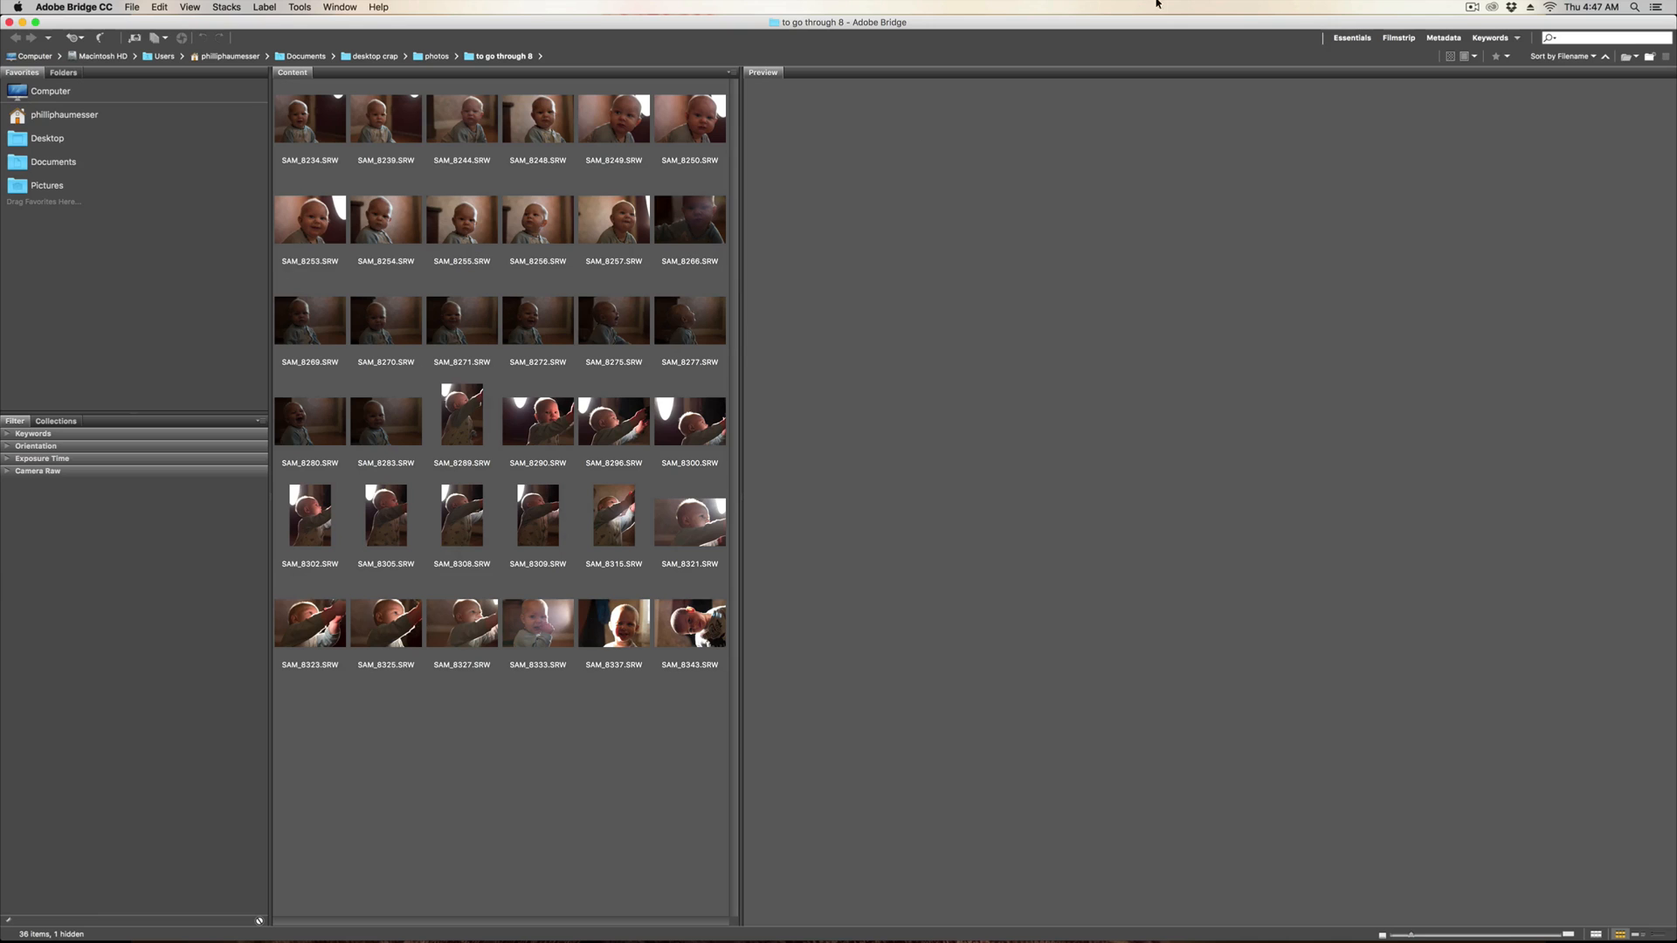